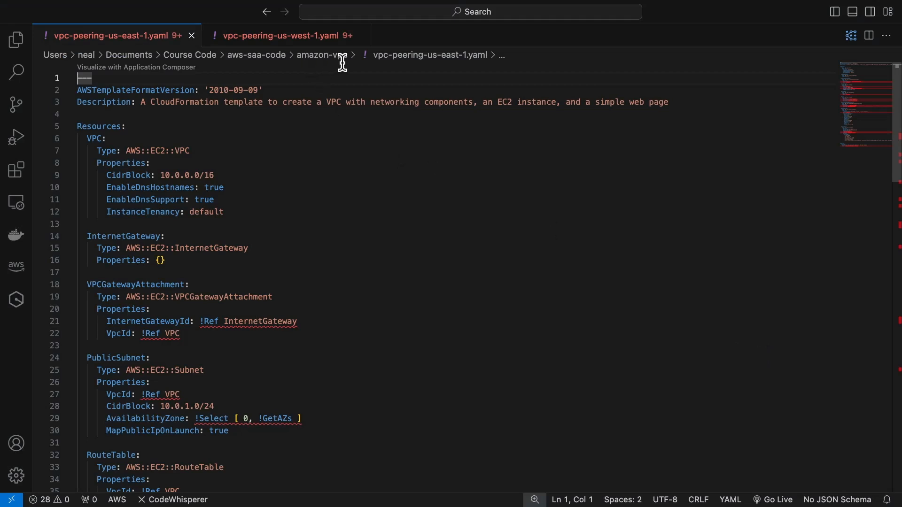
{"action": "mouse_move", "coordinate": [411, 63]}
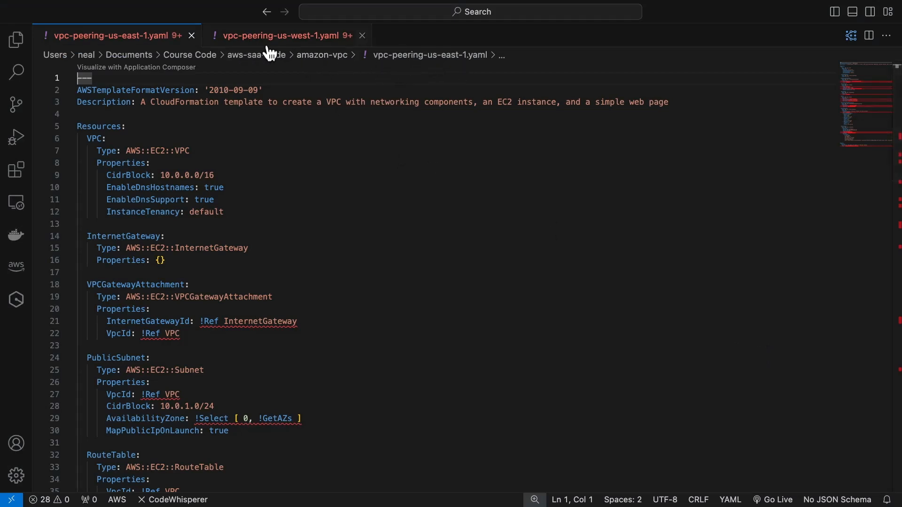
Open the EC2 dashboard in N. Virginia and start launching an instance.
{"action": "left_click", "coordinate": [115, 35]}
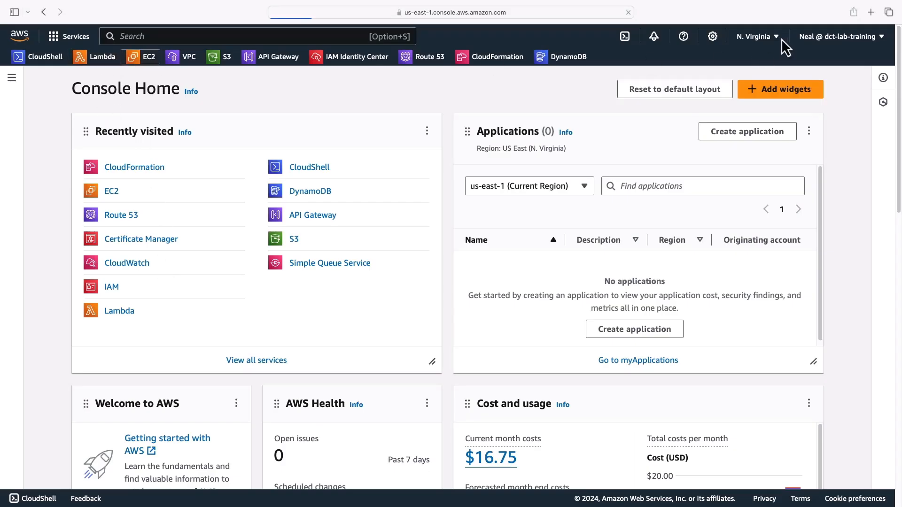
{"action": "left_click", "coordinate": [148, 57]}
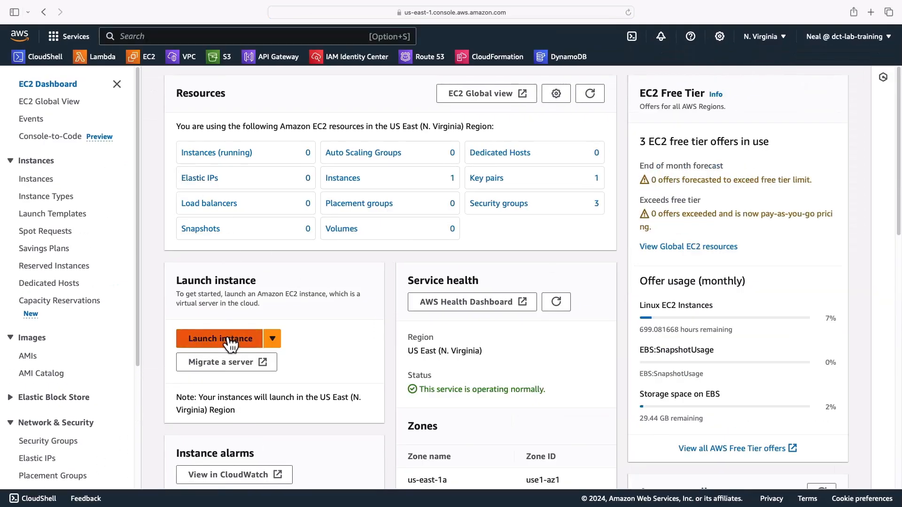
{"action": "left_click", "coordinate": [220, 338]}
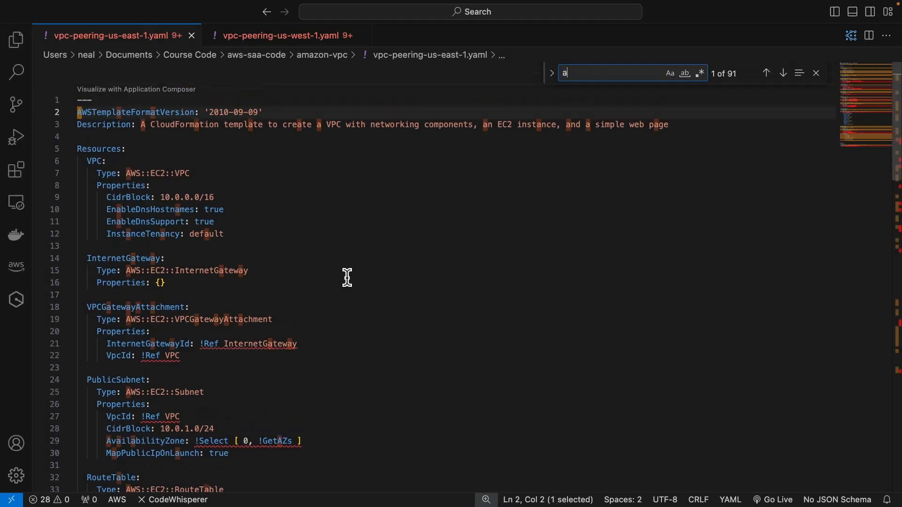
Search the vpc-peering-us-east-1.yaml template for 'mi'.
{"action": "type", "text": "mi"}
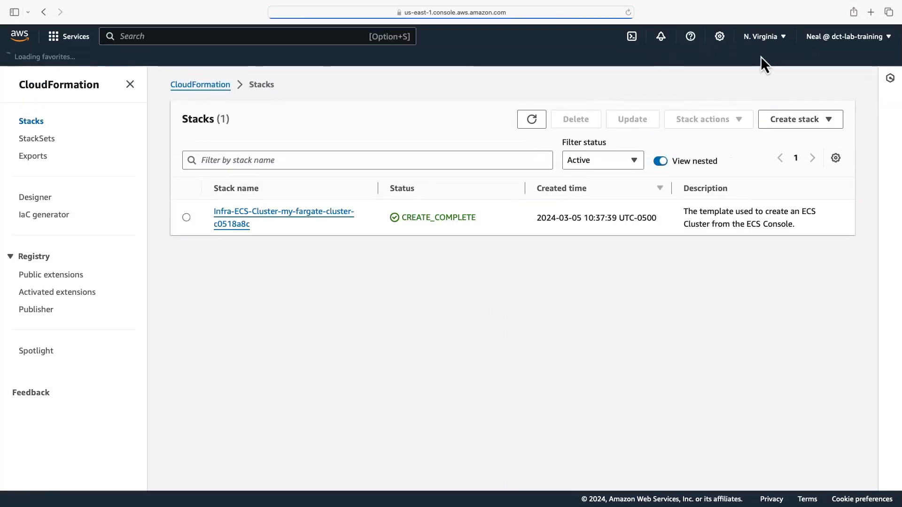
Upload the us-east-1 template as new stack vpc-peering-lab and submit it.
{"action": "left_click", "coordinate": [798, 119]}
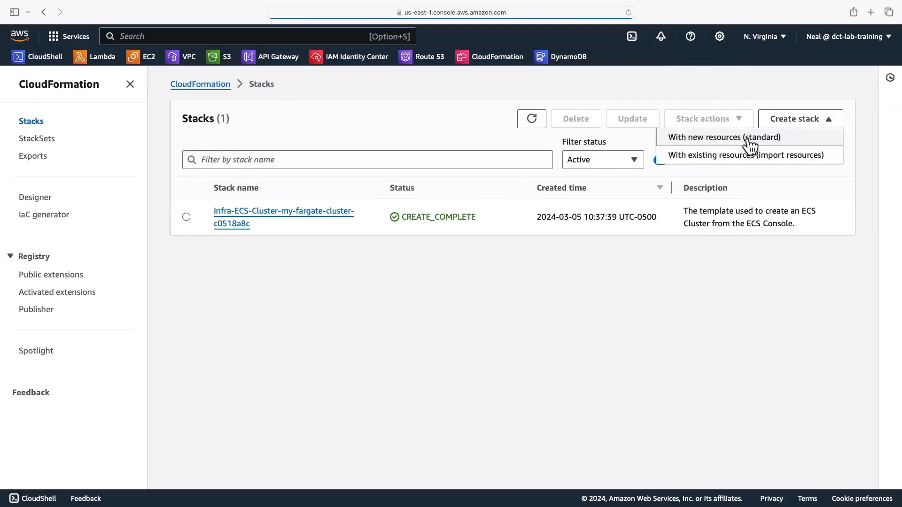
{"action": "left_click", "coordinate": [723, 136]}
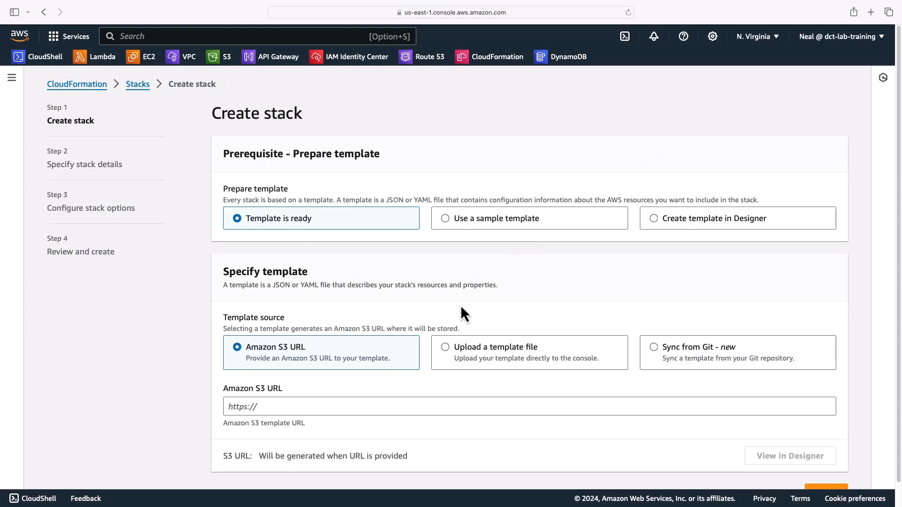
{"action": "scroll", "scroll_direction": "down", "scroll_amount": 3}
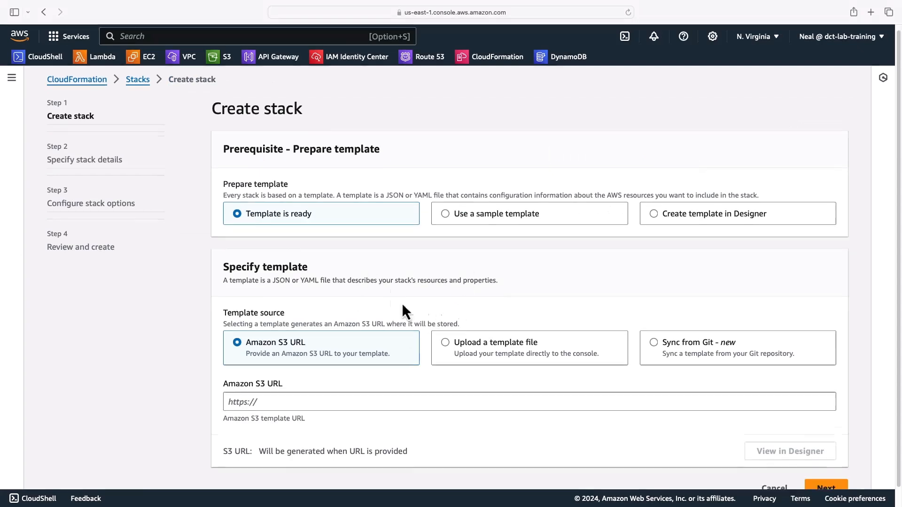
{"action": "left_click", "coordinate": [446, 343]}
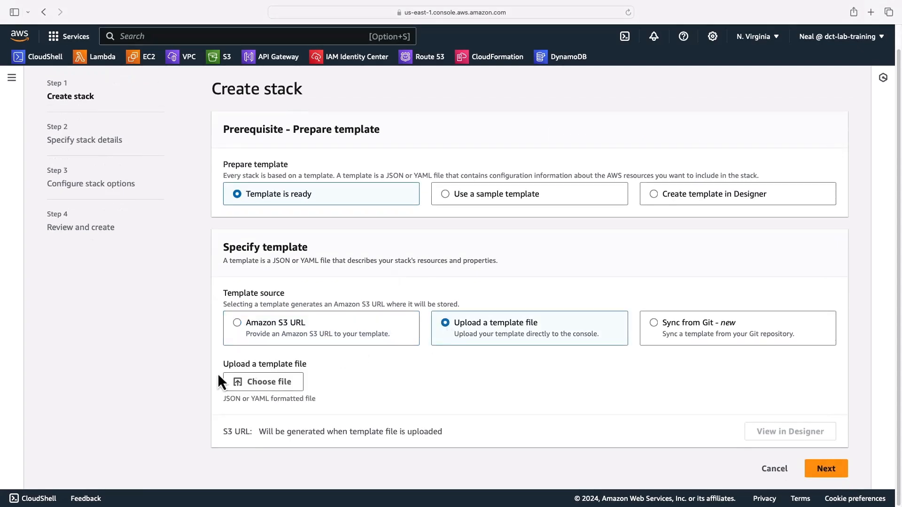
{"action": "left_click", "coordinate": [263, 382]}
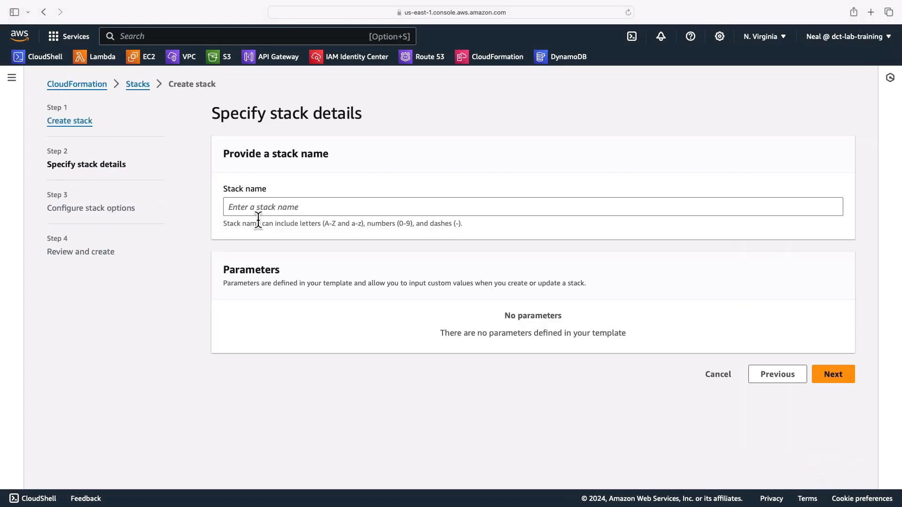
{"action": "type", "text": "vpc-peering-lab"}
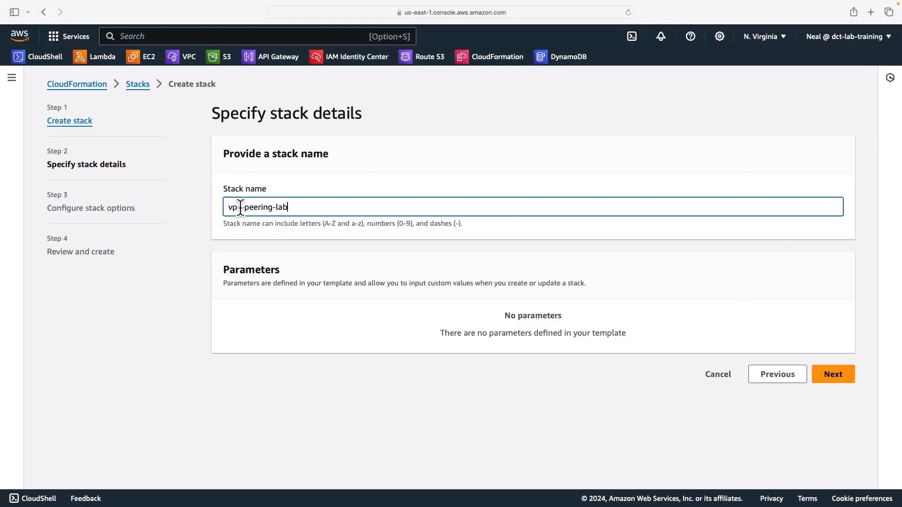
{"action": "left_click", "coordinate": [832, 374]}
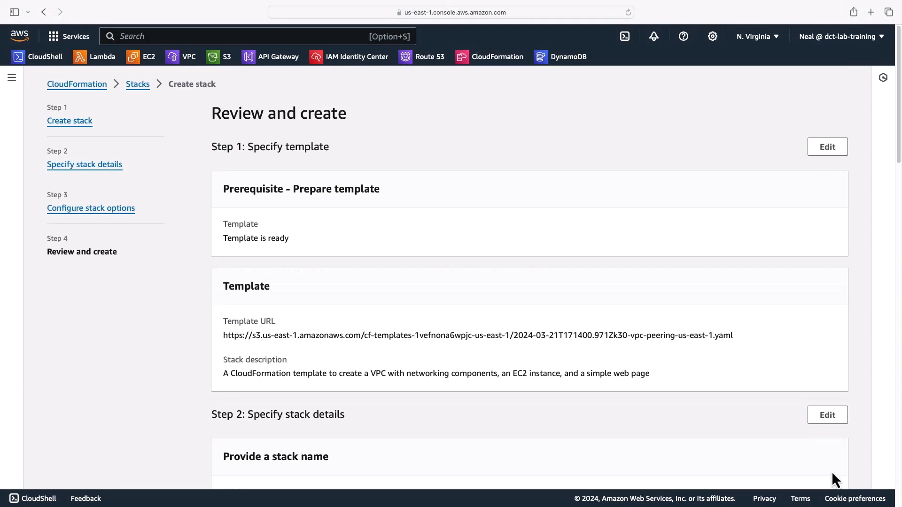
{"action": "scroll", "scroll_direction": "down", "scroll_amount": 3}
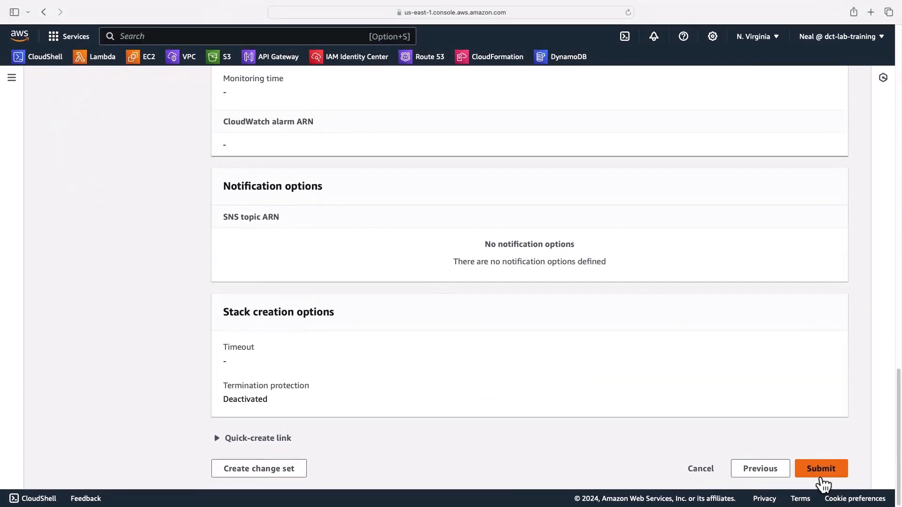
{"action": "left_click", "coordinate": [820, 468]}
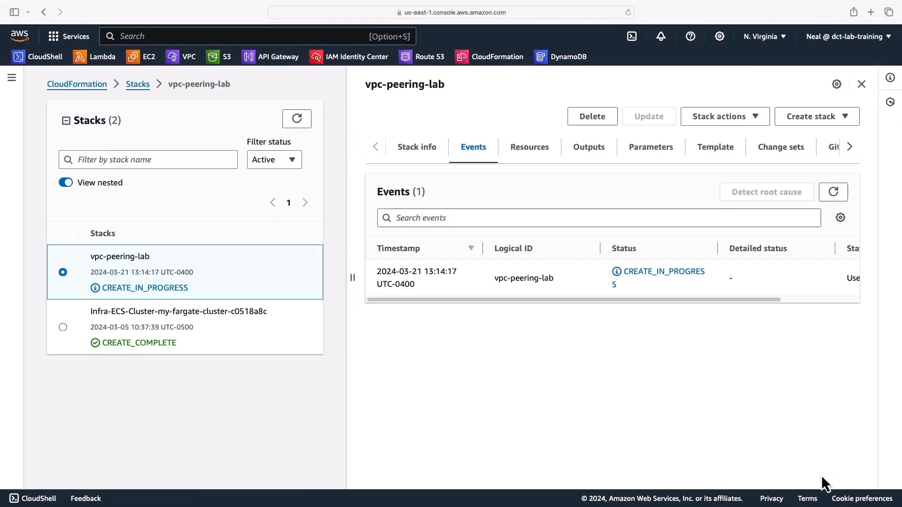
{"action": "mouse_move", "coordinate": [223, 296]}
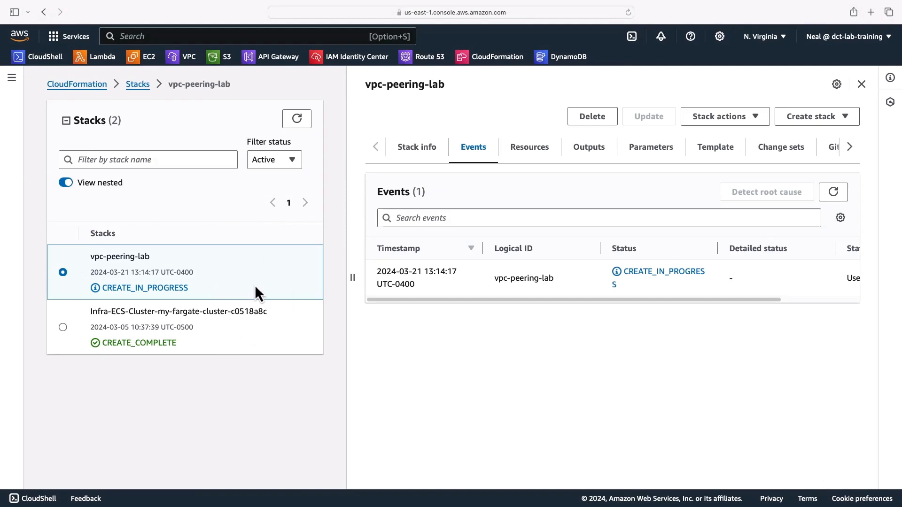
Switch to US West (N. California) and begin an EC2 instance launch there.
{"action": "left_click", "coordinate": [761, 36]}
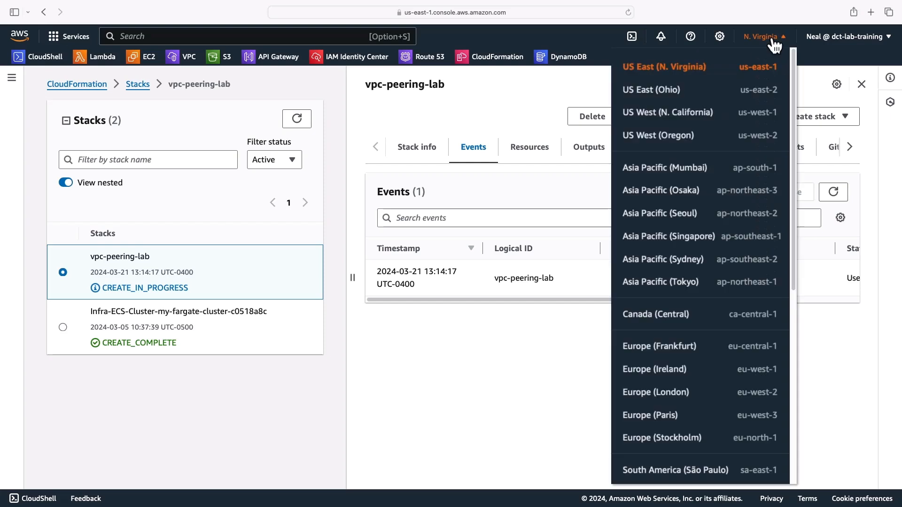
{"action": "mouse_move", "coordinate": [664, 112]}
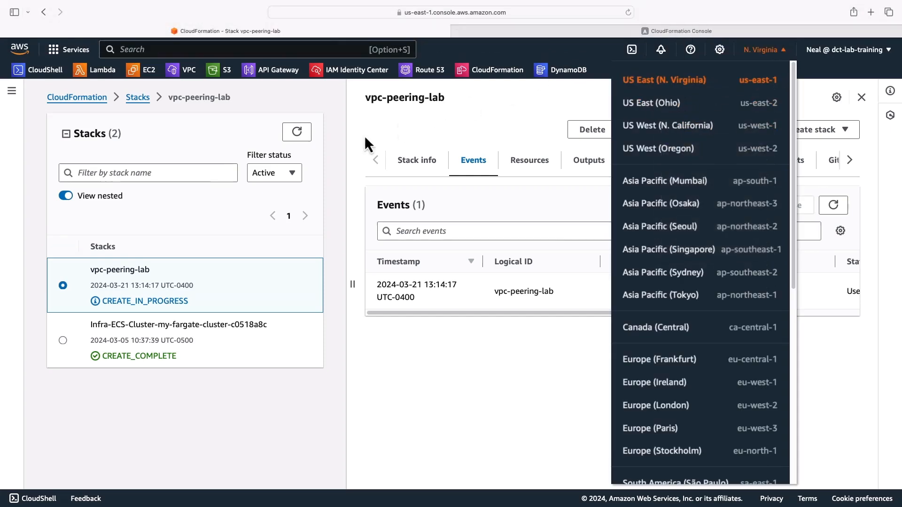
{"action": "left_click", "coordinate": [666, 125]}
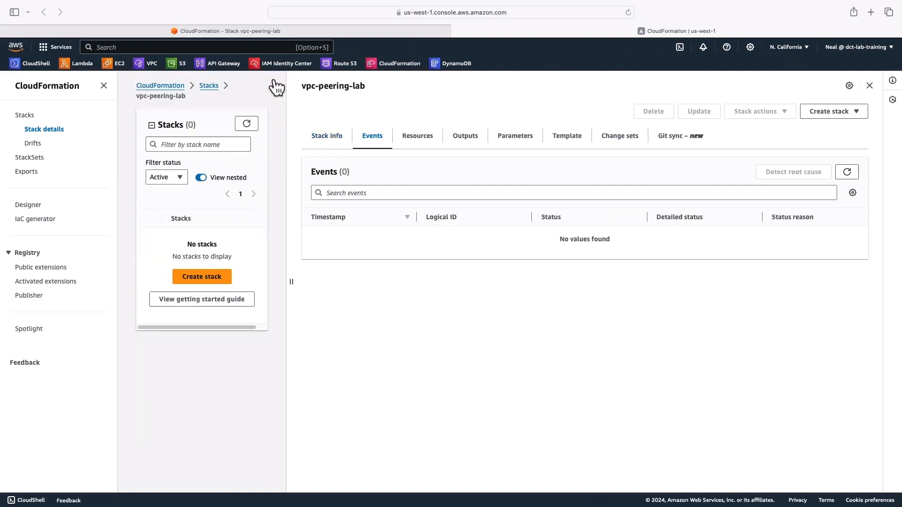
{"action": "mouse_move", "coordinate": [207, 118]}
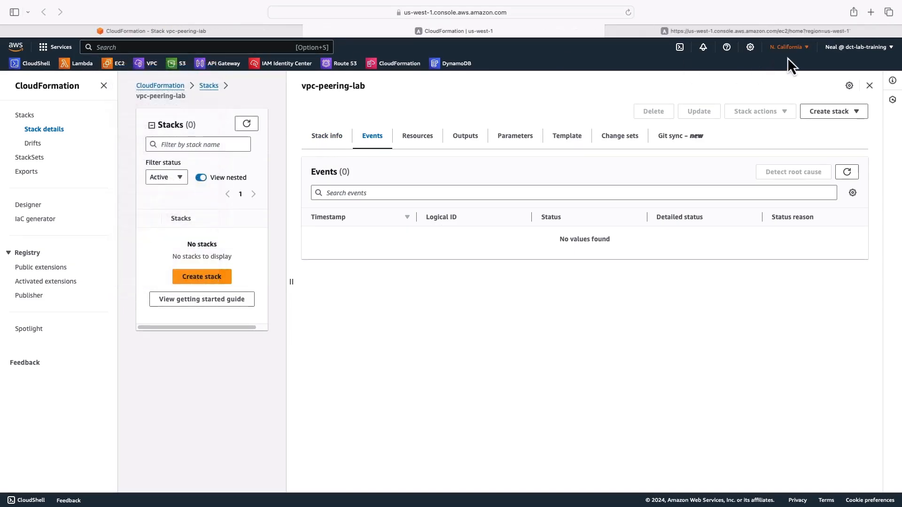
{"action": "left_click", "coordinate": [748, 31]}
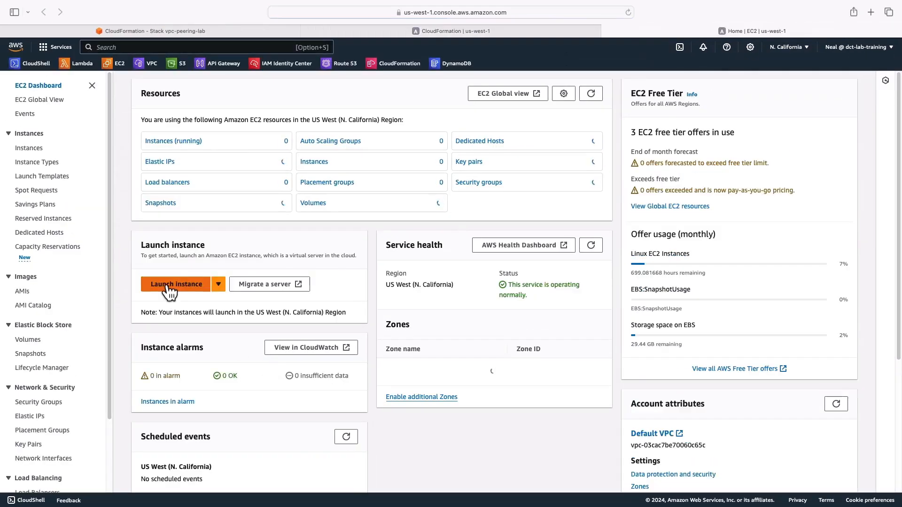
{"action": "left_click", "coordinate": [176, 284]}
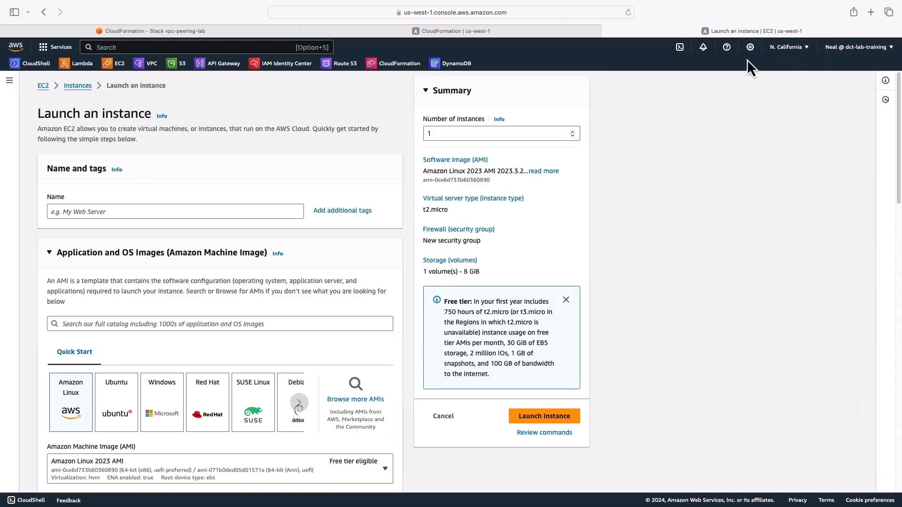
{"action": "scroll", "scroll_direction": "down", "scroll_amount": 3}
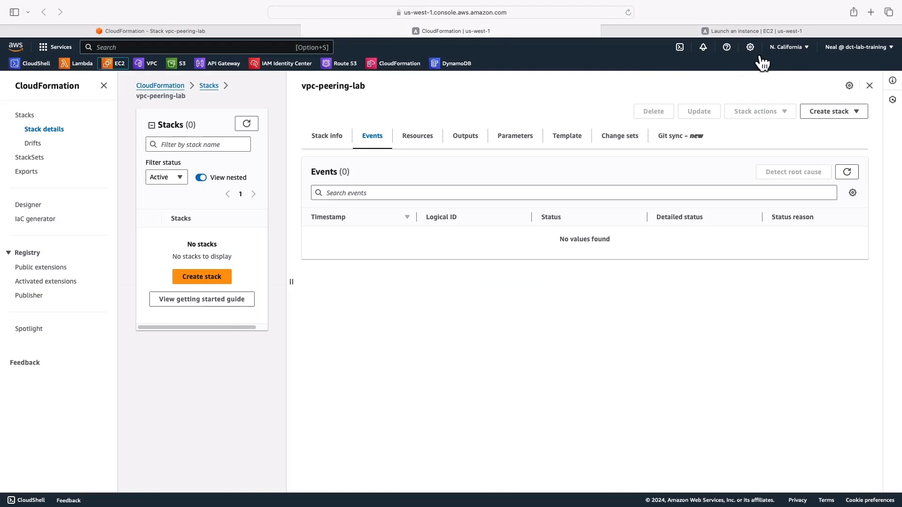
Upload vpc-peering-us-west-1.yaml as a new stack named vpc-peering-lab.
{"action": "left_click", "coordinate": [832, 110]}
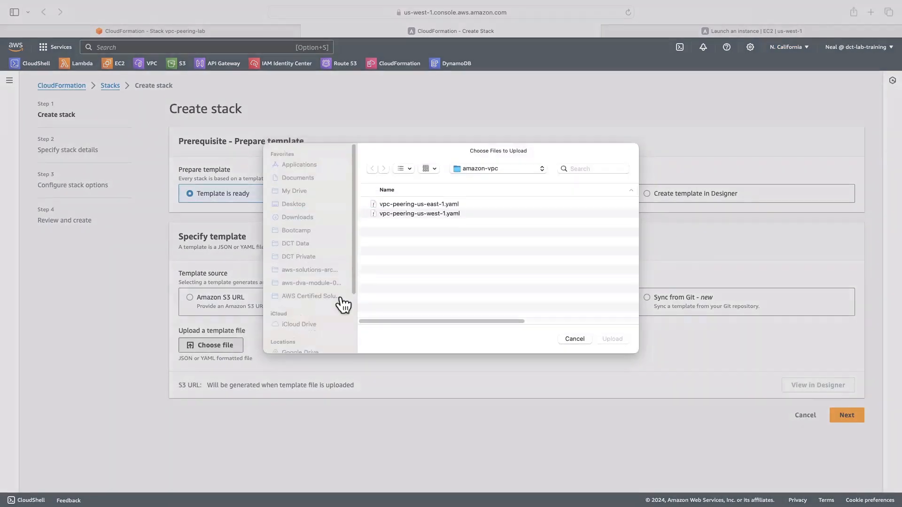
{"action": "double_click", "coordinate": [419, 213]}
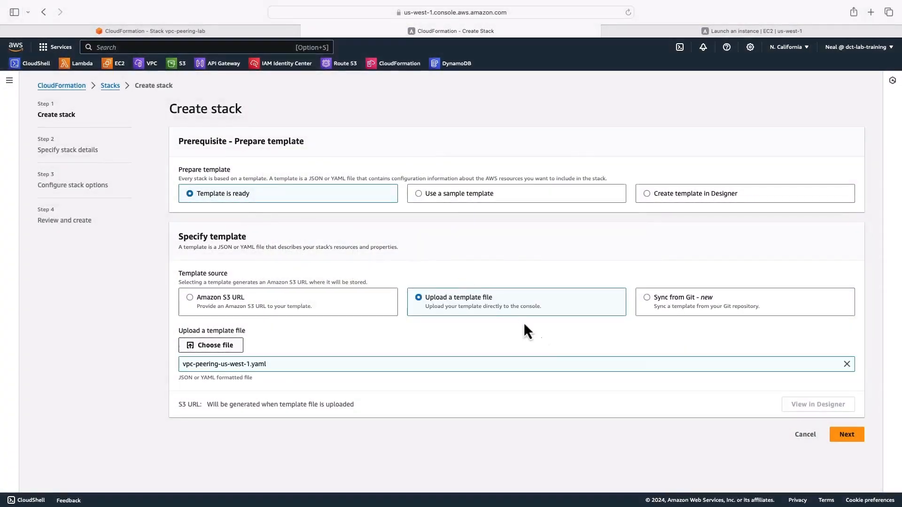
{"action": "left_click", "coordinate": [845, 434]}
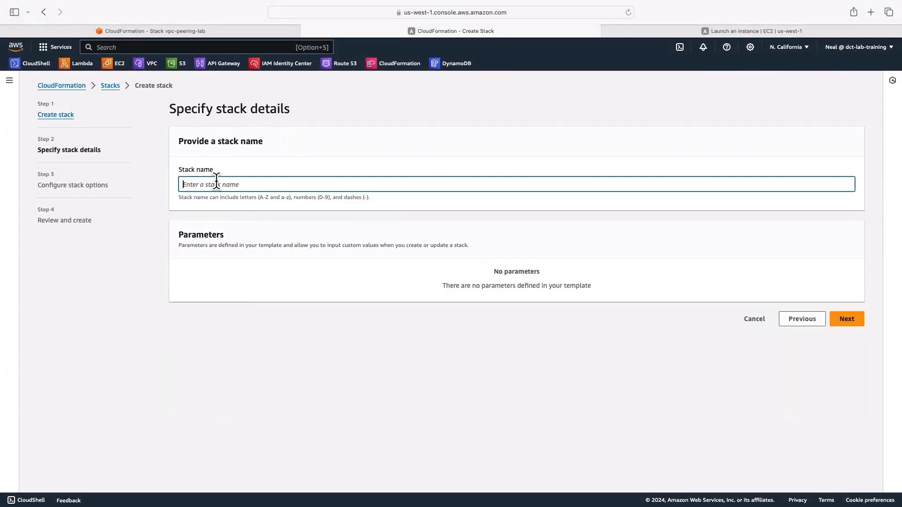
{"action": "type", "text": "vpc-peering-lab"}
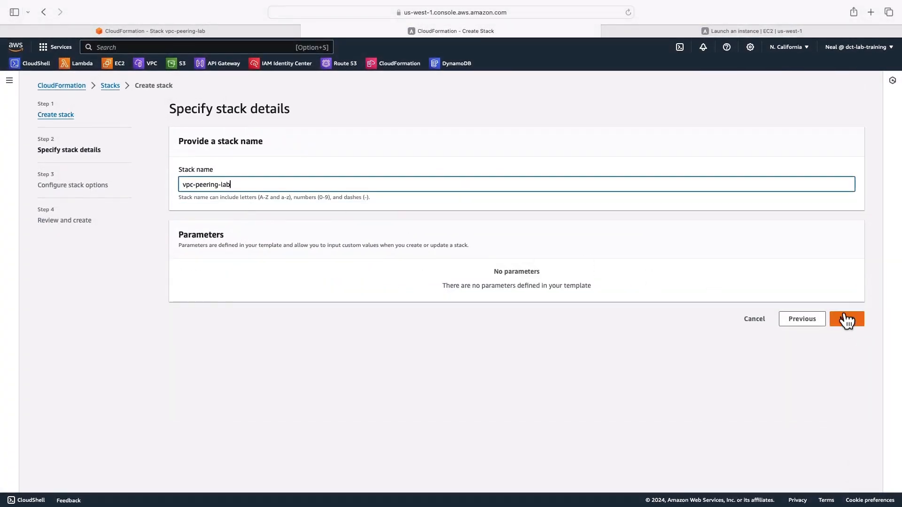
{"action": "left_click", "coordinate": [845, 319]}
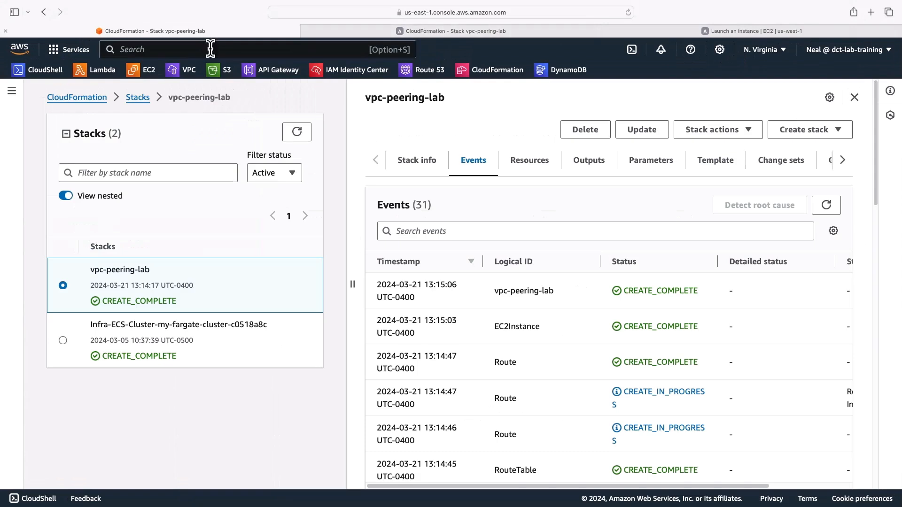
{"action": "mouse_move", "coordinate": [203, 277]}
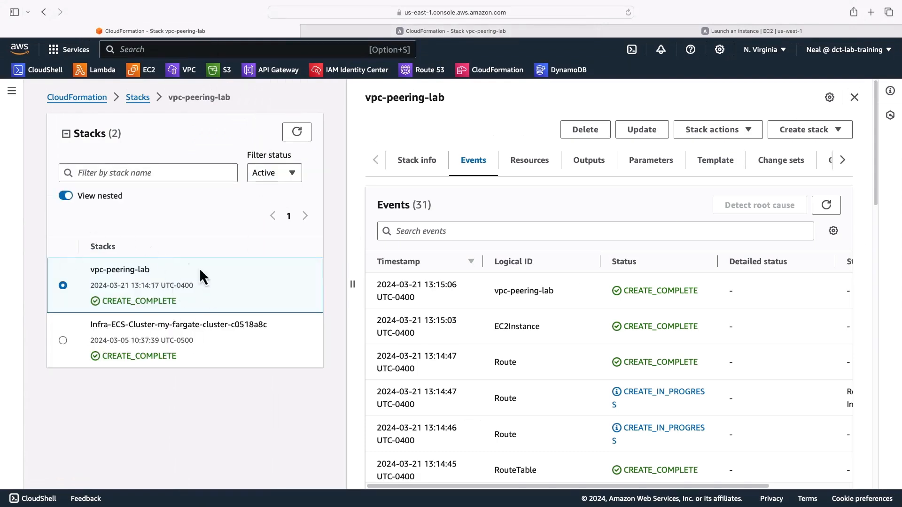
{"action": "mouse_move", "coordinate": [145, 74]}
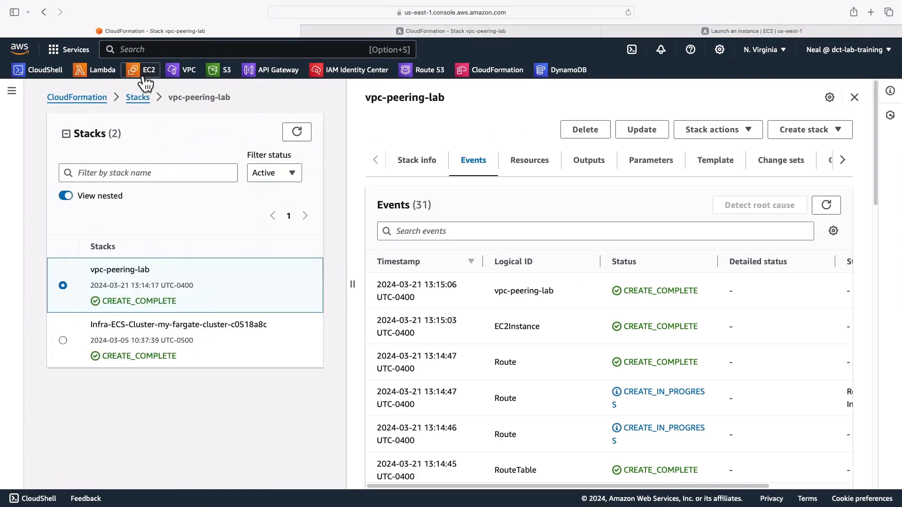
Open EC2 in a new tab and view the running instance's inbound rules.
{"action": "right_click", "coordinate": [149, 69]}
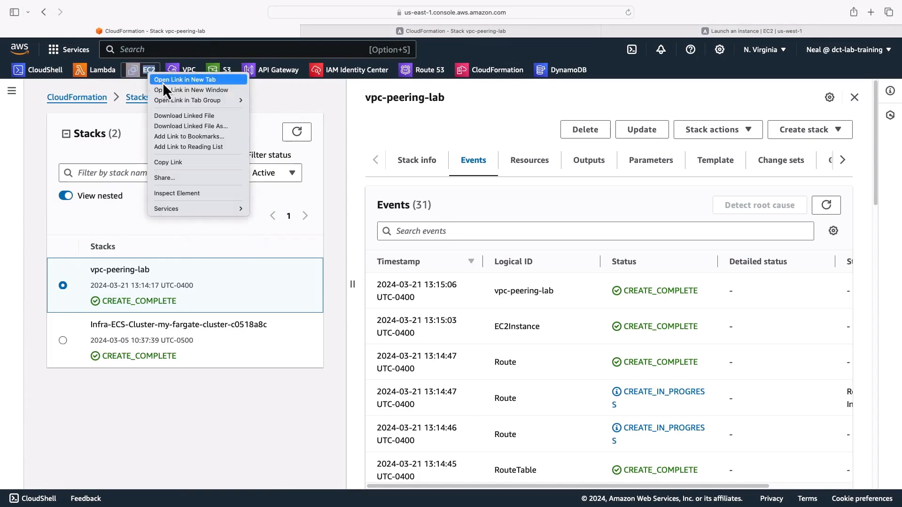
{"action": "left_click", "coordinate": [185, 79]}
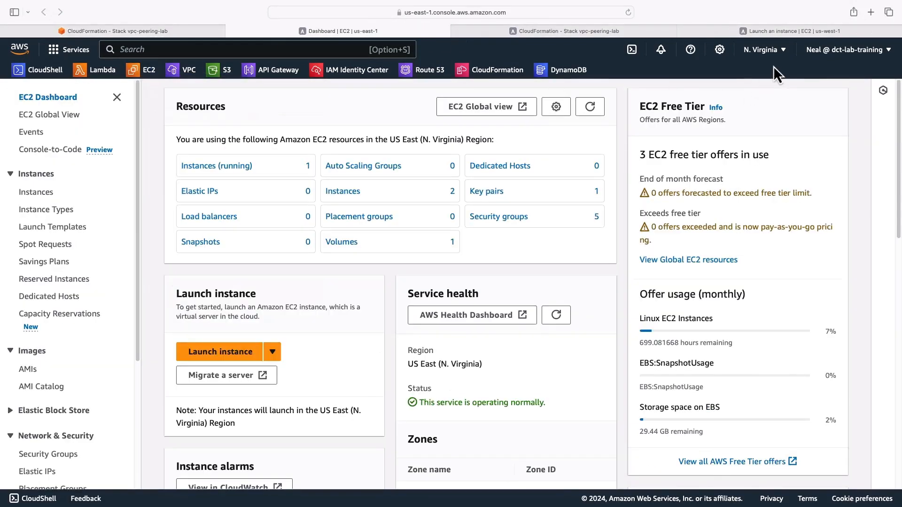
{"action": "left_click", "coordinate": [35, 191]}
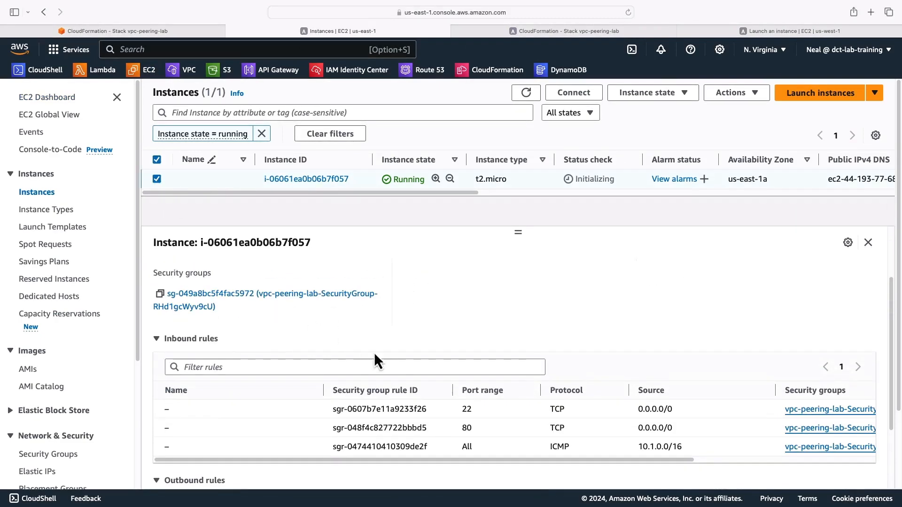
{"action": "scroll", "scroll_direction": "down", "scroll_amount": 3}
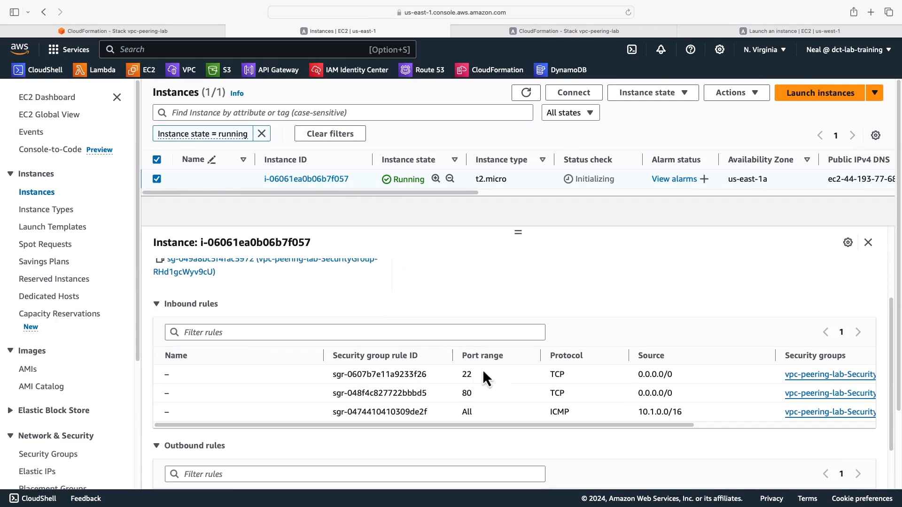
{"action": "mouse_move", "coordinate": [514, 438]}
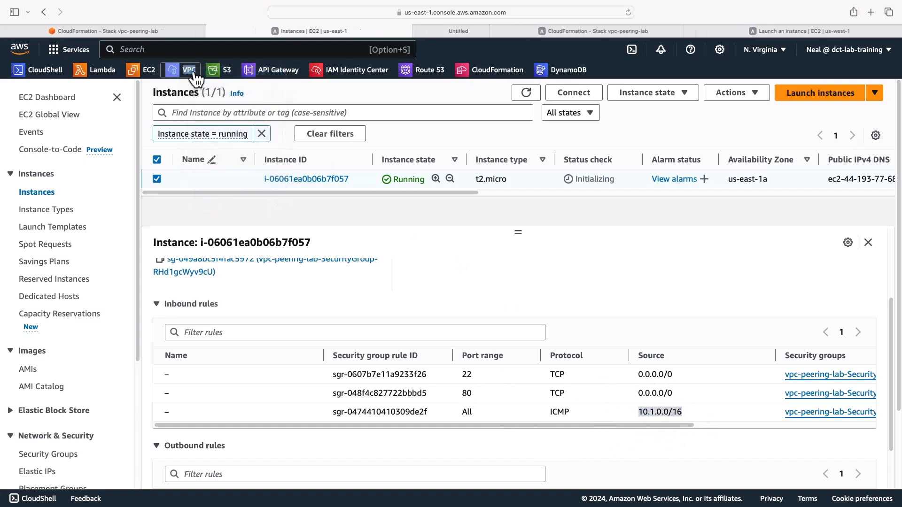
Name the unnamed 10.0.0.0/16 VPC vpc-peering-vpc and return to the VPC list.
{"action": "left_click", "coordinate": [189, 70]}
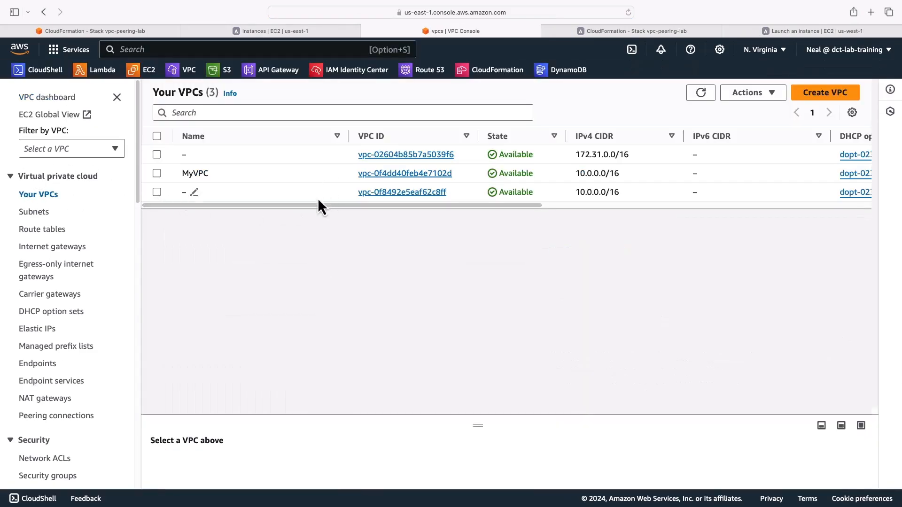
{"action": "mouse_move", "coordinate": [488, 183]}
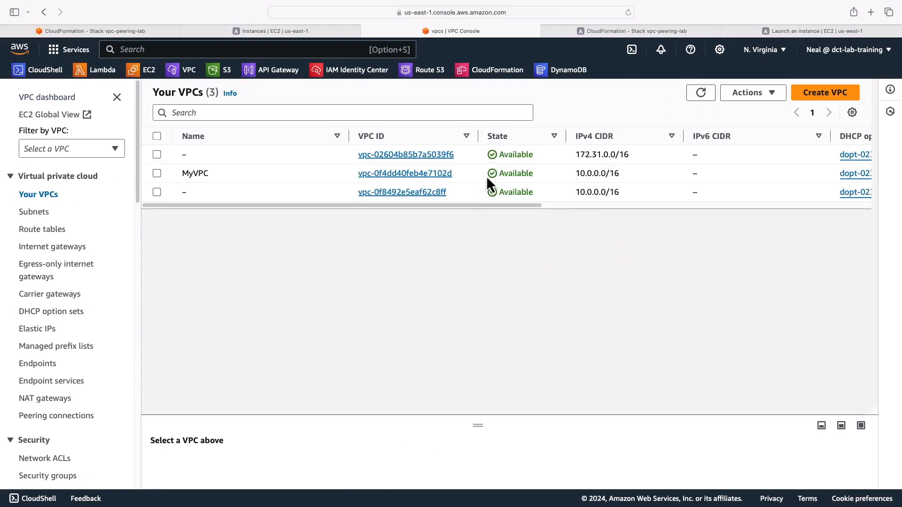
{"action": "left_click", "coordinate": [156, 192]}
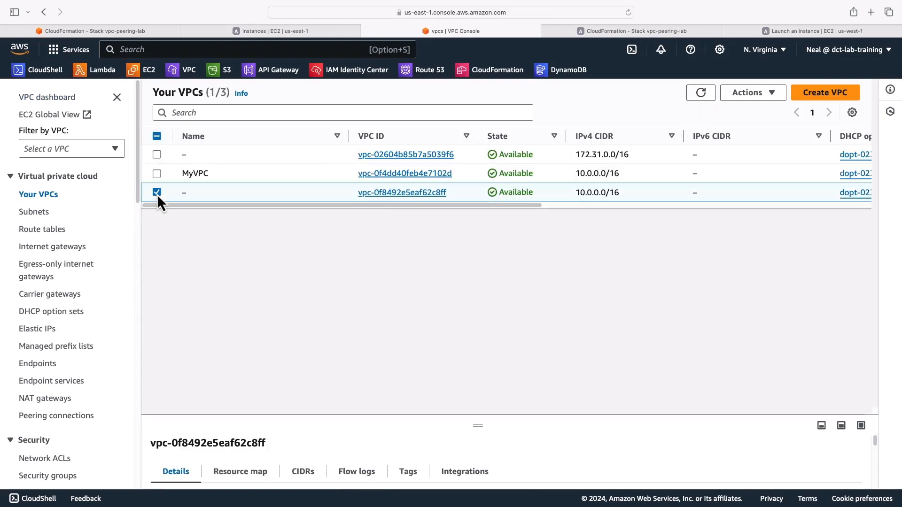
{"action": "left_click", "coordinate": [195, 192]}
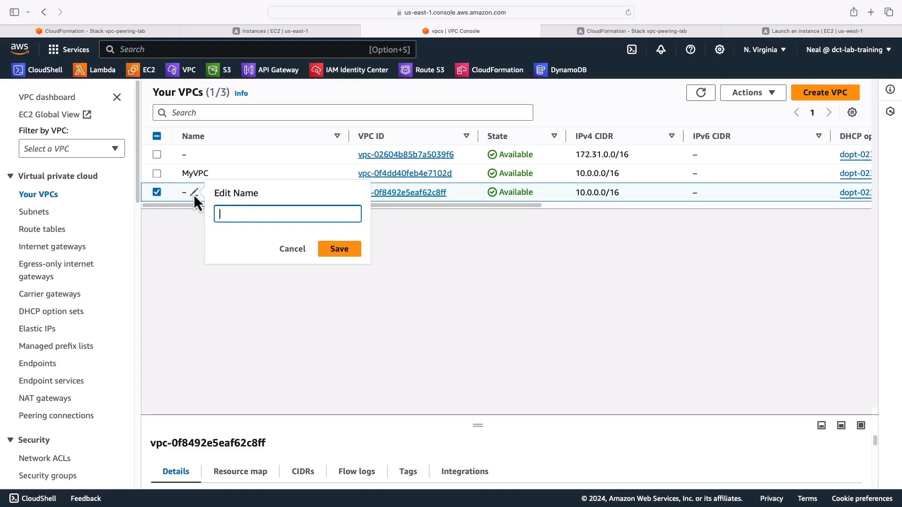
{"action": "type", "text": "vpc-peering-vpc"}
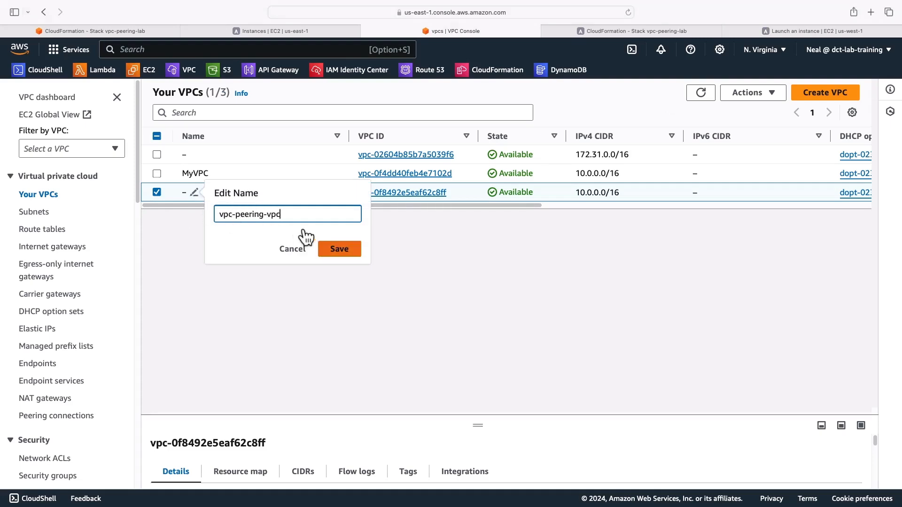
{"action": "left_click", "coordinate": [338, 248]}
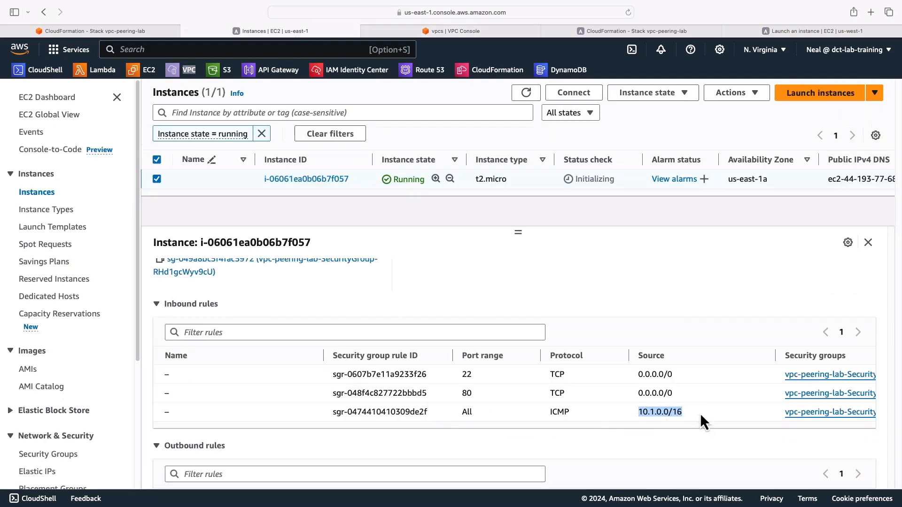
{"action": "mouse_move", "coordinate": [650, 445]}
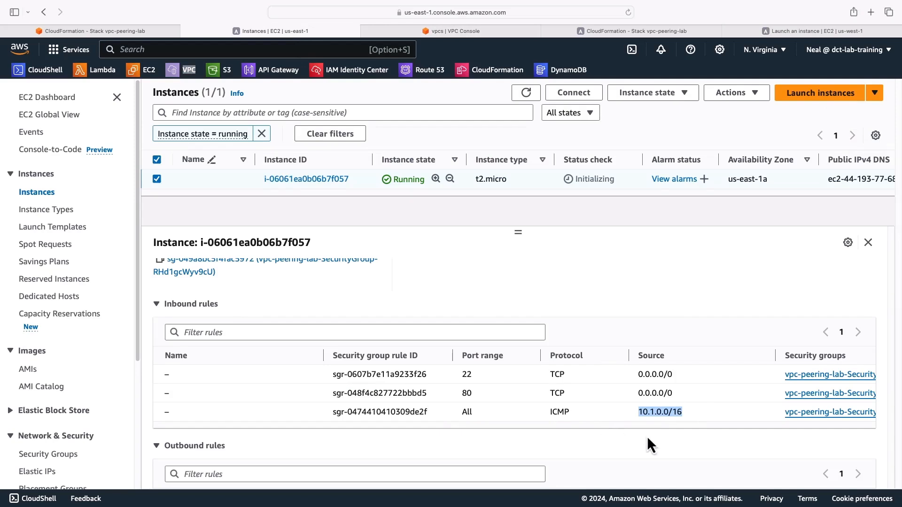
{"action": "mouse_move", "coordinate": [659, 440]}
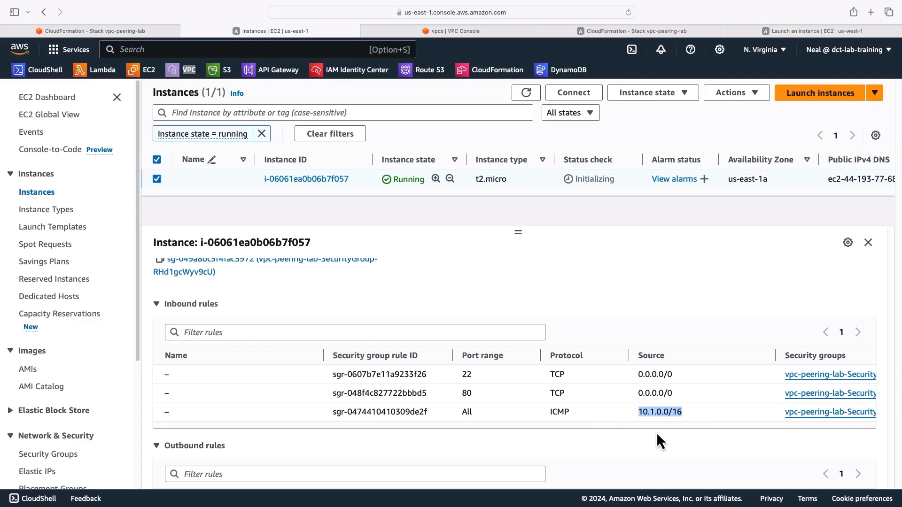
{"action": "left_click", "coordinate": [451, 30]}
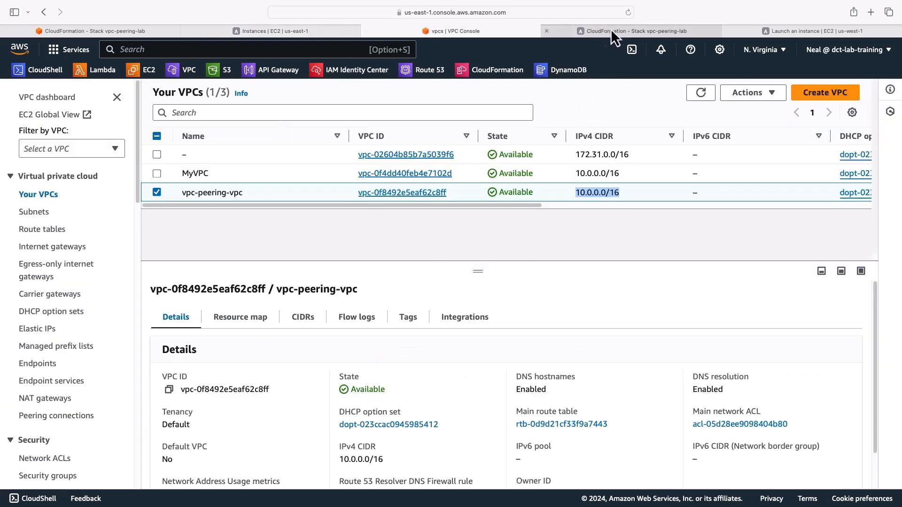
{"action": "left_click", "coordinate": [632, 31]}
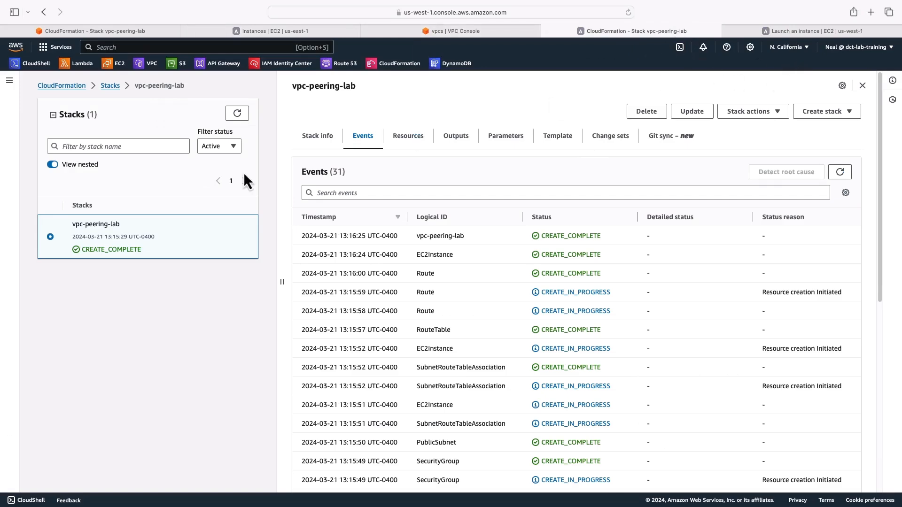
{"action": "mouse_move", "coordinate": [146, 68]}
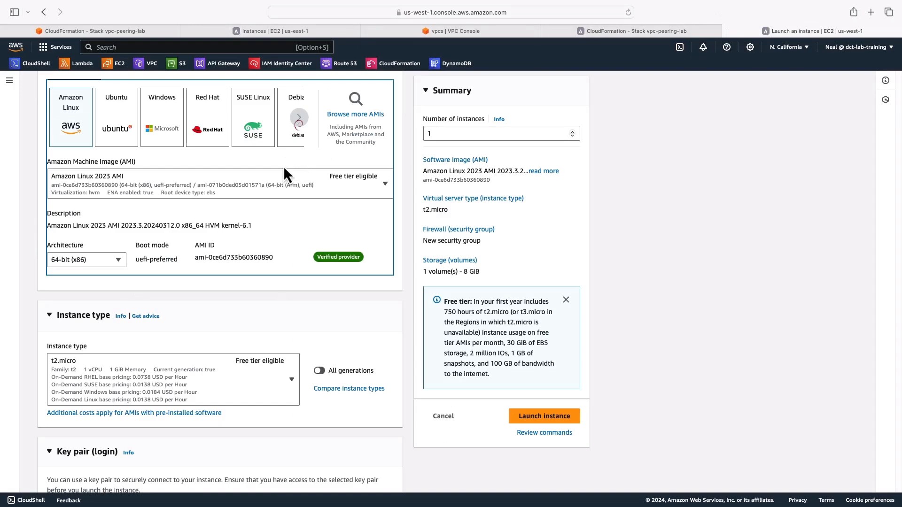
{"action": "left_click", "coordinate": [543, 416]}
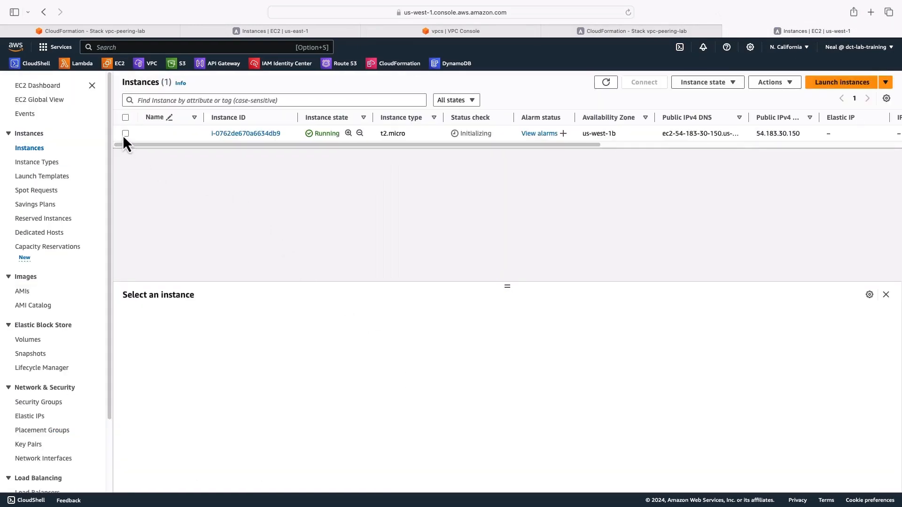
{"action": "left_click", "coordinate": [125, 133]}
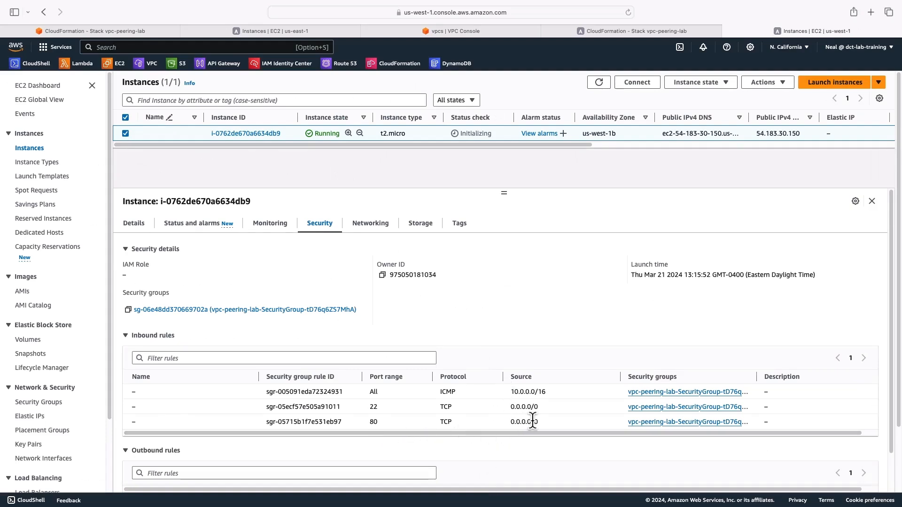
{"action": "double_click", "coordinate": [526, 391]}
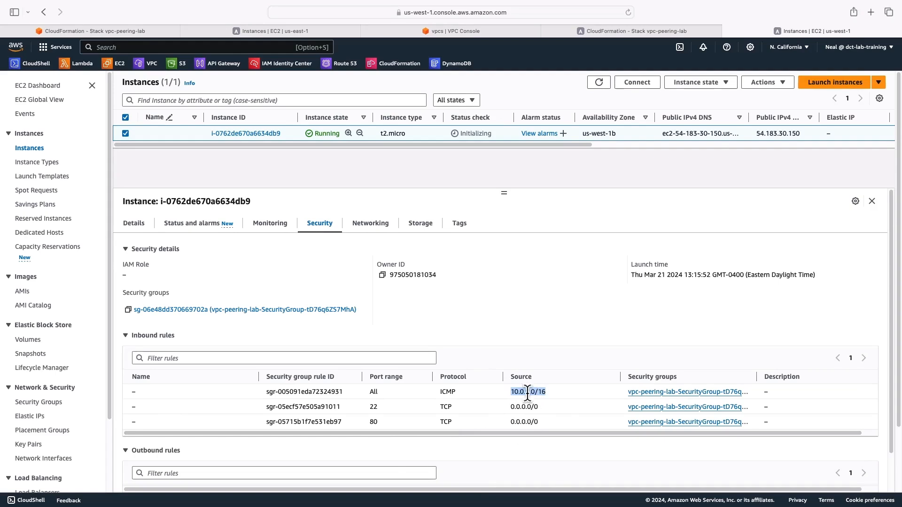
{"action": "mouse_move", "coordinate": [511, 377]}
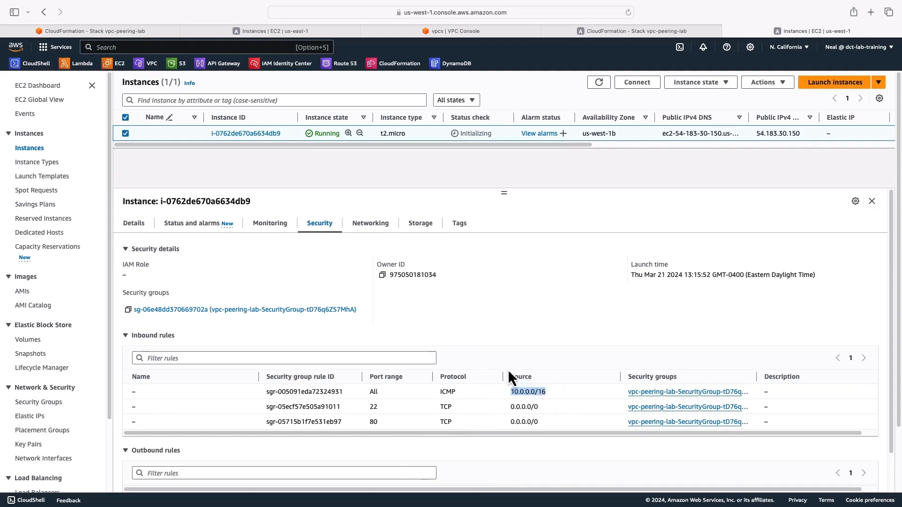
{"action": "mouse_move", "coordinate": [552, 400]}
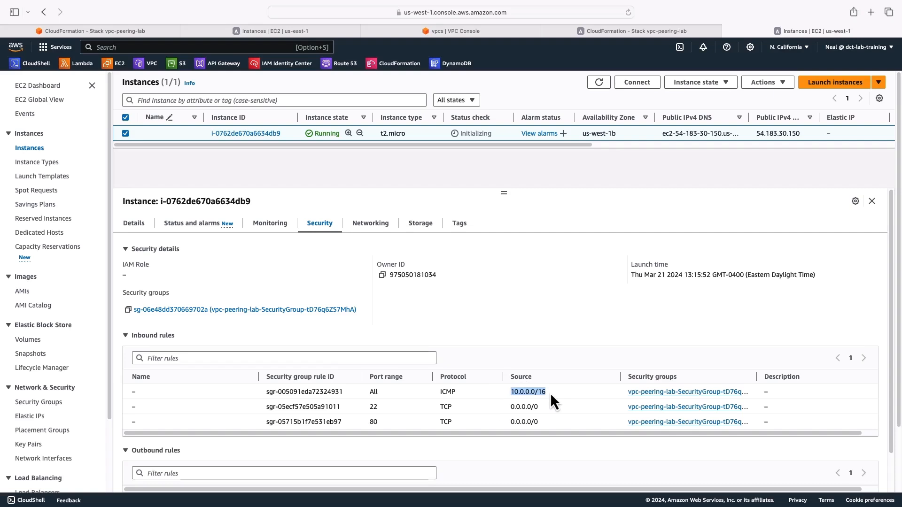
{"action": "mouse_move", "coordinate": [555, 235]}
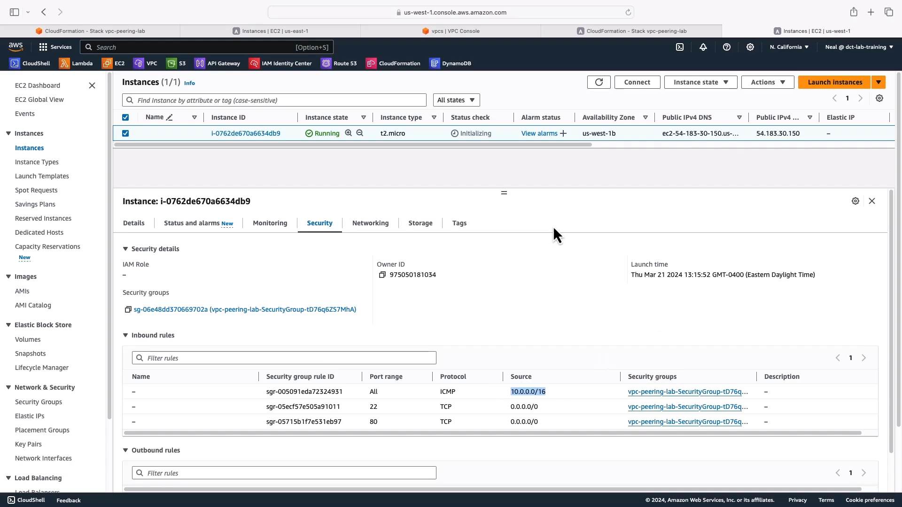
{"action": "left_click", "coordinate": [451, 30]}
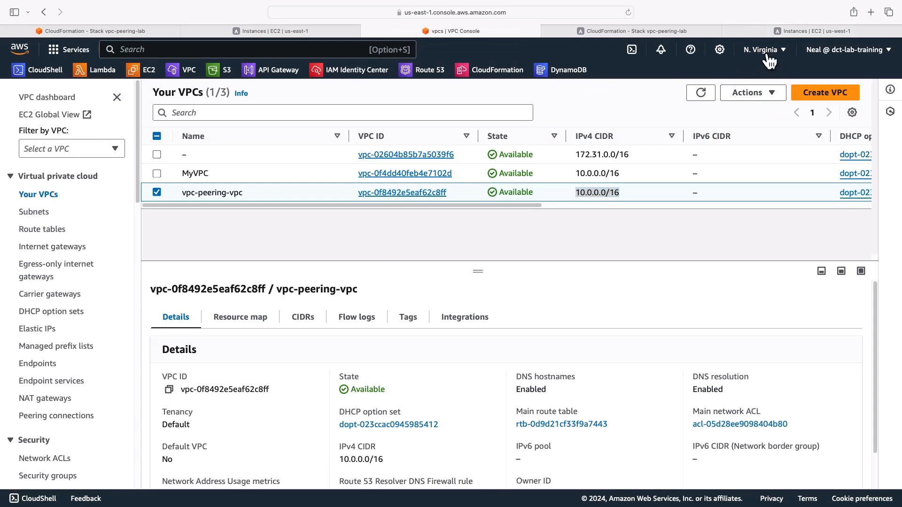
Open the N. Virginia peering connections list and begin creating a connection.
{"action": "left_click", "coordinate": [760, 49]}
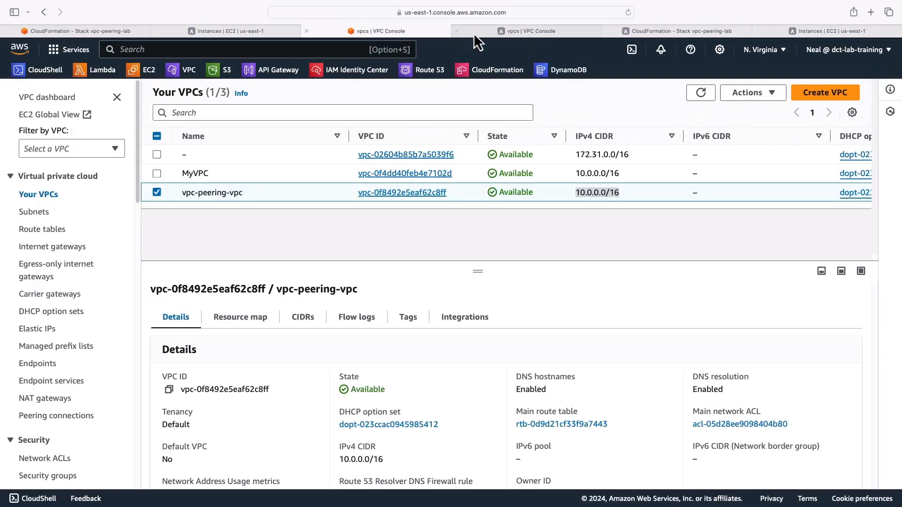
{"action": "mouse_move", "coordinate": [689, 49]}
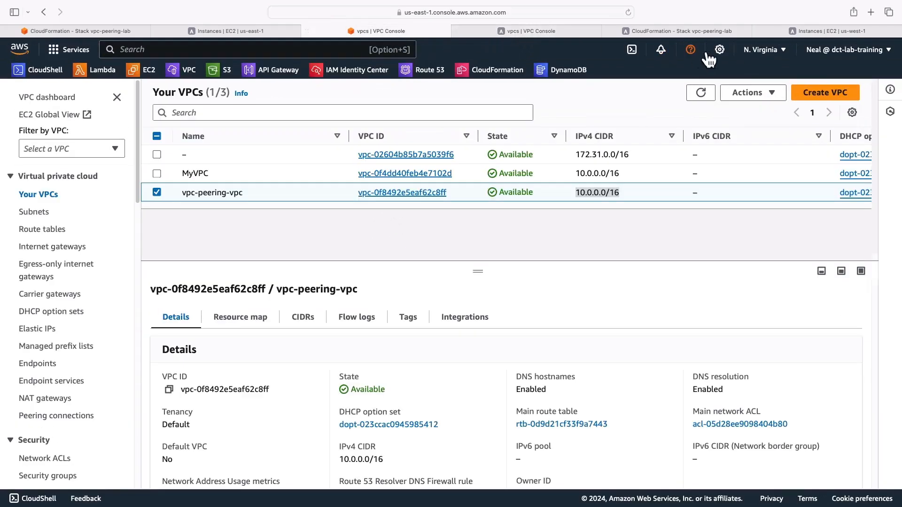
{"action": "mouse_move", "coordinate": [523, 31]}
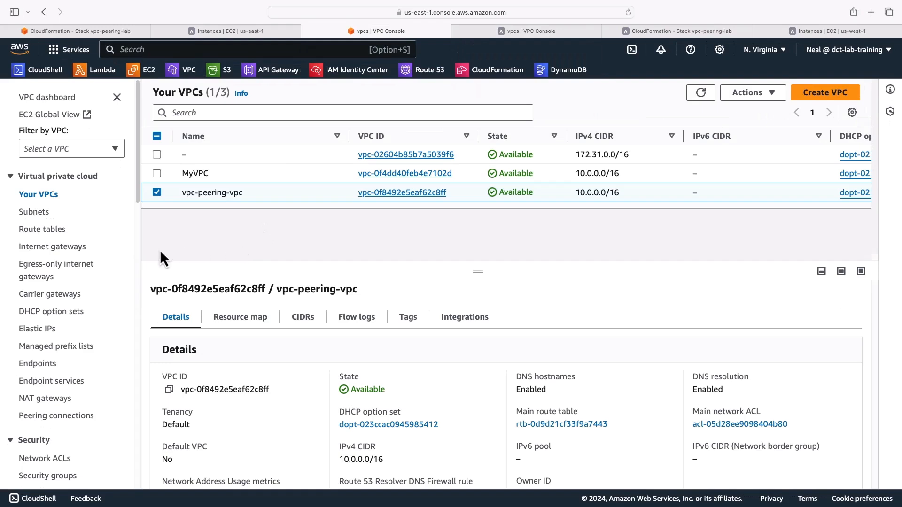
{"action": "mouse_move", "coordinate": [56, 415]}
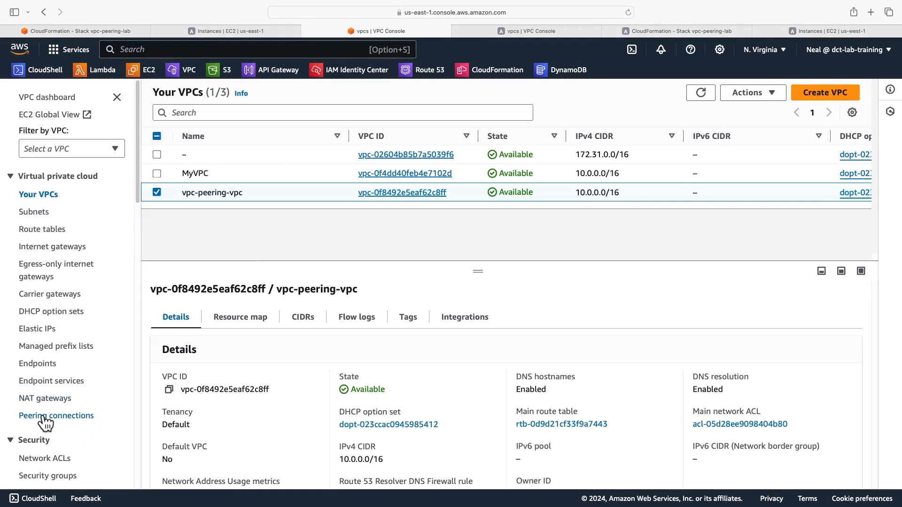
{"action": "left_click", "coordinate": [57, 415]}
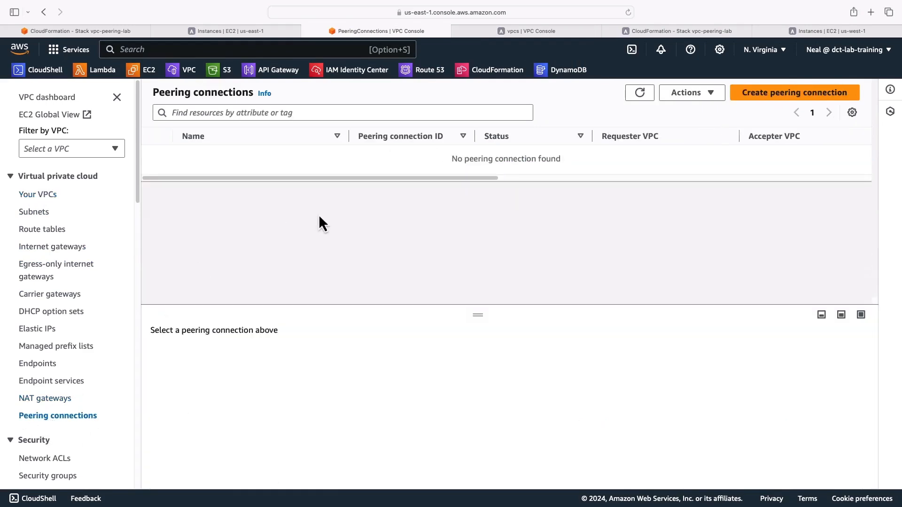
{"action": "left_click", "coordinate": [793, 92]}
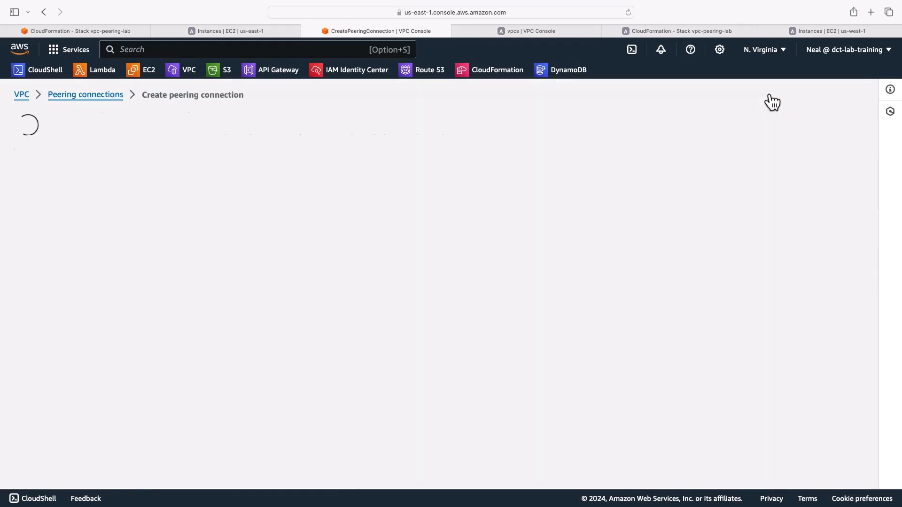
Name the peering connection my-vpc-n-california with vpc-peering-vpc as requester.
{"action": "type", "text": "m"}
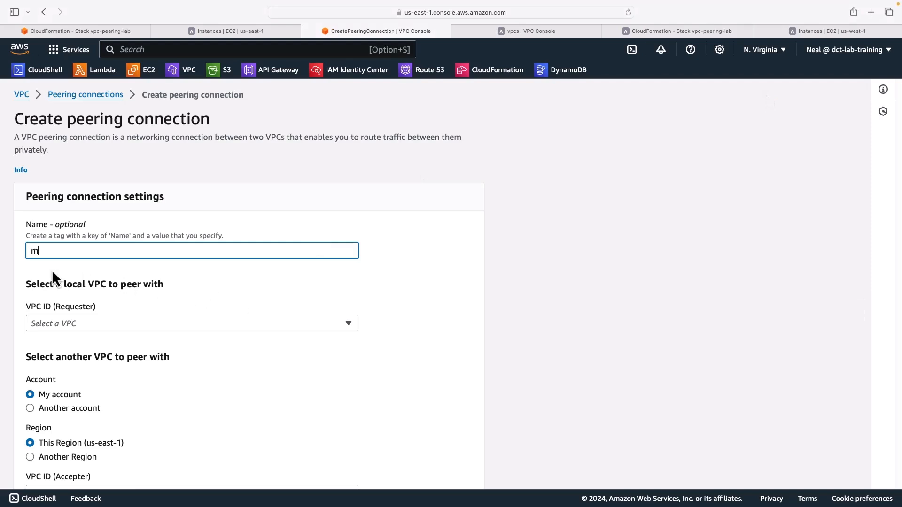
{"action": "type", "text": "y-vpc-"}
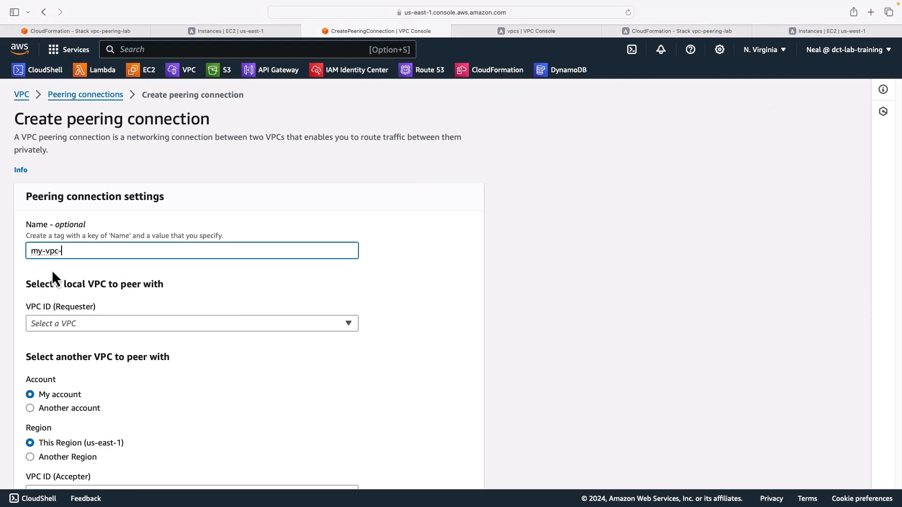
{"action": "type", "text": "n-california"}
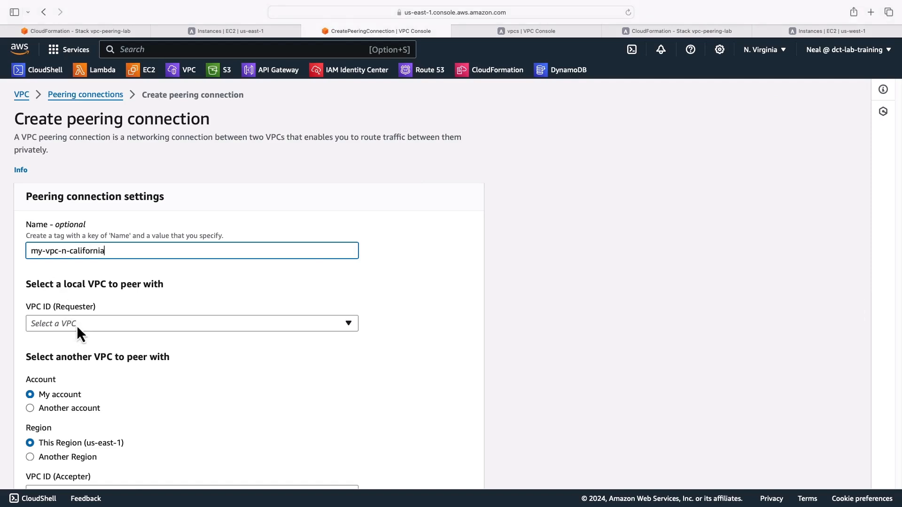
{"action": "left_click", "coordinate": [191, 323]}
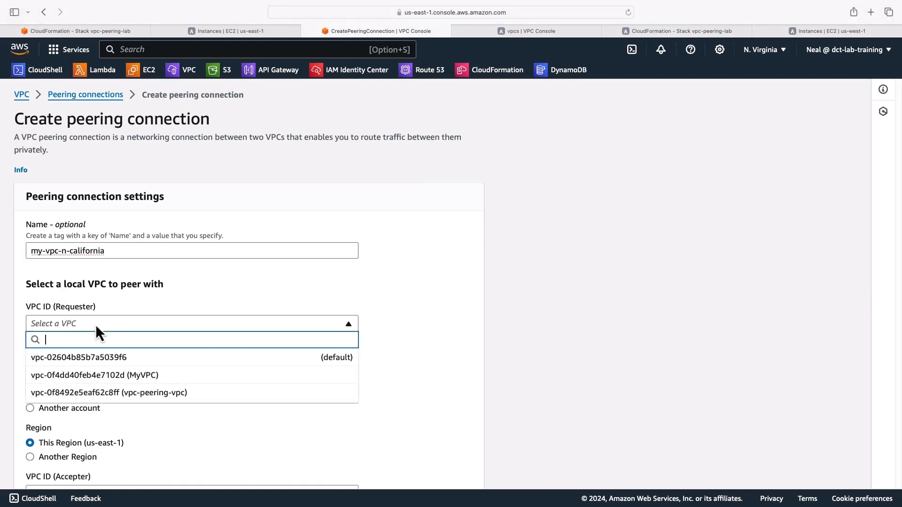
{"action": "mouse_move", "coordinate": [153, 400]}
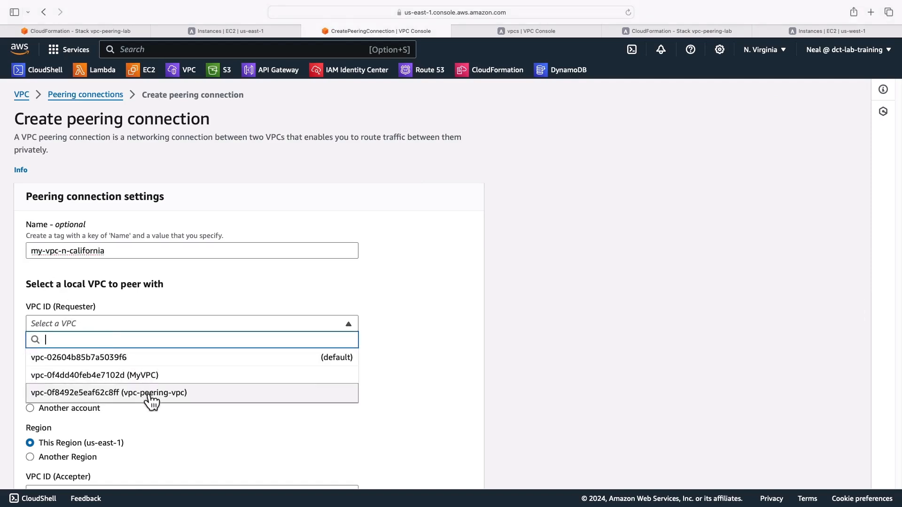
{"action": "left_click", "coordinate": [108, 393]}
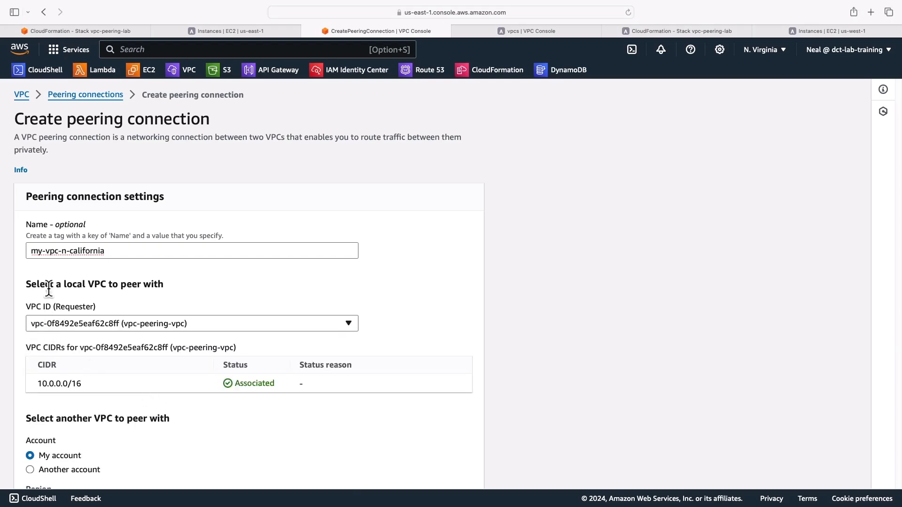
Set the accepter to another Region: US West (N. California).
{"action": "scroll", "scroll_direction": "down", "scroll_amount": 3}
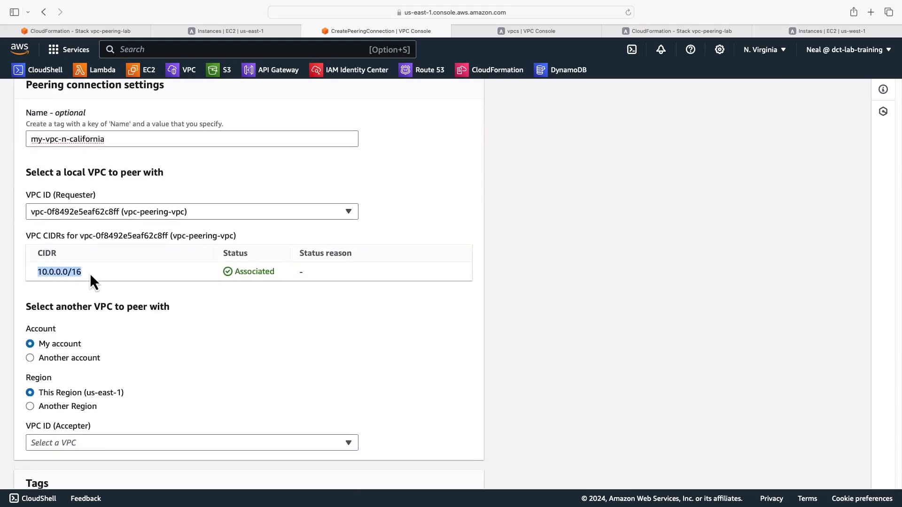
{"action": "scroll", "scroll_direction": "down", "scroll_amount": 3}
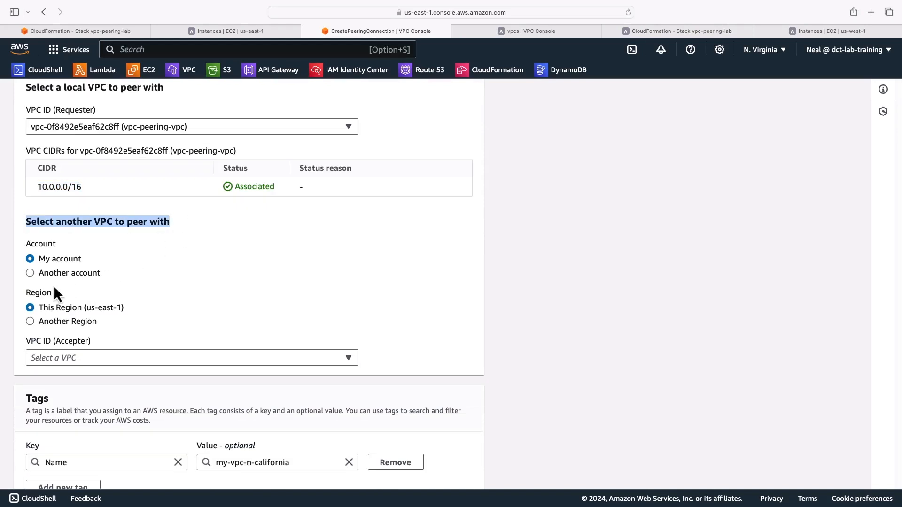
{"action": "mouse_move", "coordinate": [36, 321]}
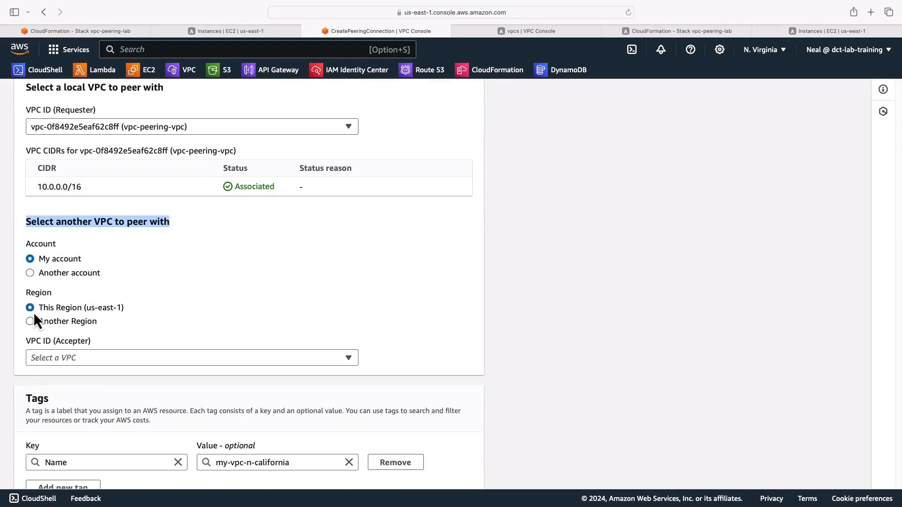
{"action": "left_click", "coordinate": [30, 320]}
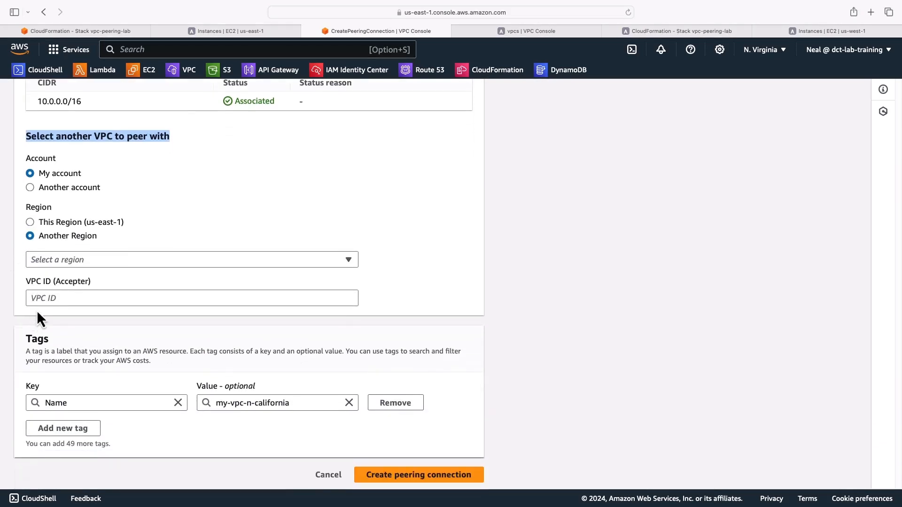
{"action": "left_click", "coordinate": [192, 259]}
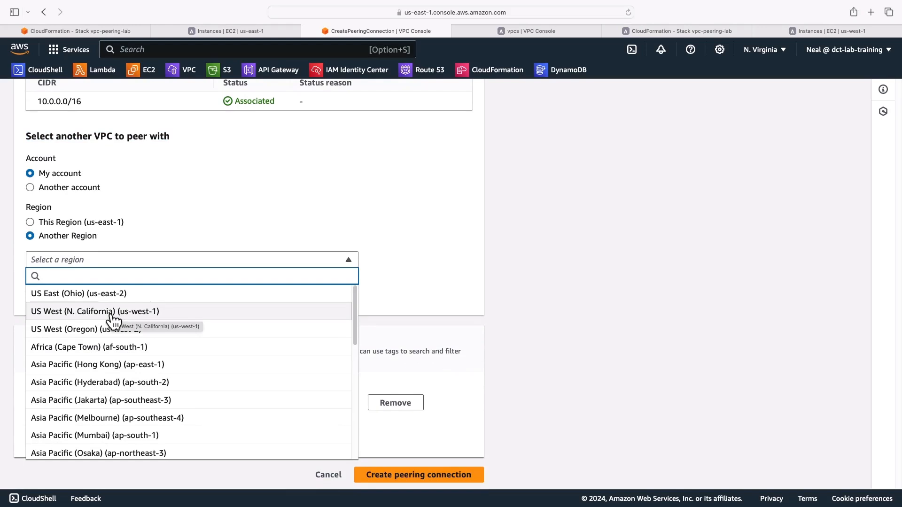
{"action": "left_click", "coordinate": [95, 311]}
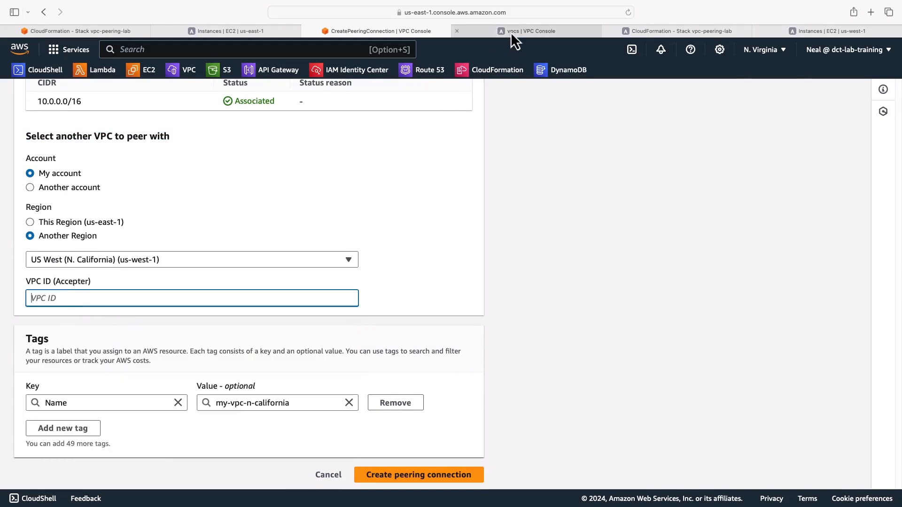
Enter accepter VPC vpc-06f6e5149035ea3b9, create the connection and select its ID.
{"action": "left_click", "coordinate": [529, 30]}
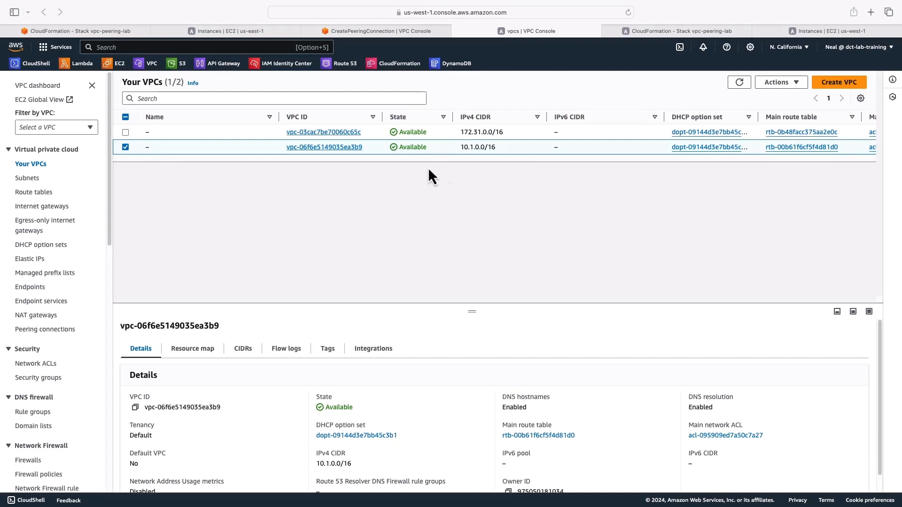
{"action": "left_click", "coordinate": [135, 407]}
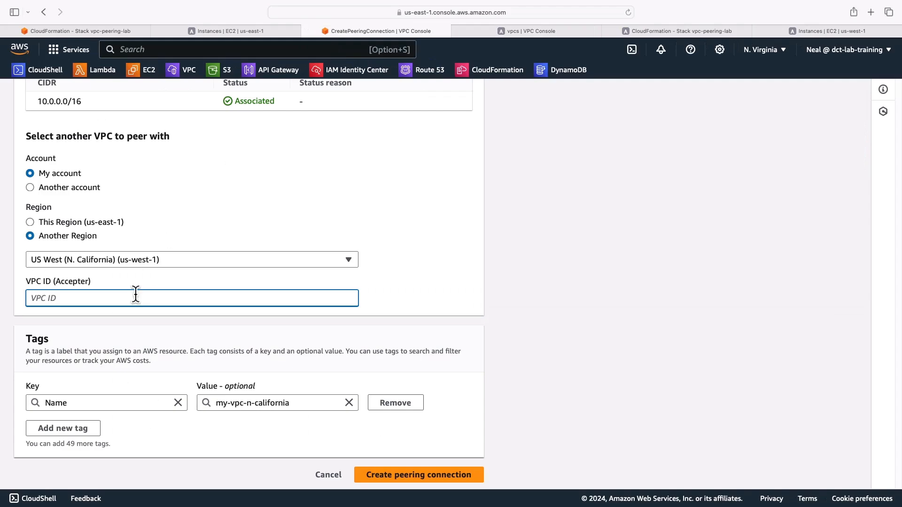
{"action": "type", "text": "vpc-06f6e5149035ea3b9"}
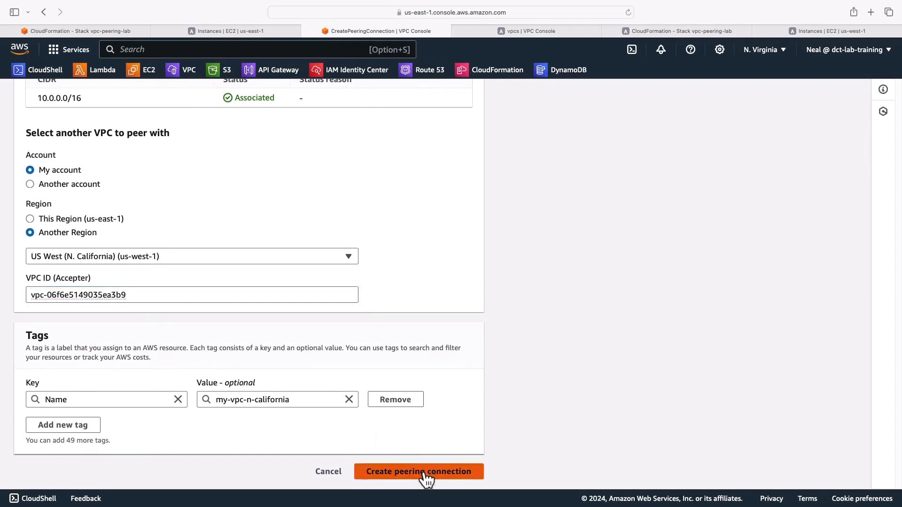
{"action": "left_click", "coordinate": [419, 471]}
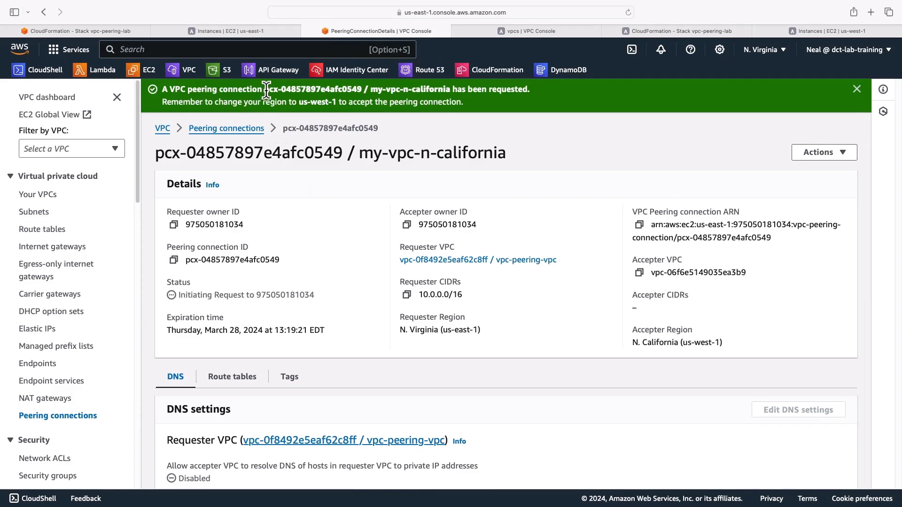
{"action": "left_click_drag", "start_coordinate": [263, 89], "coordinate": [362, 89]}
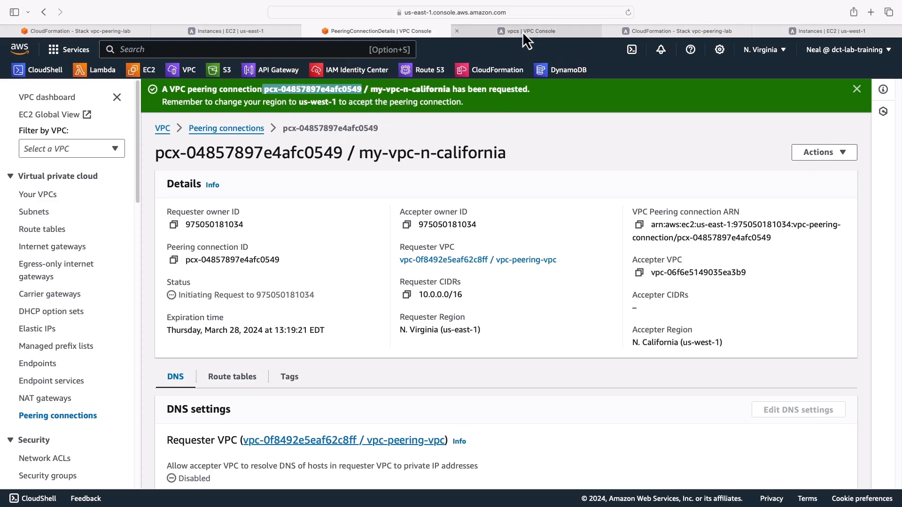
Accept pending peering connection pcx-04857897e4afc0549 in N. California.
{"action": "left_click", "coordinate": [526, 30]}
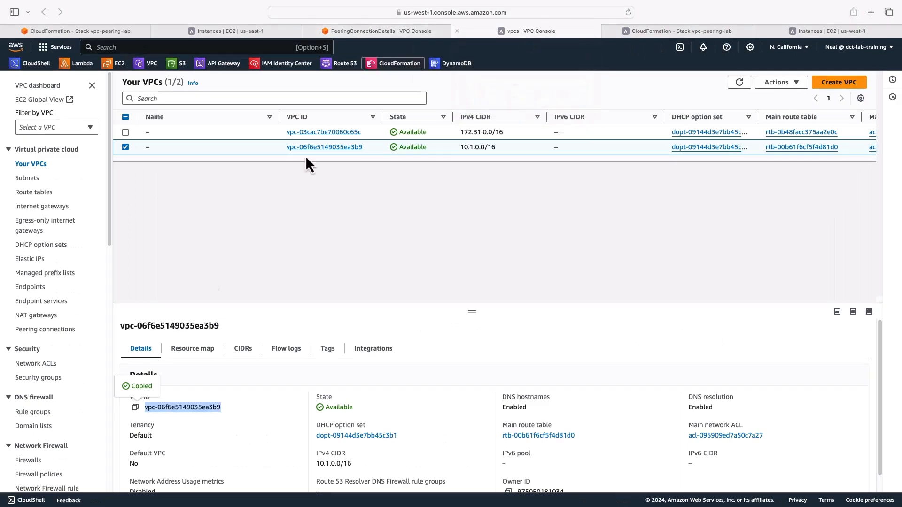
{"action": "mouse_move", "coordinate": [45, 329]}
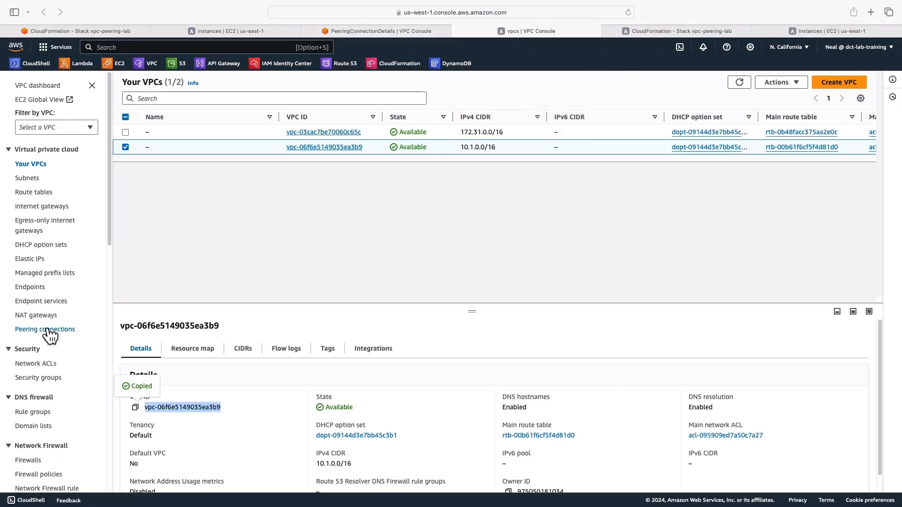
{"action": "left_click", "coordinate": [45, 329]}
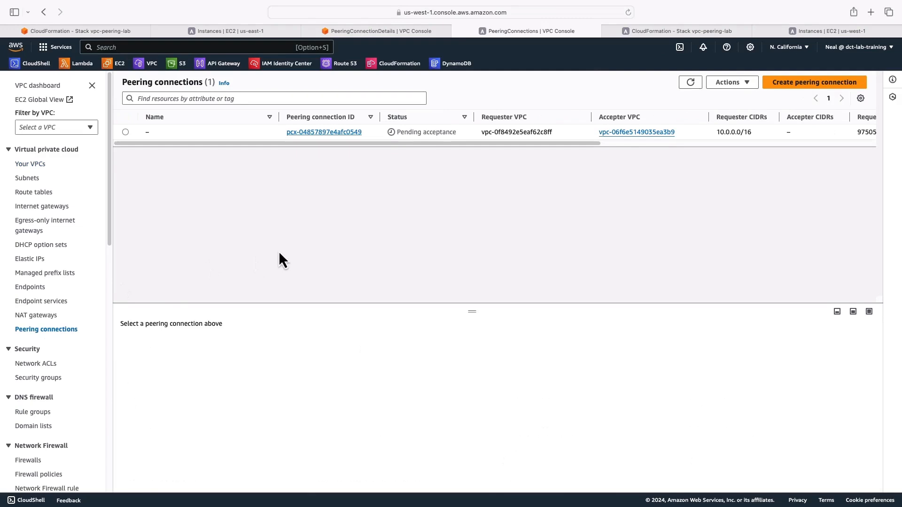
{"action": "mouse_move", "coordinate": [214, 167]}
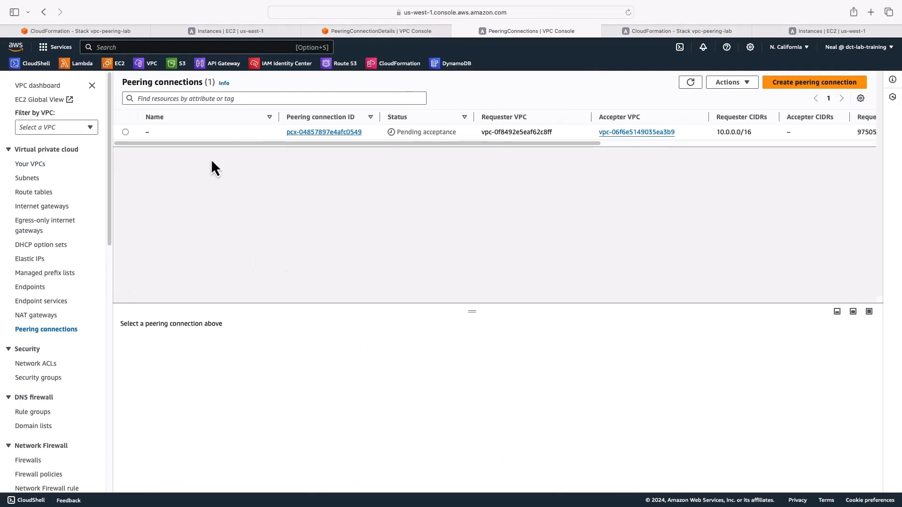
{"action": "left_click", "coordinate": [125, 131]}
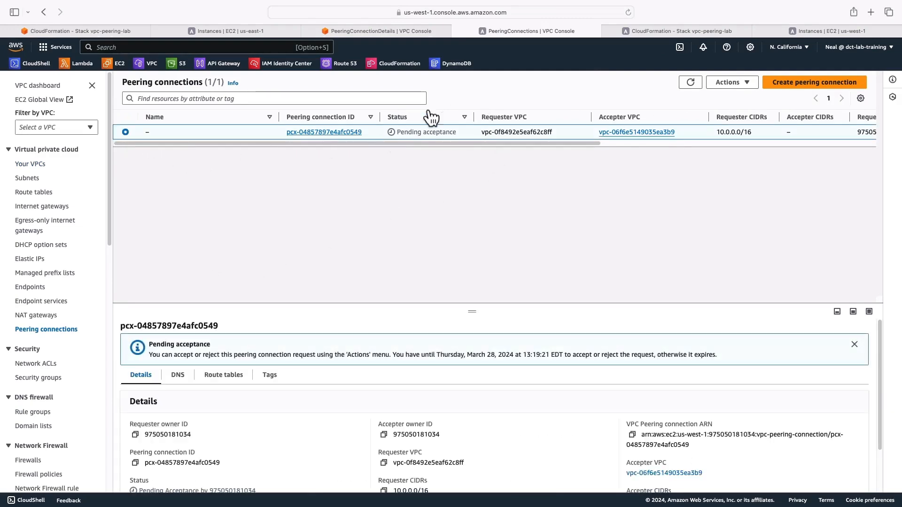
{"action": "mouse_move", "coordinate": [689, 138]}
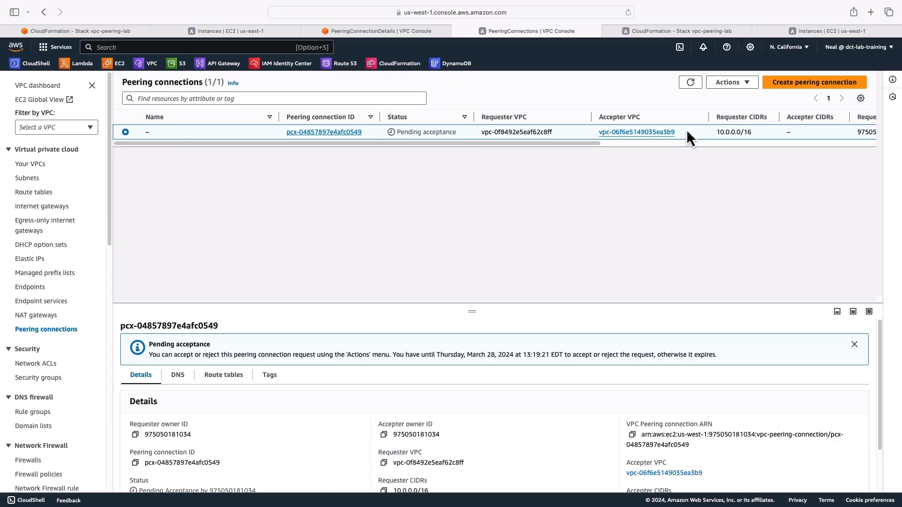
{"action": "left_click", "coordinate": [731, 82]}
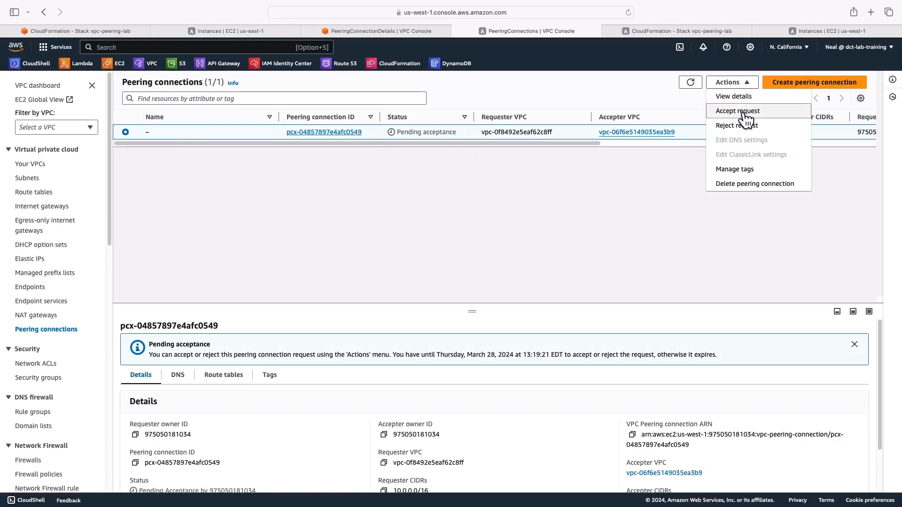
{"action": "left_click", "coordinate": [737, 110]}
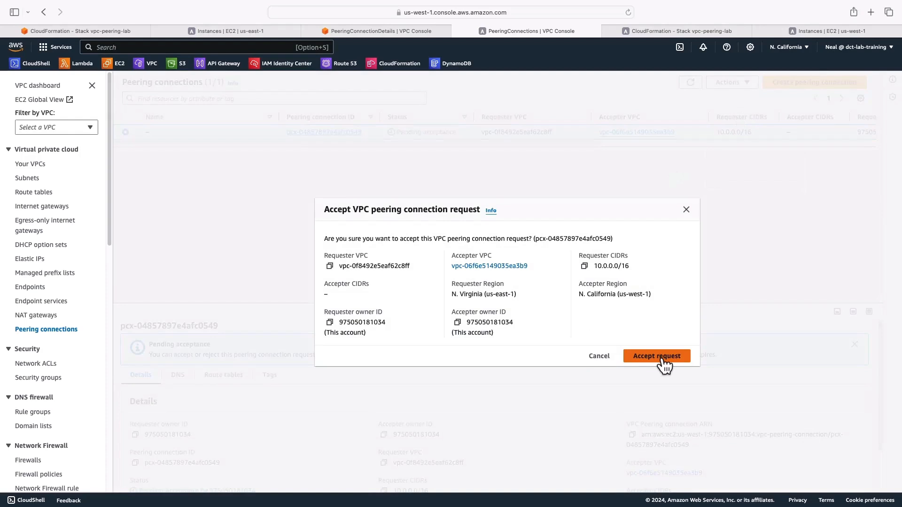
{"action": "left_click", "coordinate": [655, 356]}
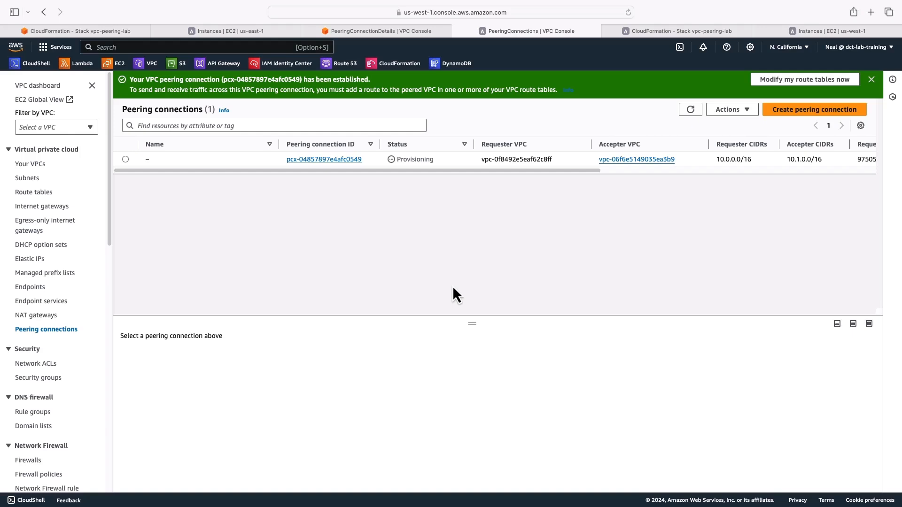
{"action": "mouse_move", "coordinate": [413, 216]}
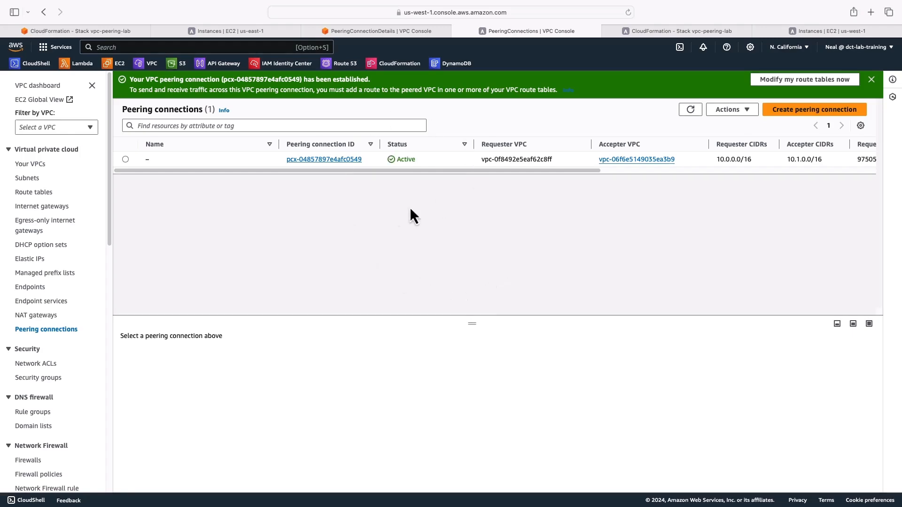
{"action": "mouse_move", "coordinate": [386, 226]}
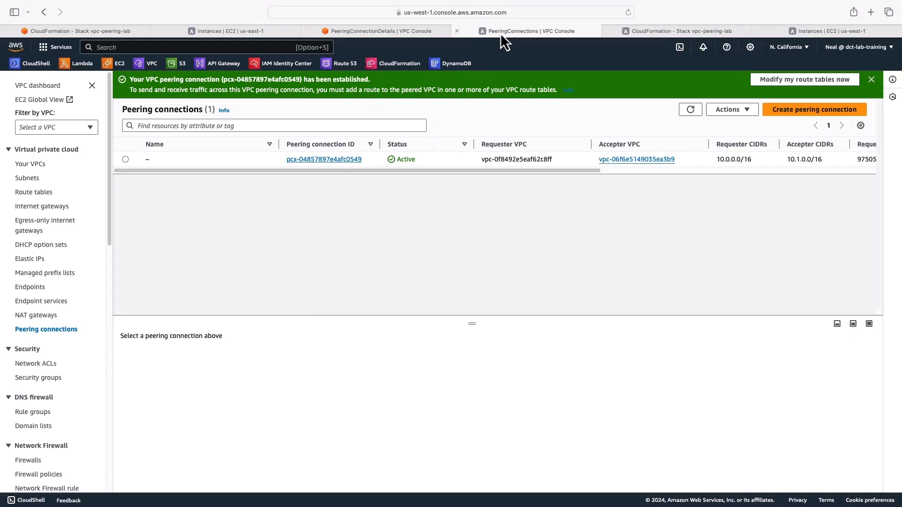
{"action": "mouse_move", "coordinate": [33, 192]}
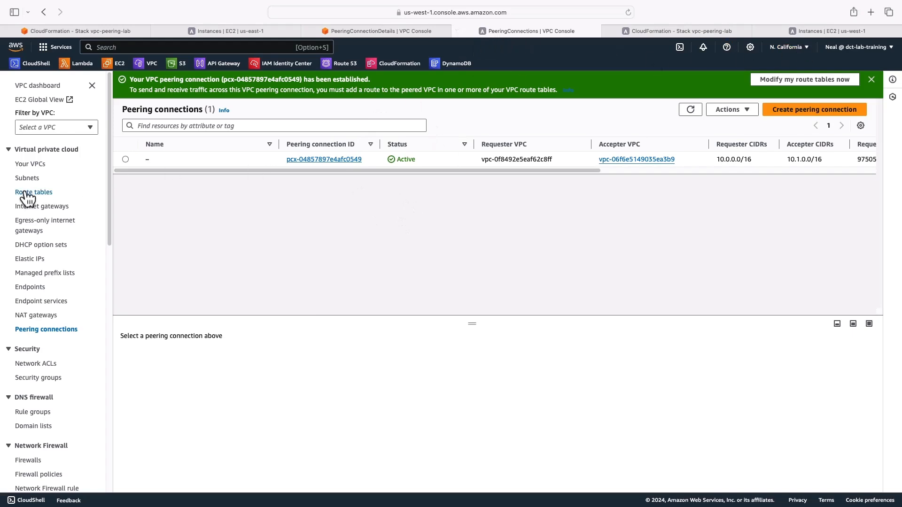
Select route table rtb-011c1562ab13e8dbd and start editing its routes.
{"action": "left_click", "coordinate": [33, 193]}
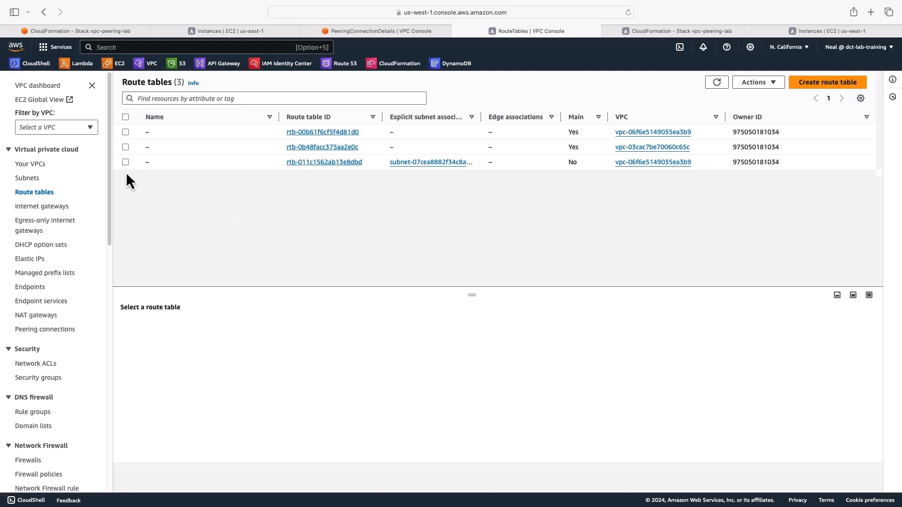
{"action": "left_click", "coordinate": [125, 162]}
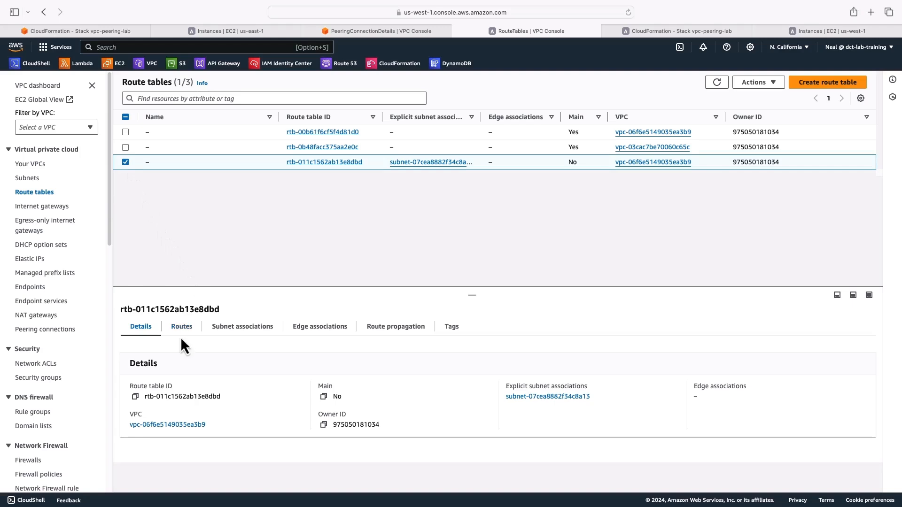
{"action": "left_click", "coordinate": [181, 326]}
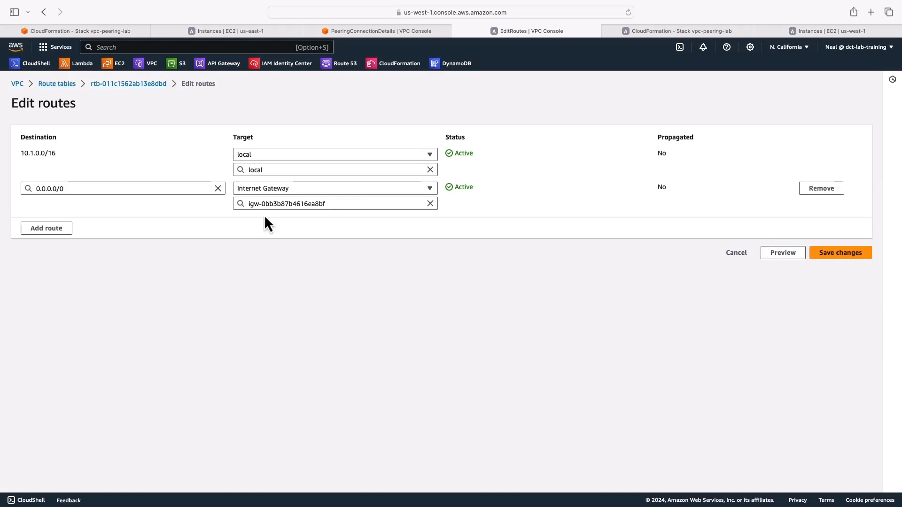
Add a 10.0.0.0/16 route targeting pcx-04857897e4afc0549 and save the changes.
{"action": "left_click", "coordinate": [46, 228]}
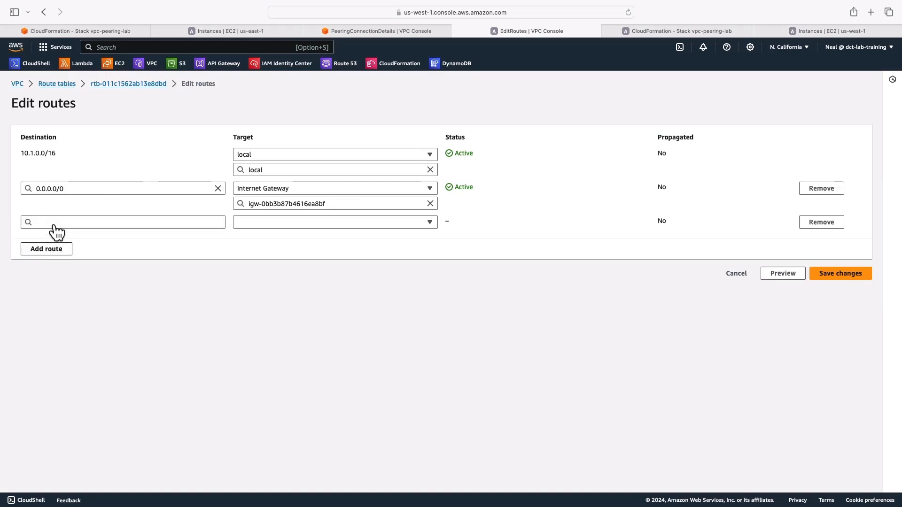
{"action": "type", "text": "10.0.0.0/16"}
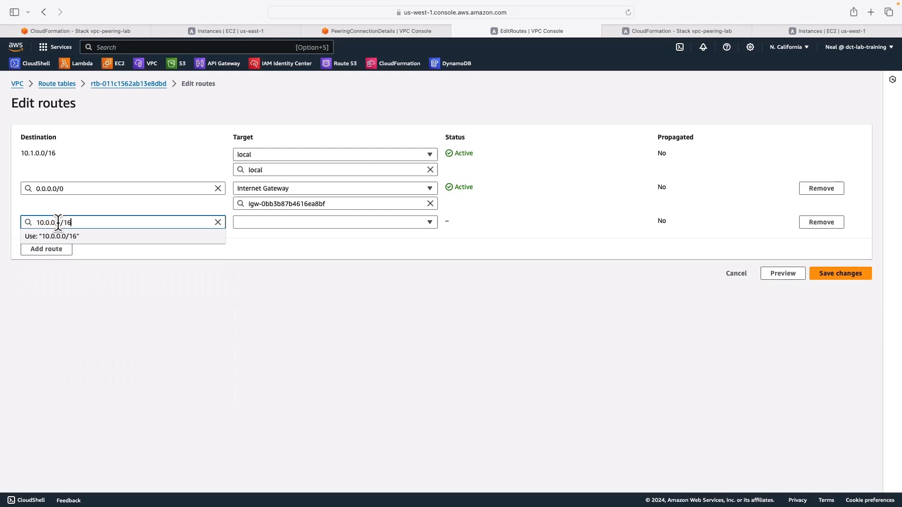
{"action": "left_click", "coordinate": [335, 222]}
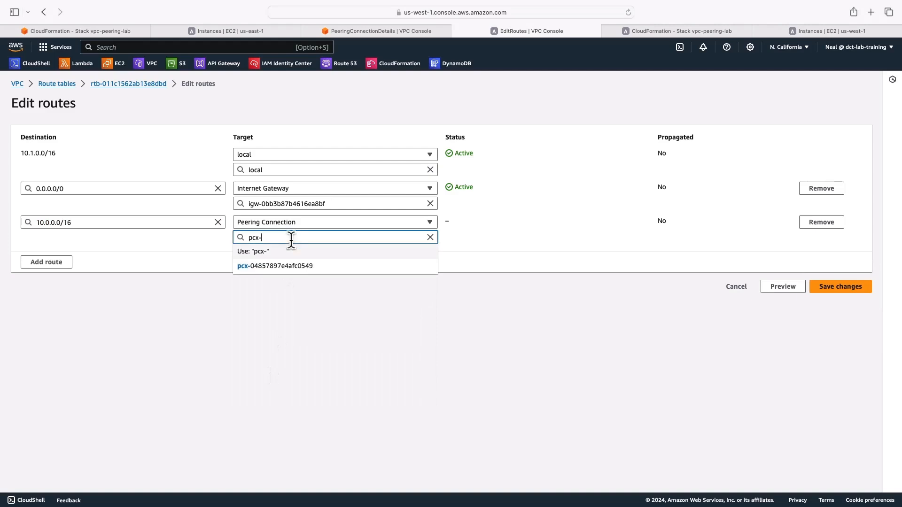
{"action": "left_click", "coordinate": [274, 265]}
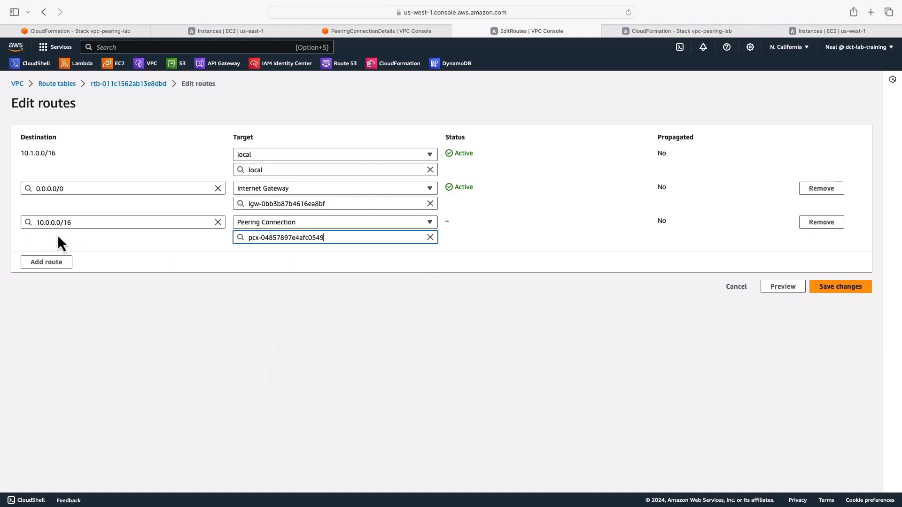
{"action": "mouse_move", "coordinate": [215, 230]}
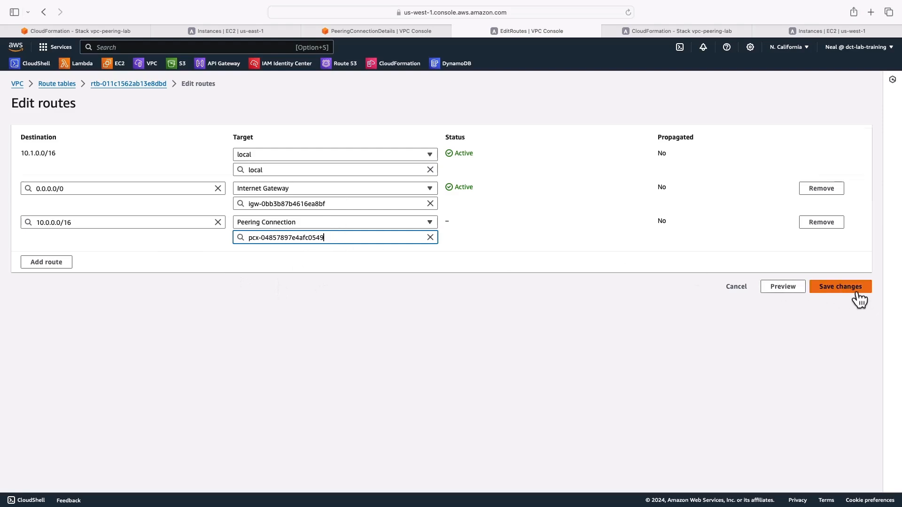
{"action": "left_click", "coordinate": [839, 287]}
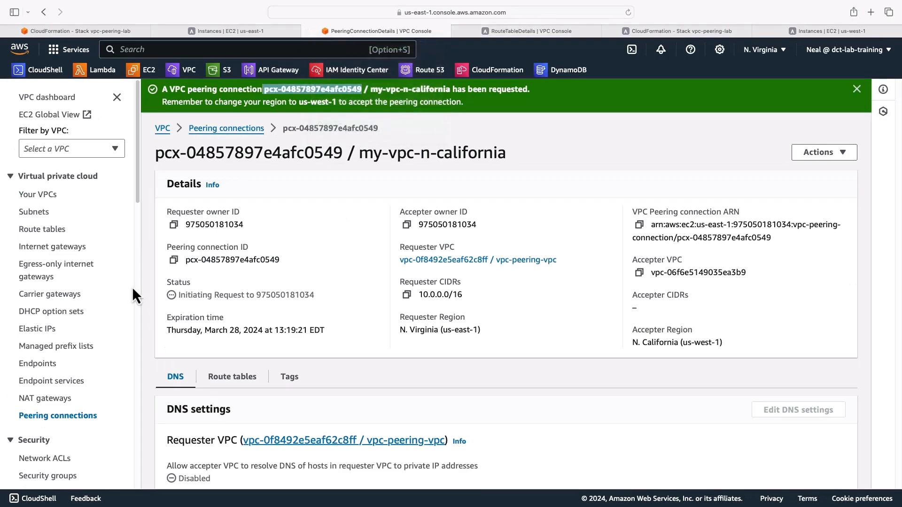
{"action": "mouse_move", "coordinate": [41, 229]}
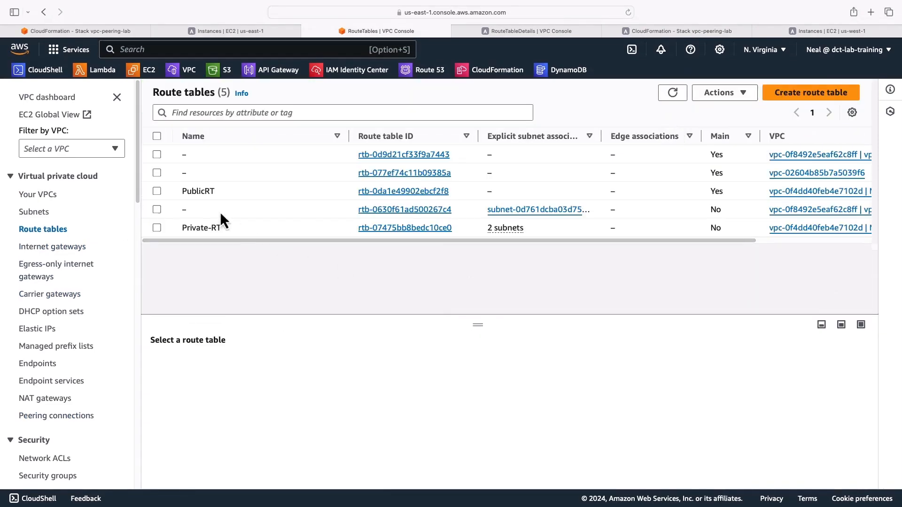
Give table rtb-0630f61ad500267c4 a 10.1.0.0/16 route through pcx-04857897e4afc0549.
{"action": "left_click", "coordinate": [157, 208]}
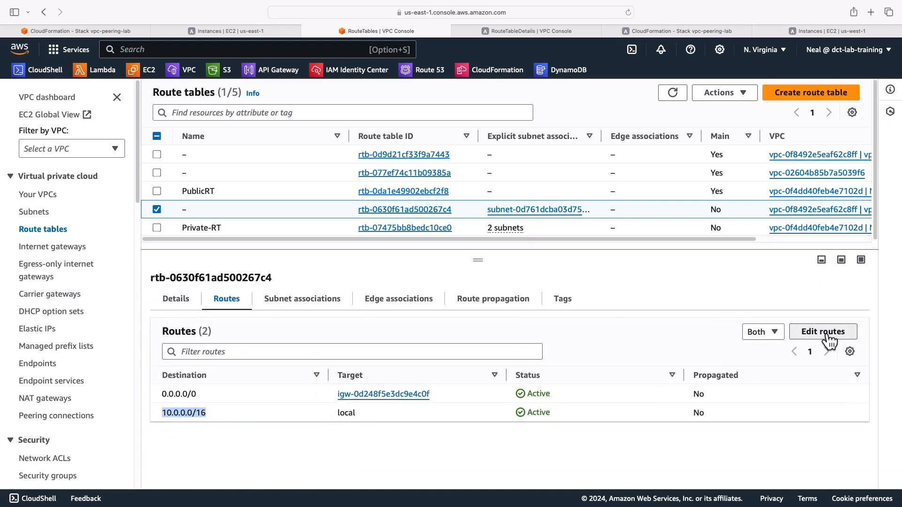
{"action": "left_click", "coordinate": [822, 332]}
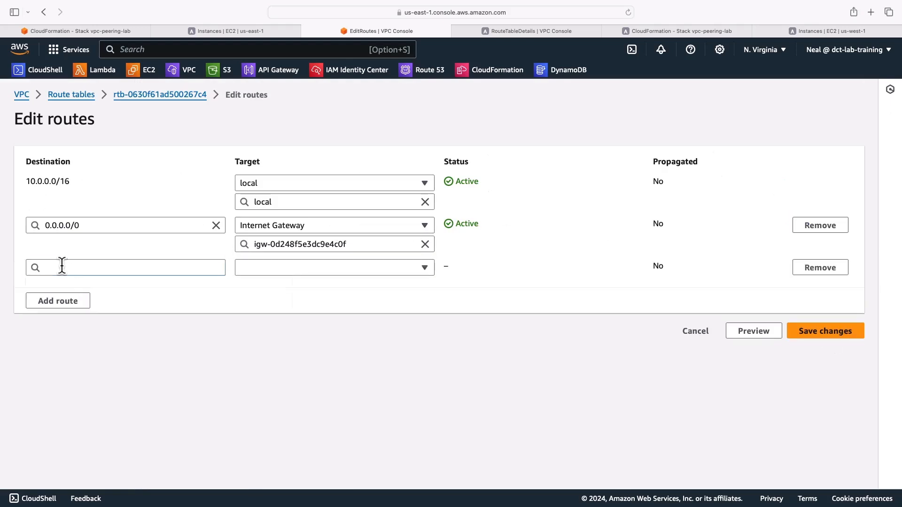
{"action": "type", "text": "10.1.0.0/16"}
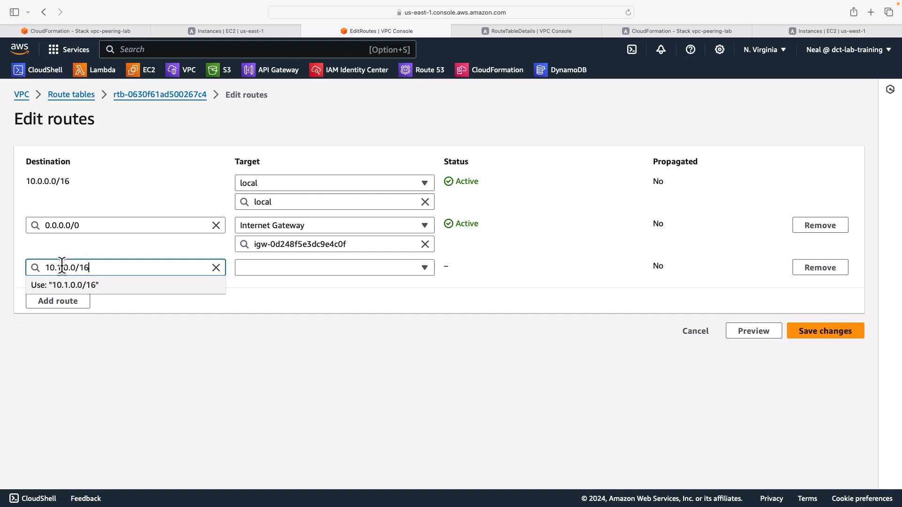
{"action": "left_click", "coordinate": [333, 266]}
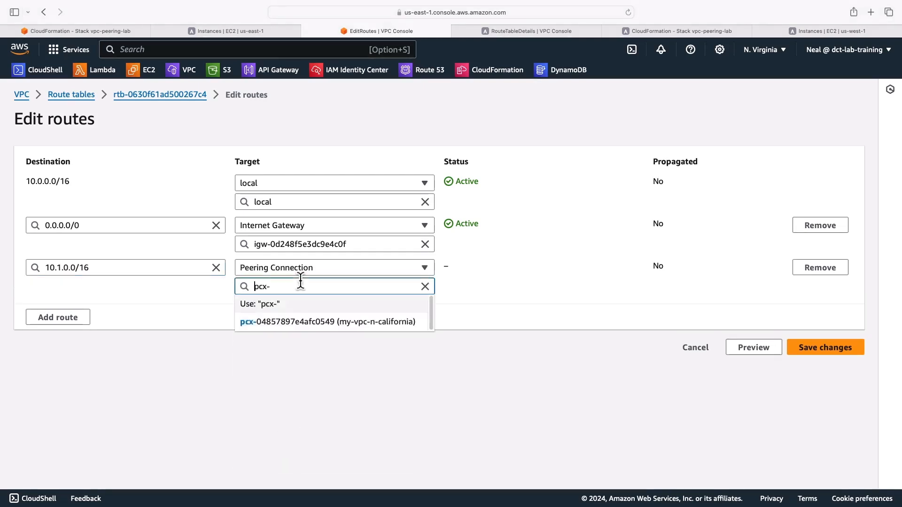
{"action": "left_click", "coordinate": [824, 346]}
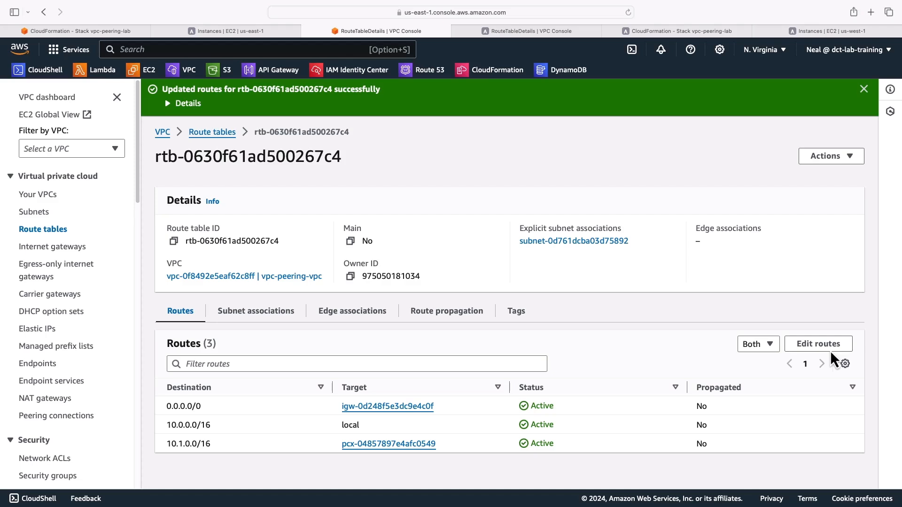
{"action": "mouse_move", "coordinate": [806, 137]}
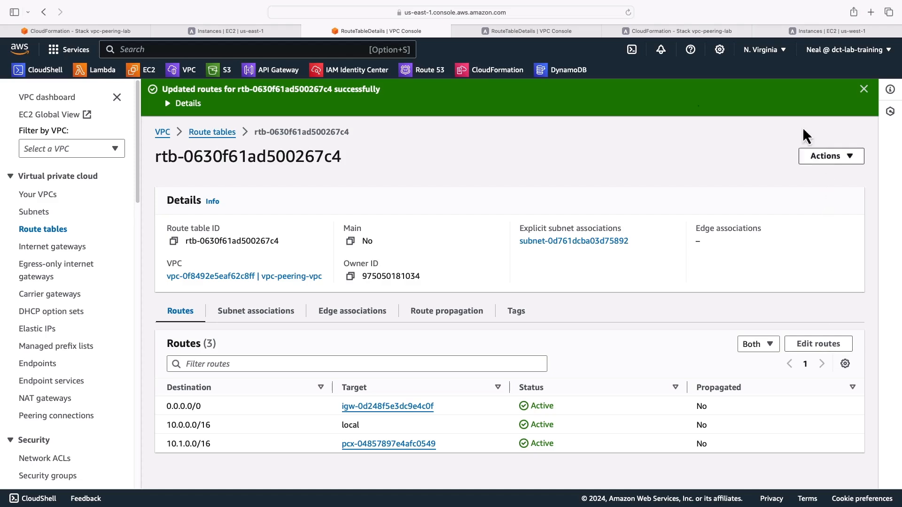
Open an Instance Connect shell on the N. Virginia instance and look up the California private IP.
{"action": "left_click", "coordinate": [224, 30]}
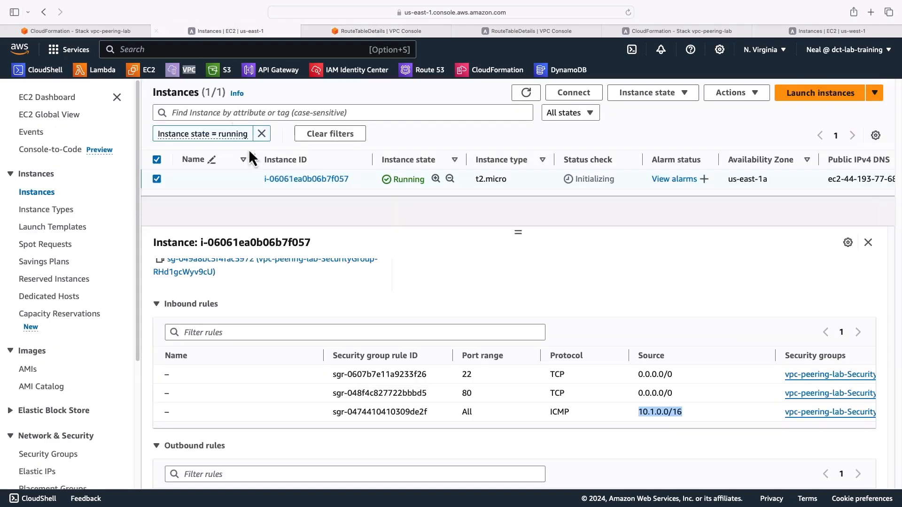
{"action": "mouse_move", "coordinate": [371, 225]}
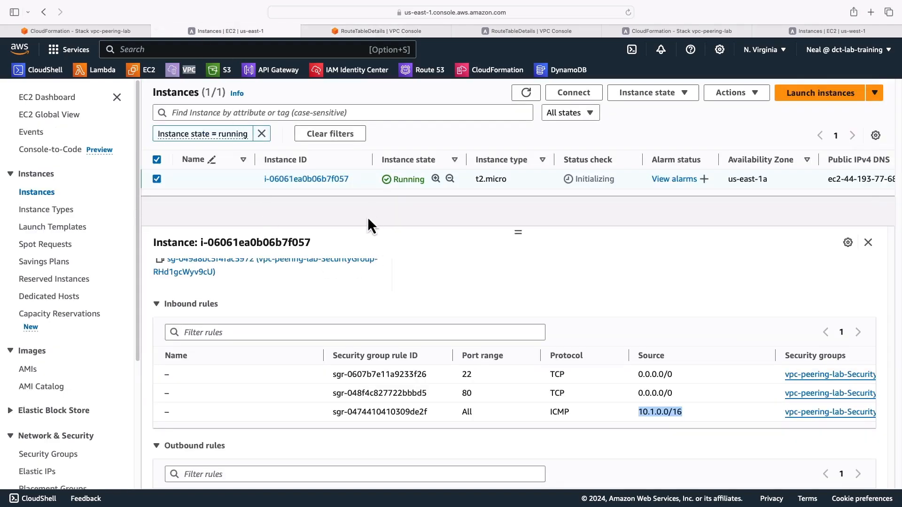
{"action": "mouse_move", "coordinate": [574, 92]}
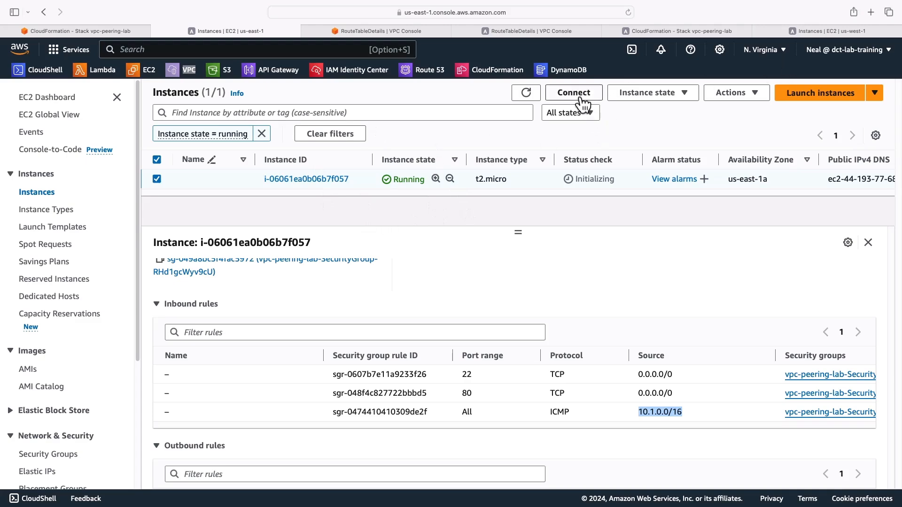
{"action": "left_click", "coordinate": [572, 92]}
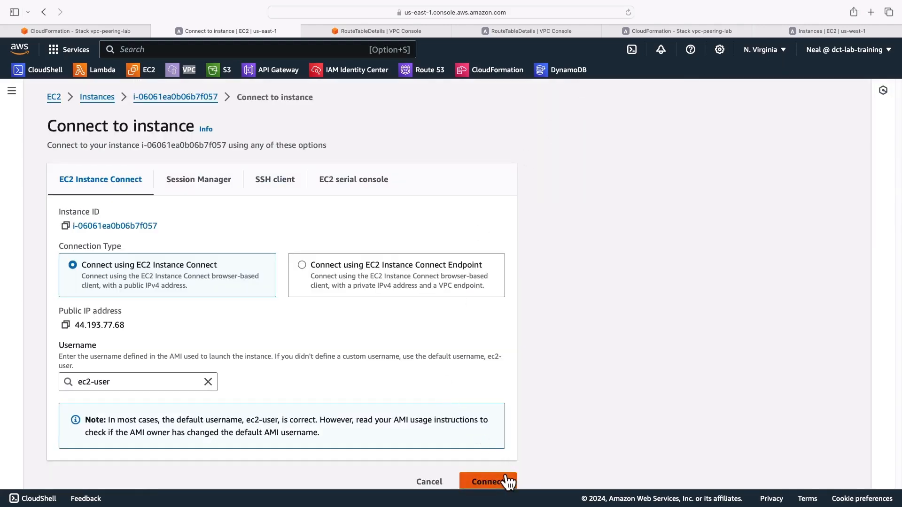
{"action": "left_click", "coordinate": [838, 30]}
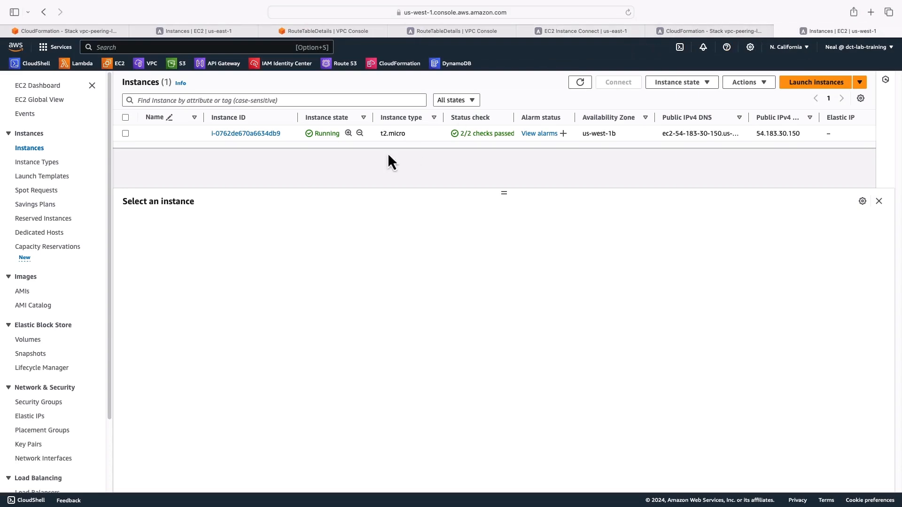
{"action": "left_click", "coordinate": [125, 132]}
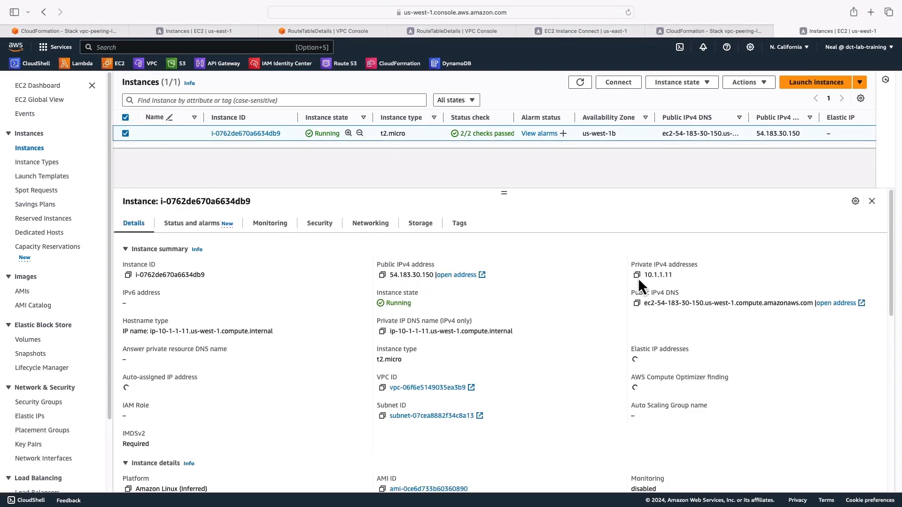
{"action": "left_click", "coordinate": [636, 275]}
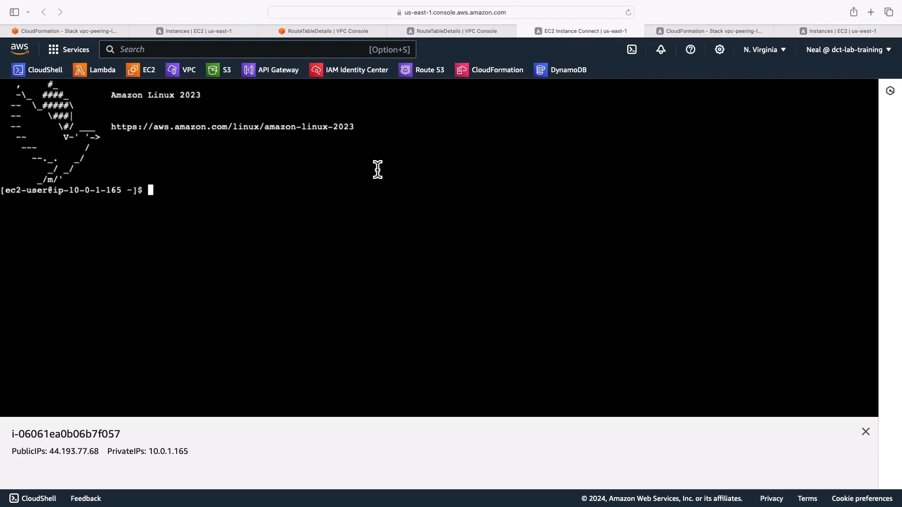
{"action": "type", "text": "ping 10.1.1.11"}
{"action": "type", "text": "curl http"}
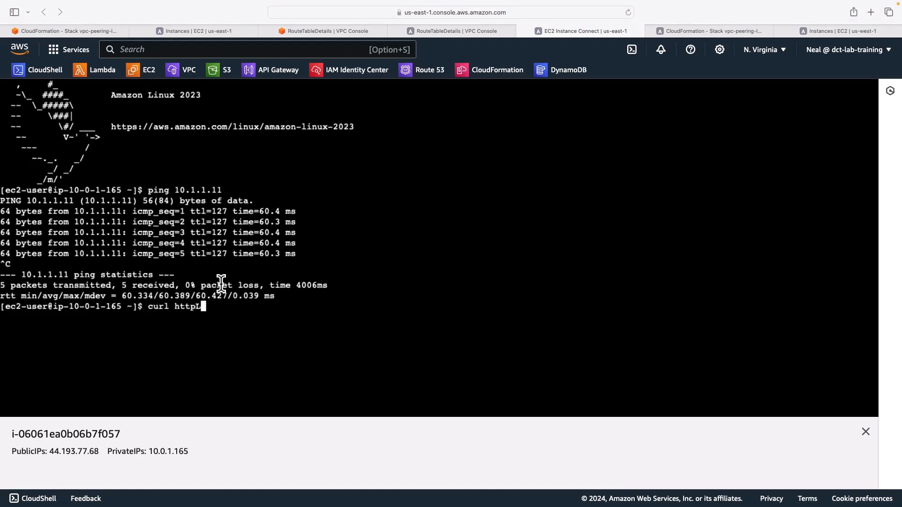
{"action": "type", "text": "://10.1.1.11"}
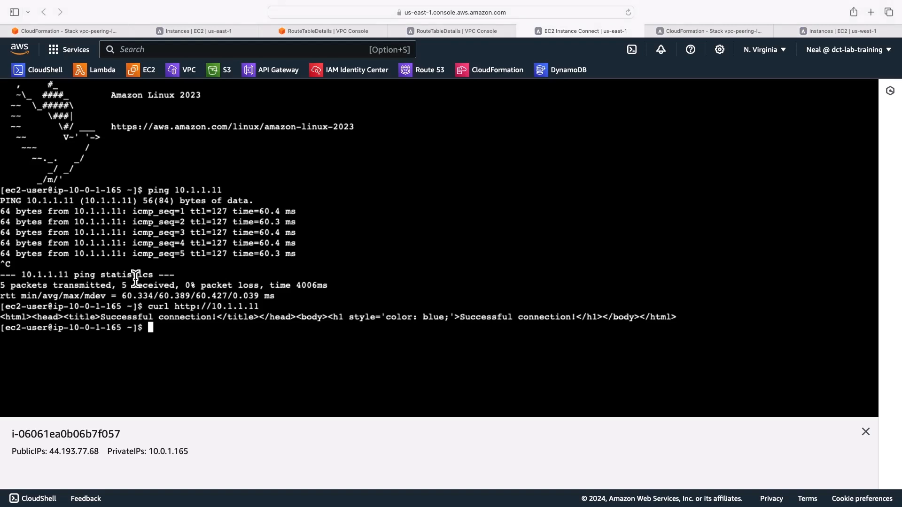
{"action": "double_click", "coordinate": [156, 317]}
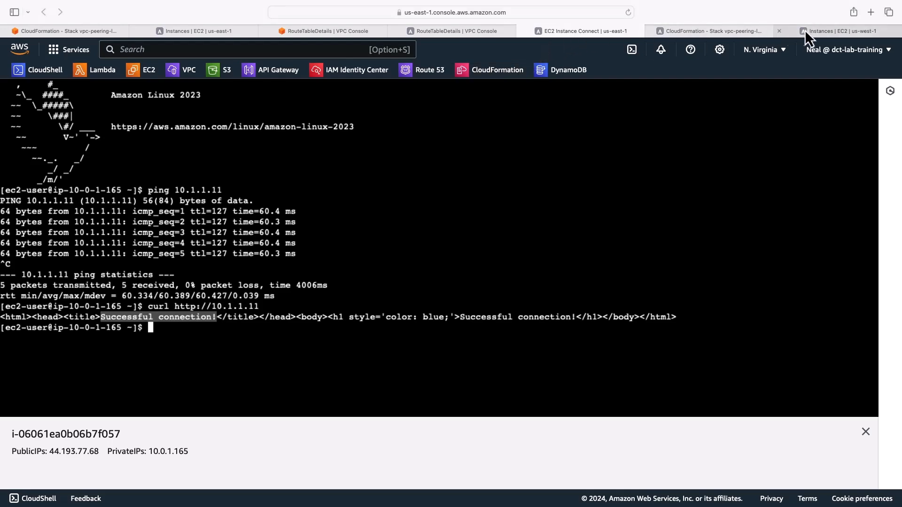
Open an Instance Connect shell on the N. California instance.
{"action": "left_click", "coordinate": [834, 31]}
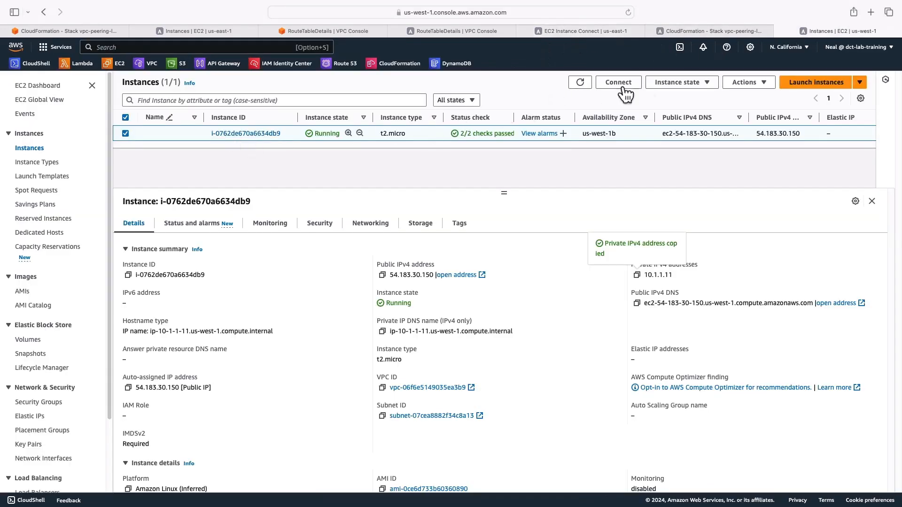
{"action": "left_click", "coordinate": [618, 82]}
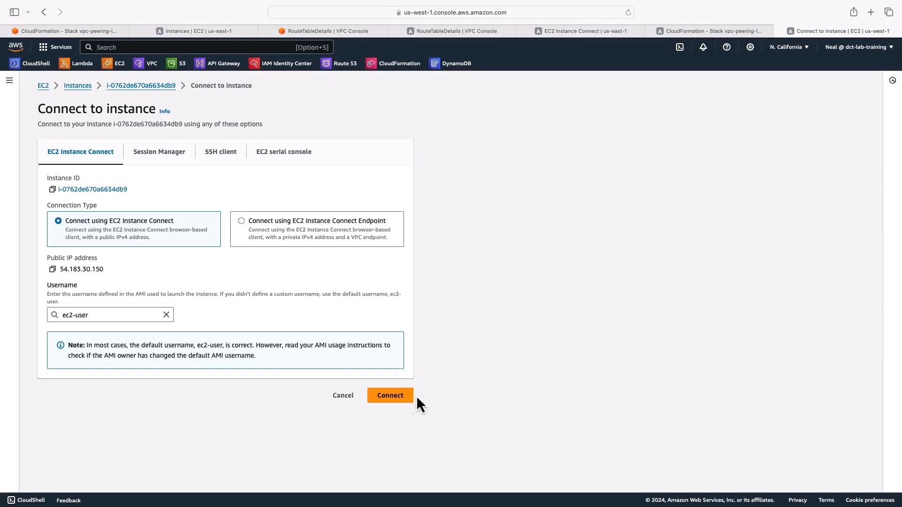
{"action": "left_click", "coordinate": [390, 395]}
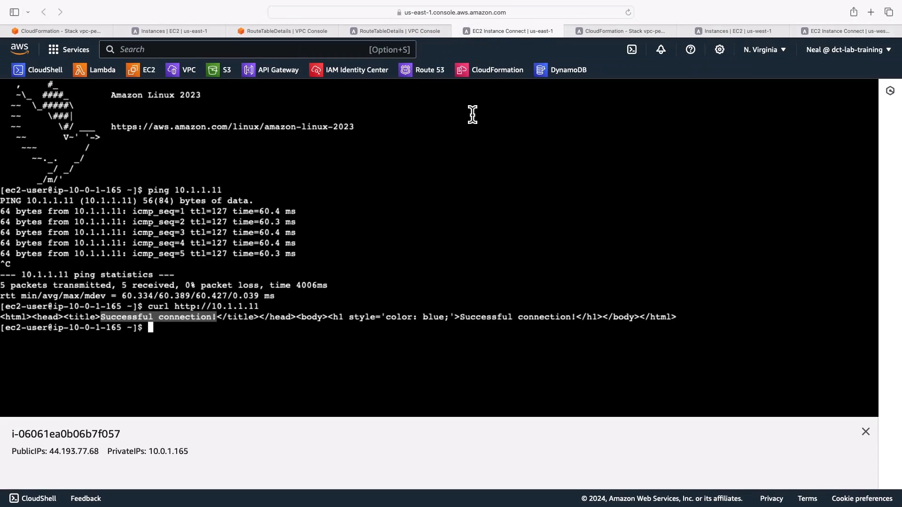
{"action": "left_click", "coordinate": [167, 31]}
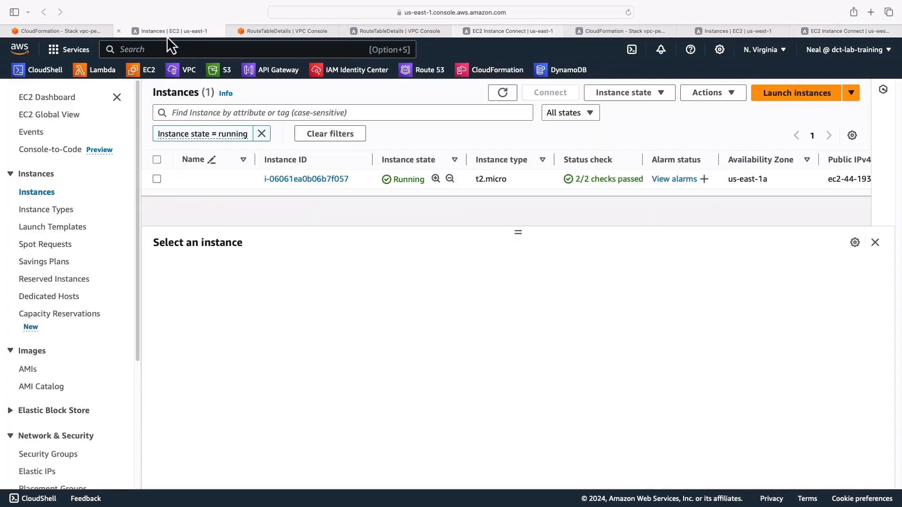
{"action": "left_click", "coordinate": [156, 179]}
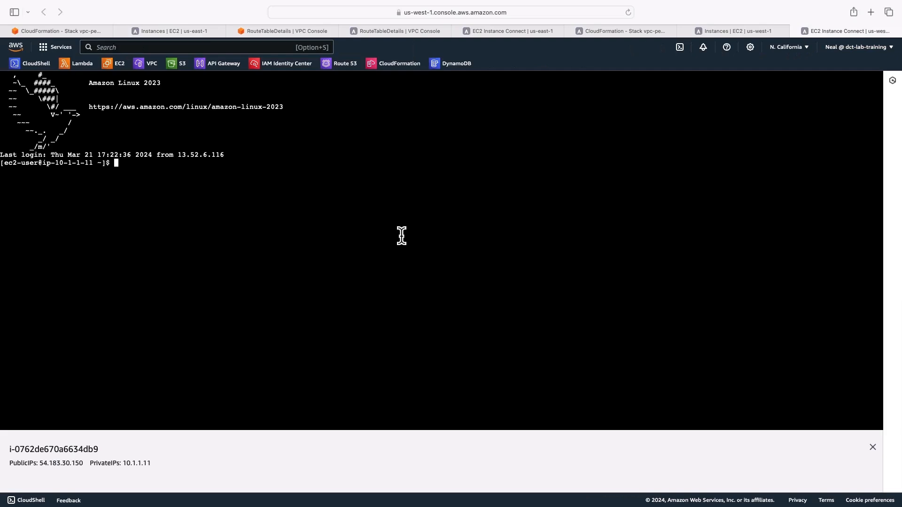
{"action": "type", "text": "ping 10.0.1.165"}
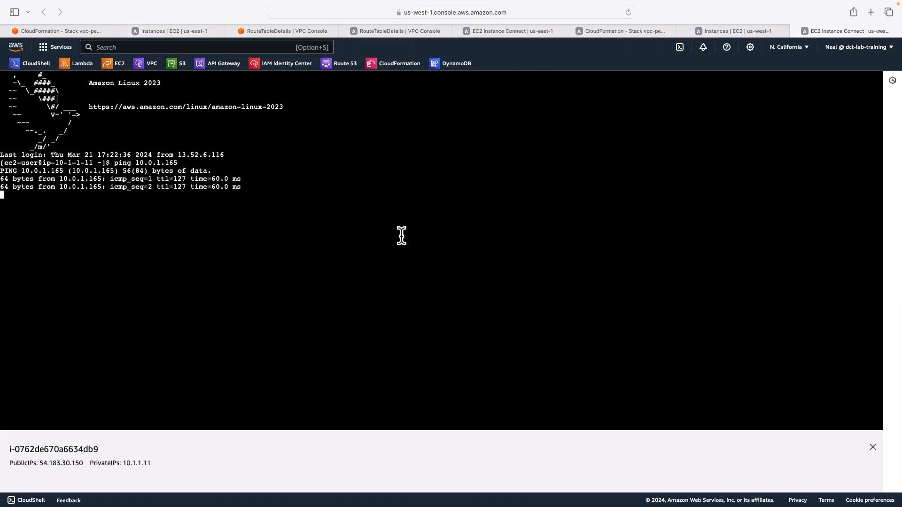
{"action": "key", "text": "ctrl+c"}
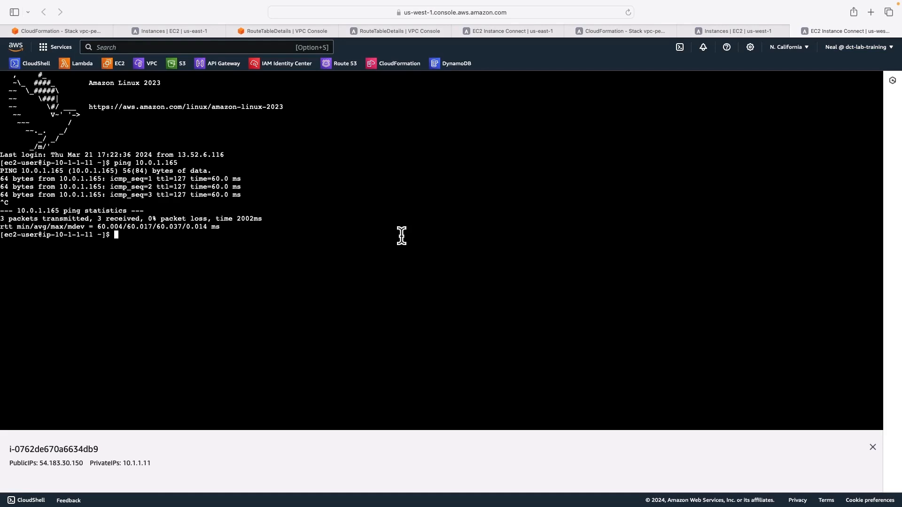
{"action": "type", "text": "curl http:"}
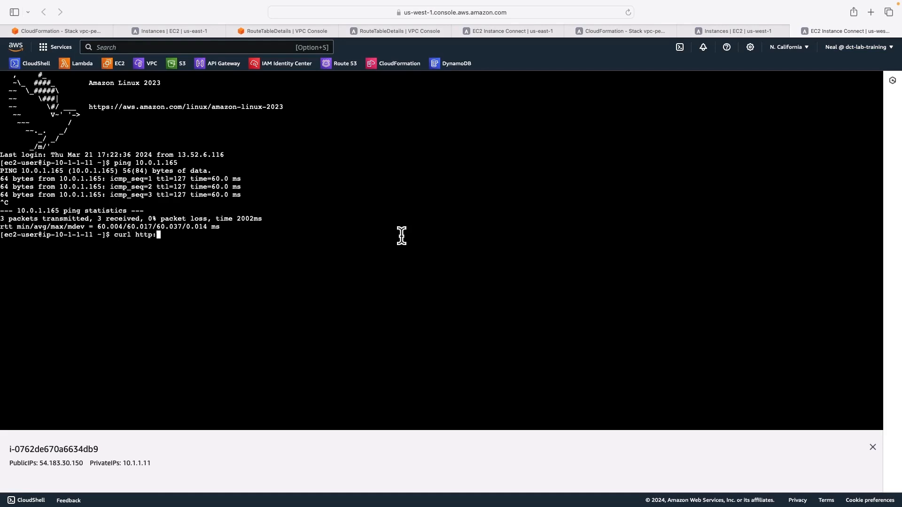
{"action": "type", "text": "/10.0.1.165"}
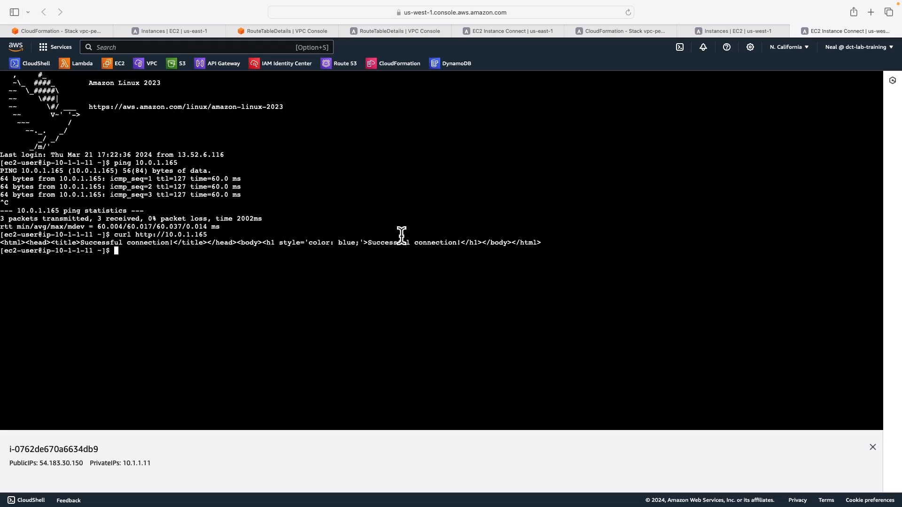
{"action": "mouse_move", "coordinate": [784, 76]}
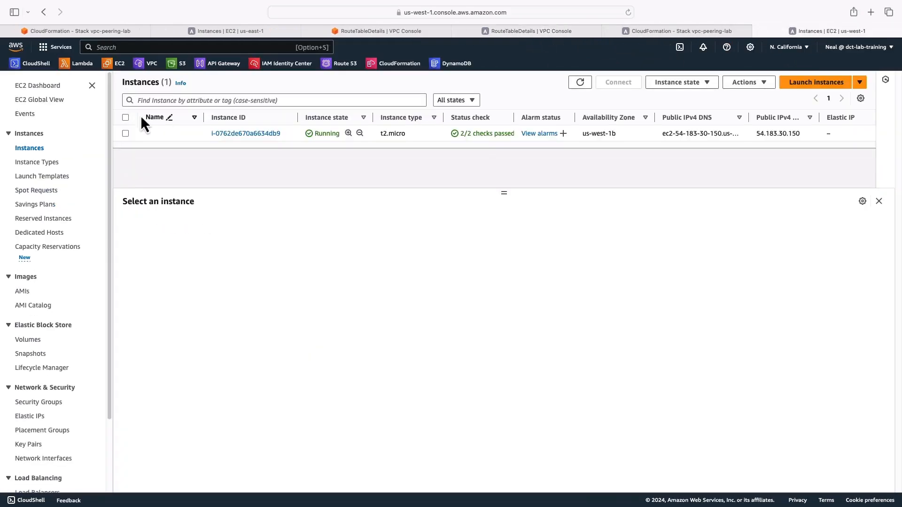
{"action": "mouse_move", "coordinate": [438, 190]}
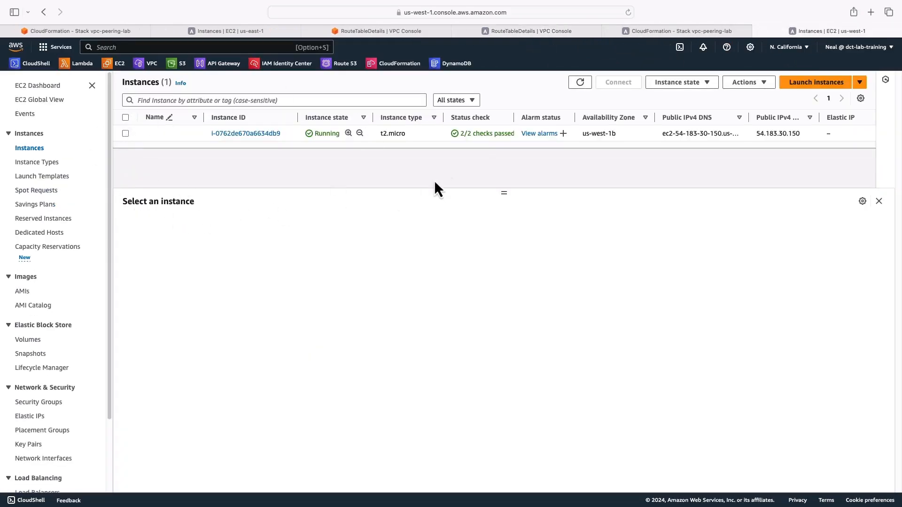
{"action": "mouse_move", "coordinate": [640, 59]}
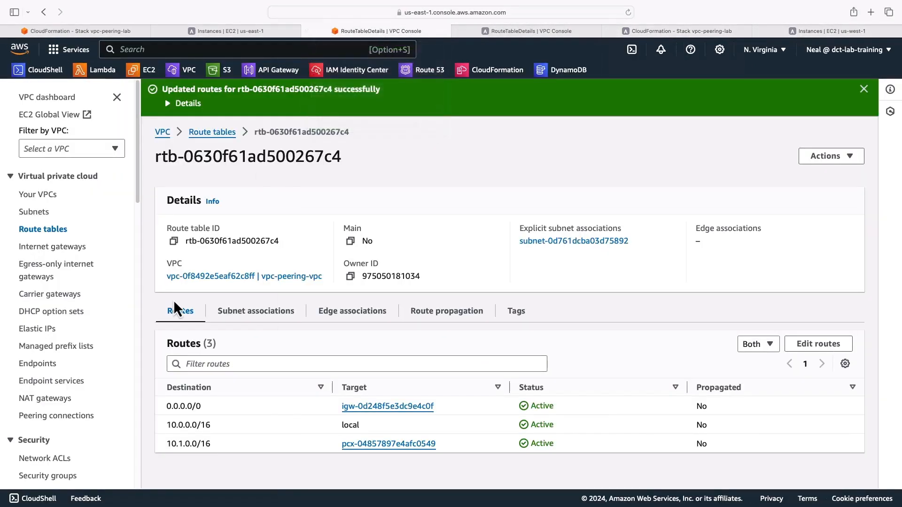
Delete peering connection my-vpc-n-california and its route entries, confirming with 'delete'.
{"action": "left_click", "coordinate": [58, 415]}
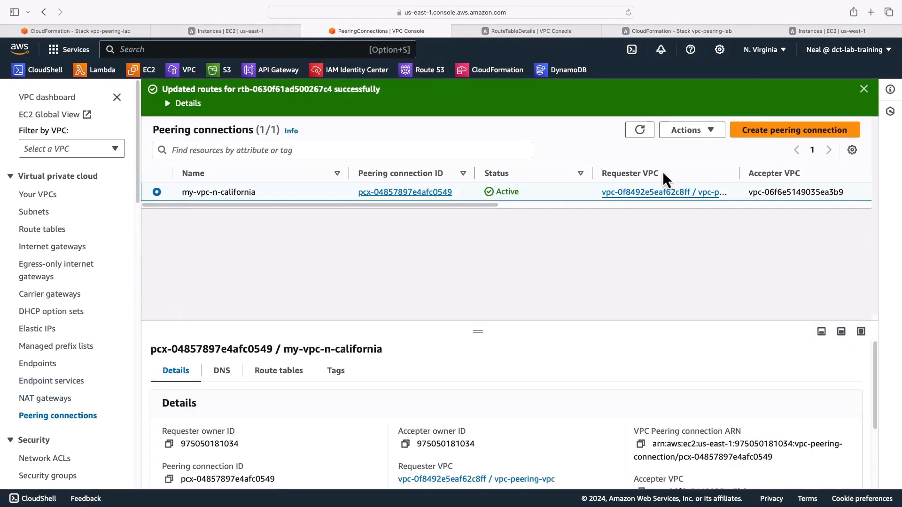
{"action": "left_click", "coordinate": [690, 130]}
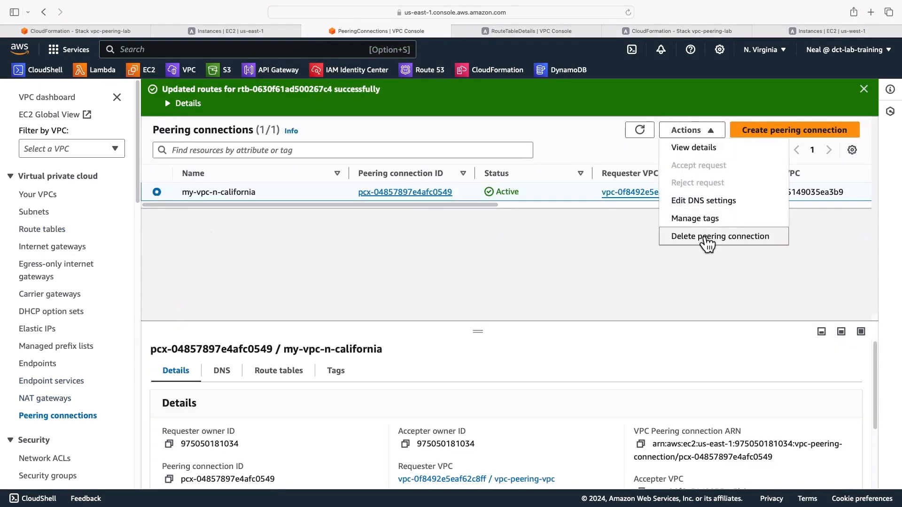
{"action": "left_click", "coordinate": [719, 236]}
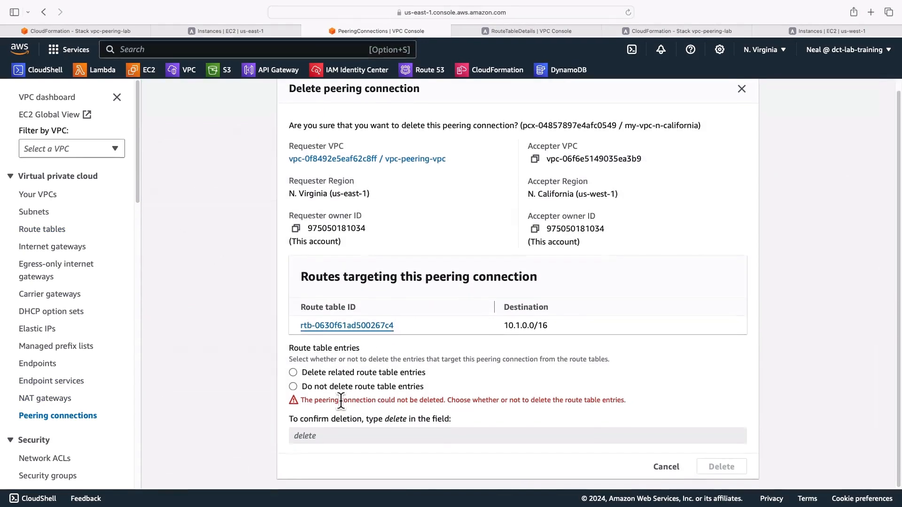
{"action": "left_click", "coordinate": [293, 371]}
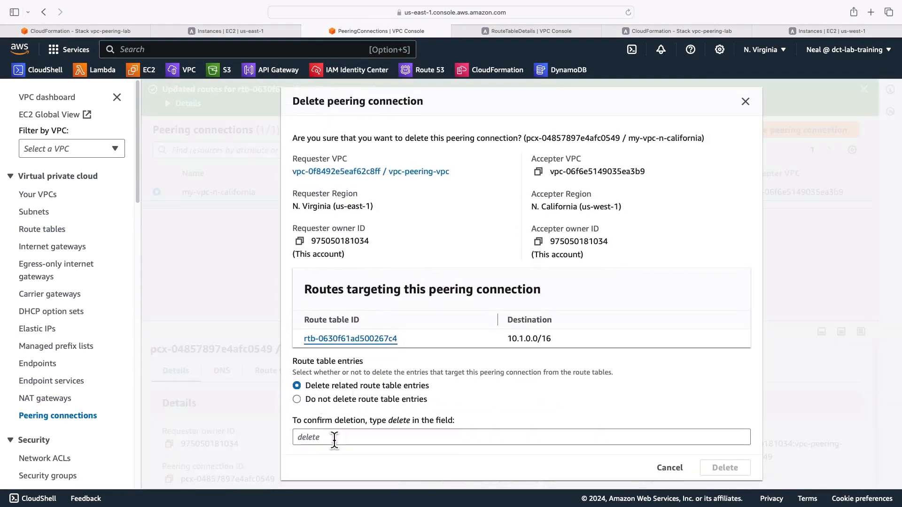
{"action": "type", "text": "delete"}
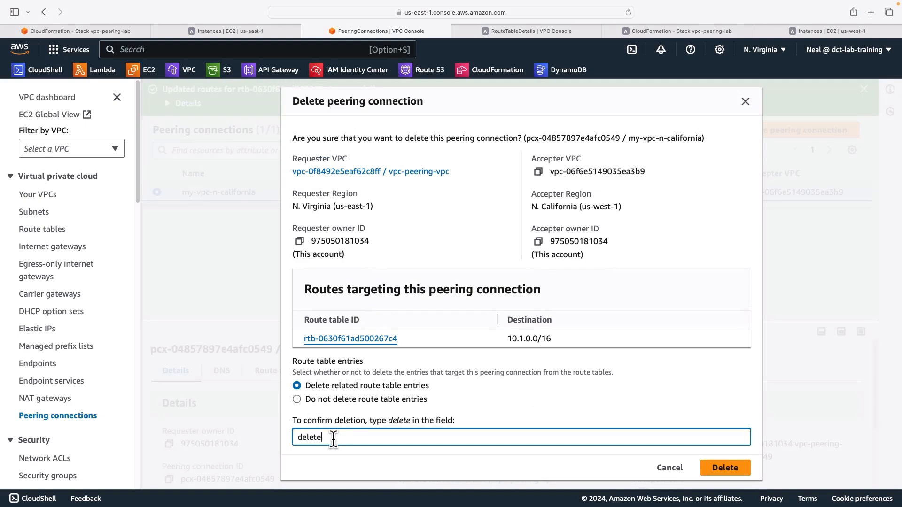
{"action": "left_click", "coordinate": [724, 466]}
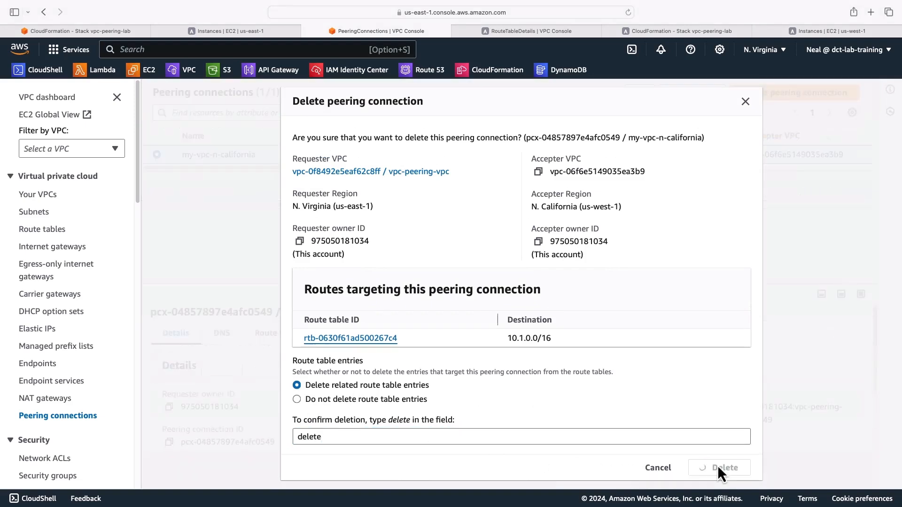
{"action": "left_click", "coordinate": [718, 467]}
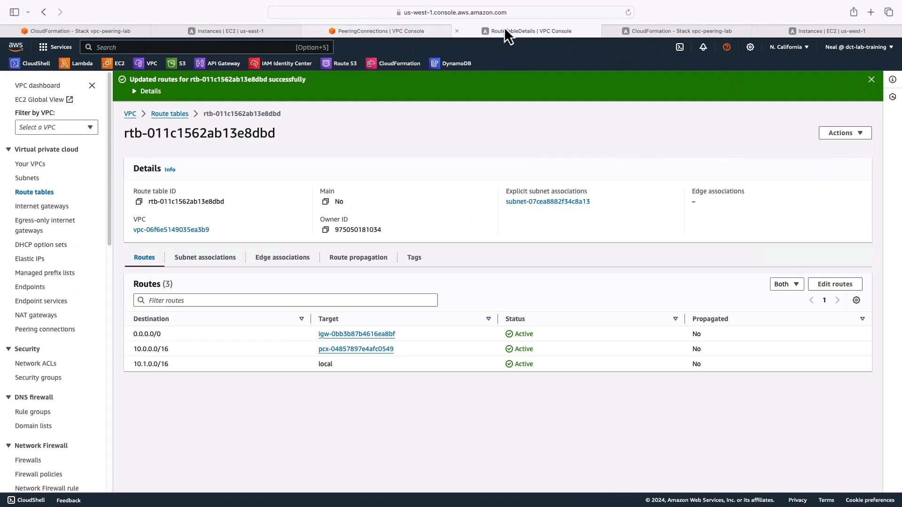
{"action": "mouse_move", "coordinate": [29, 334]}
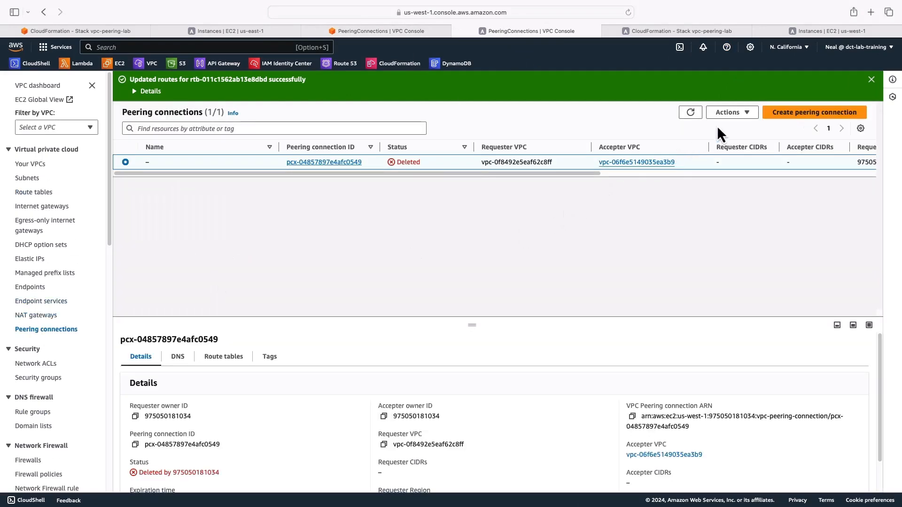
Remove the blackholed 10.0.0.0/16 route from rtb-011c1562ab13e8dbd and save.
{"action": "left_click", "coordinate": [125, 162]}
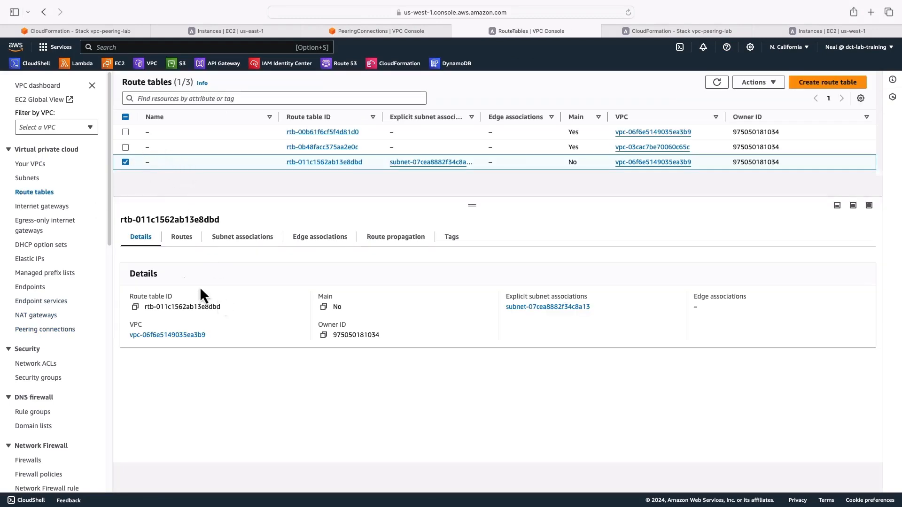
{"action": "left_click", "coordinate": [180, 236]}
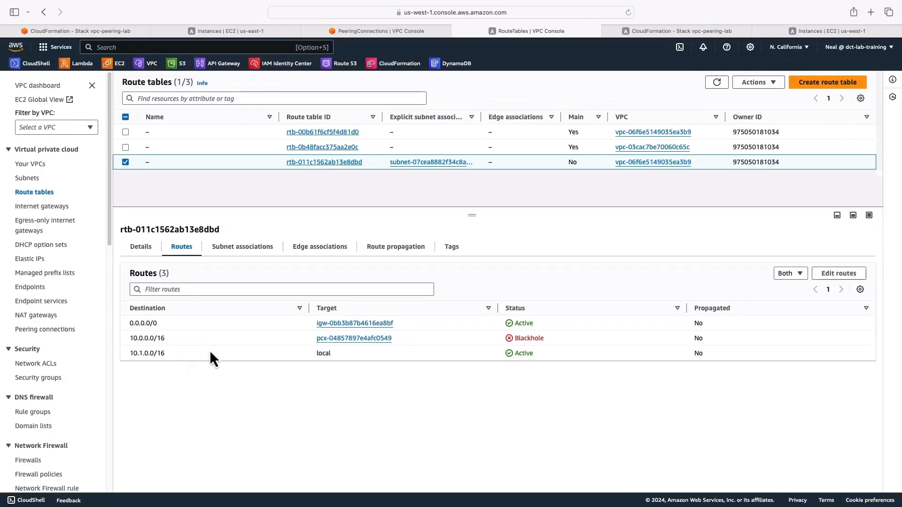
{"action": "left_click", "coordinate": [837, 272]}
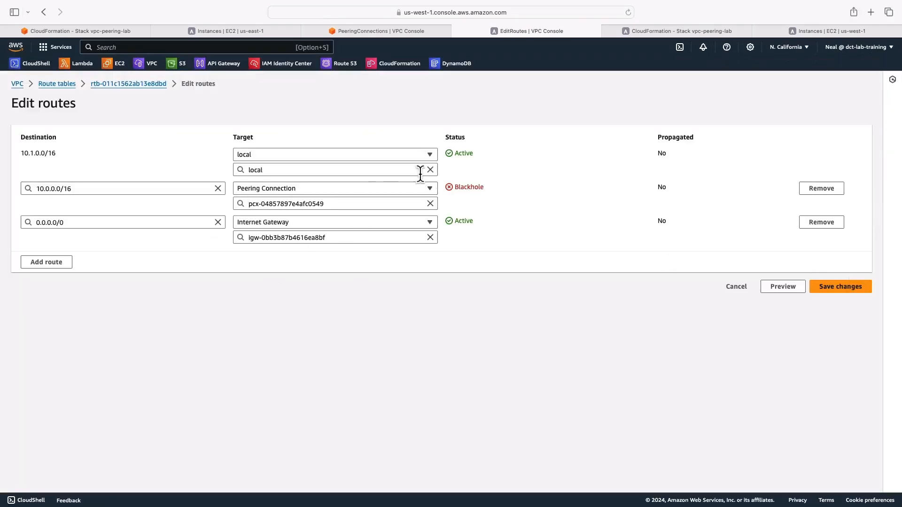
{"action": "mouse_move", "coordinate": [436, 203]}
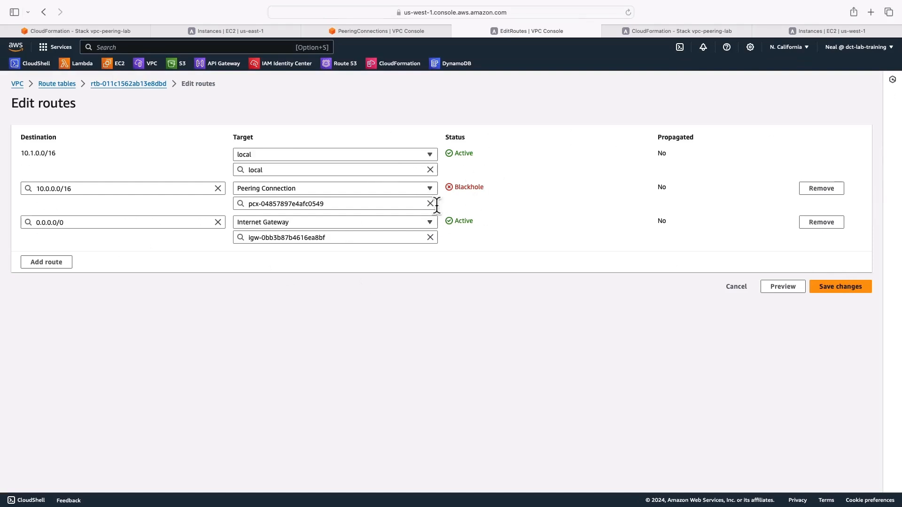
{"action": "mouse_move", "coordinate": [452, 206]}
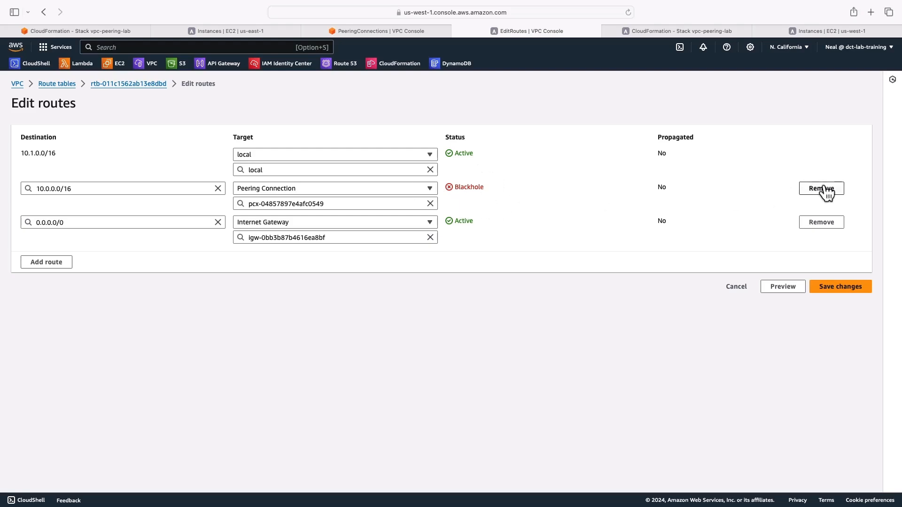
{"action": "left_click", "coordinate": [839, 287]}
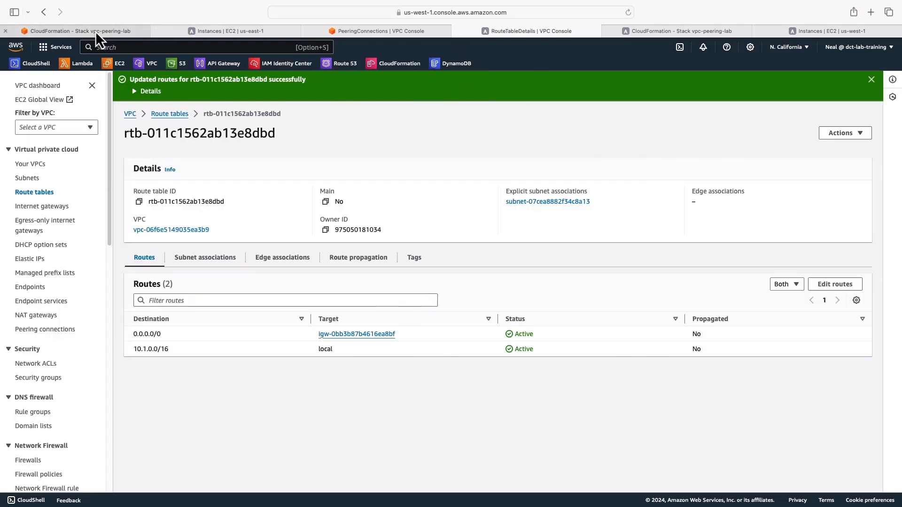
Delete the vpc-peering-lab CloudFormation stack.
{"action": "left_click", "coordinate": [75, 31]}
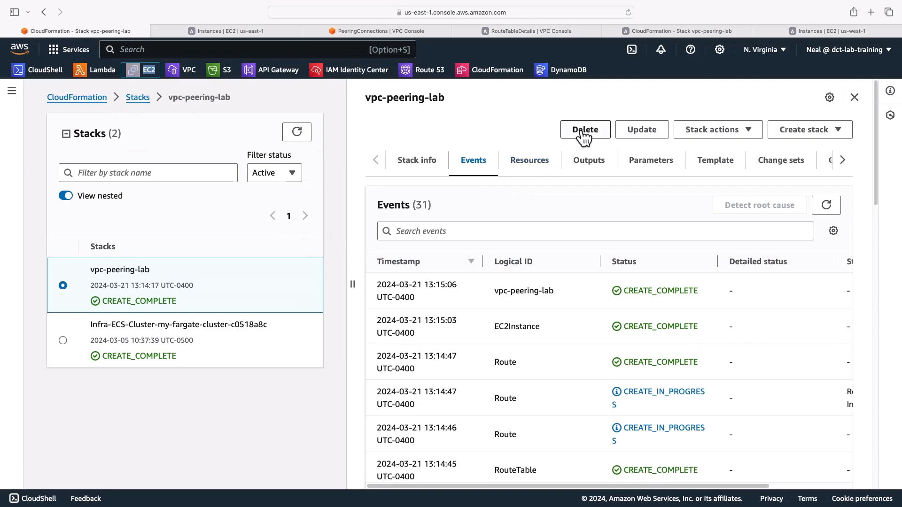
{"action": "left_click", "coordinate": [585, 129]}
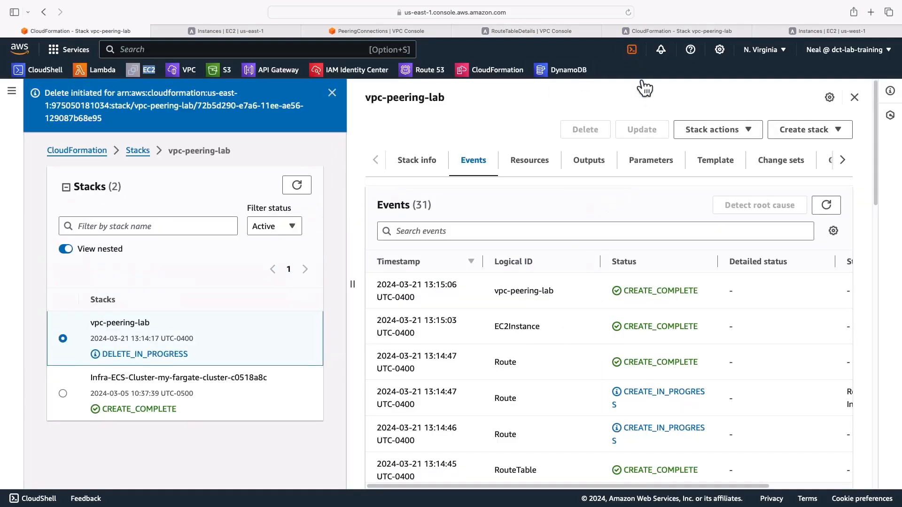